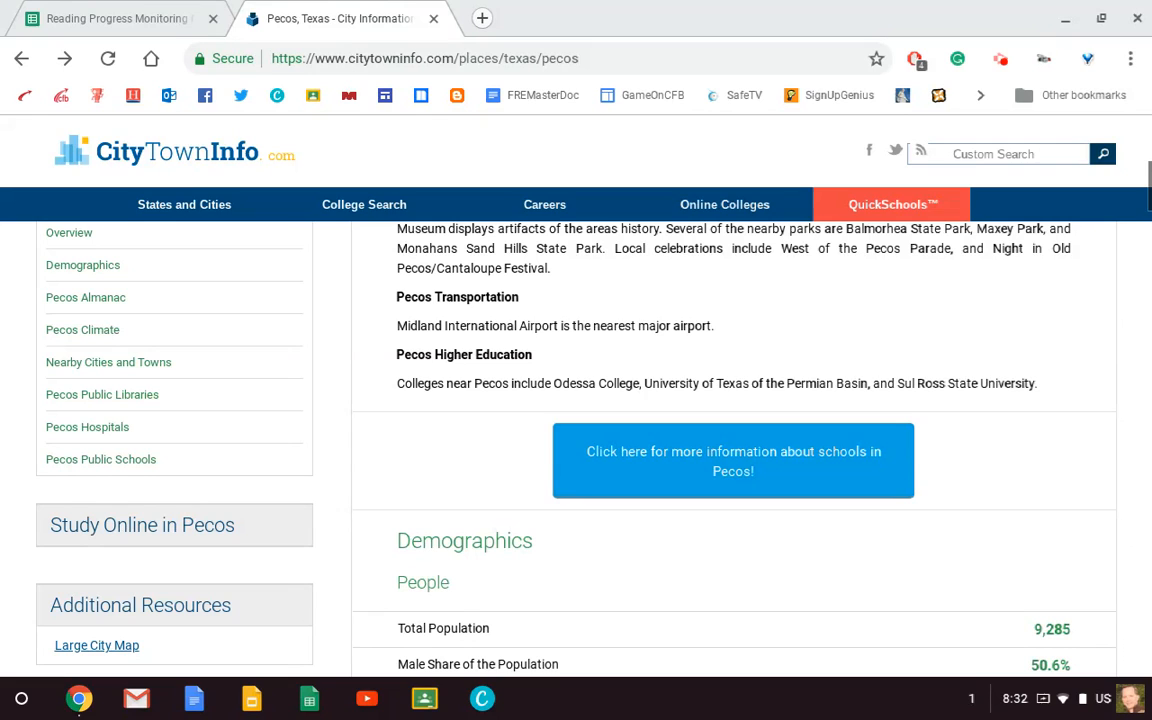
mouse_move(244, 10)
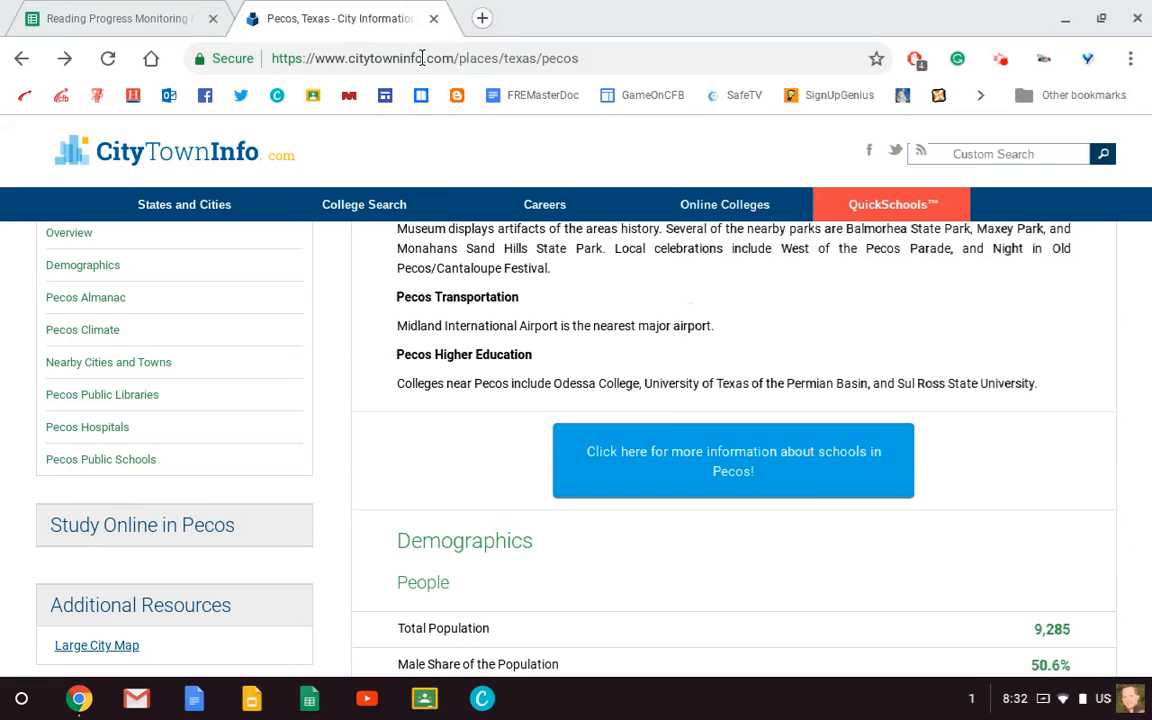
mouse_move(210, 164)
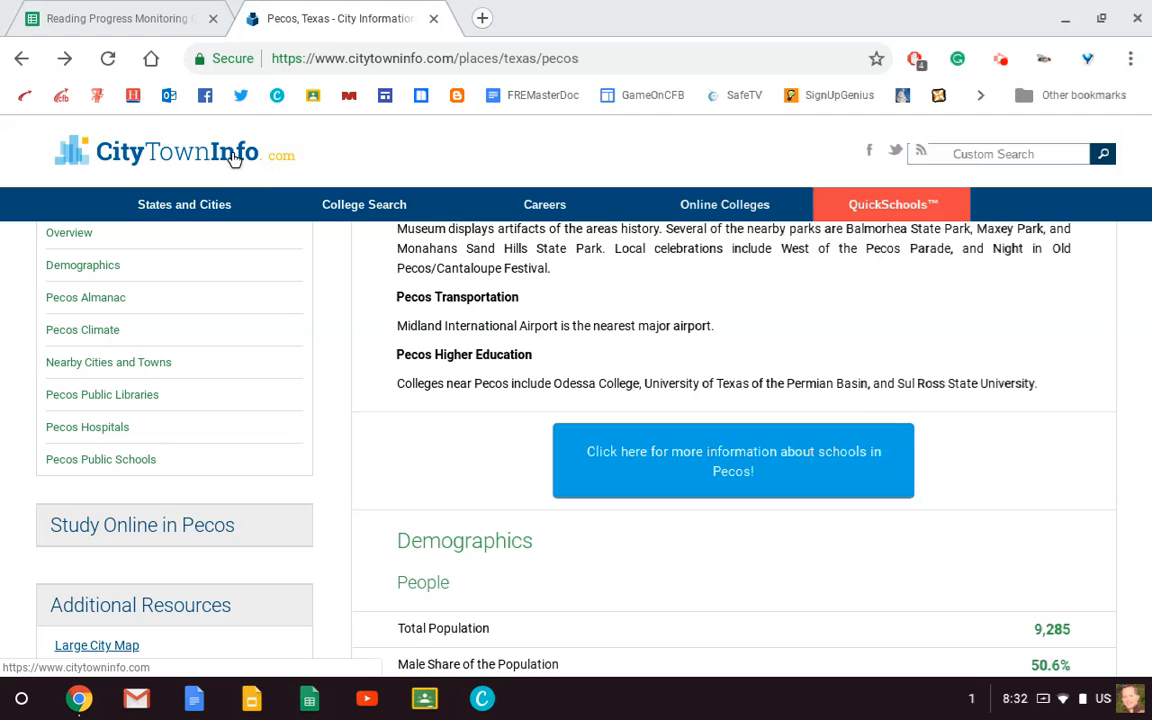
mouse_move(302, 164)
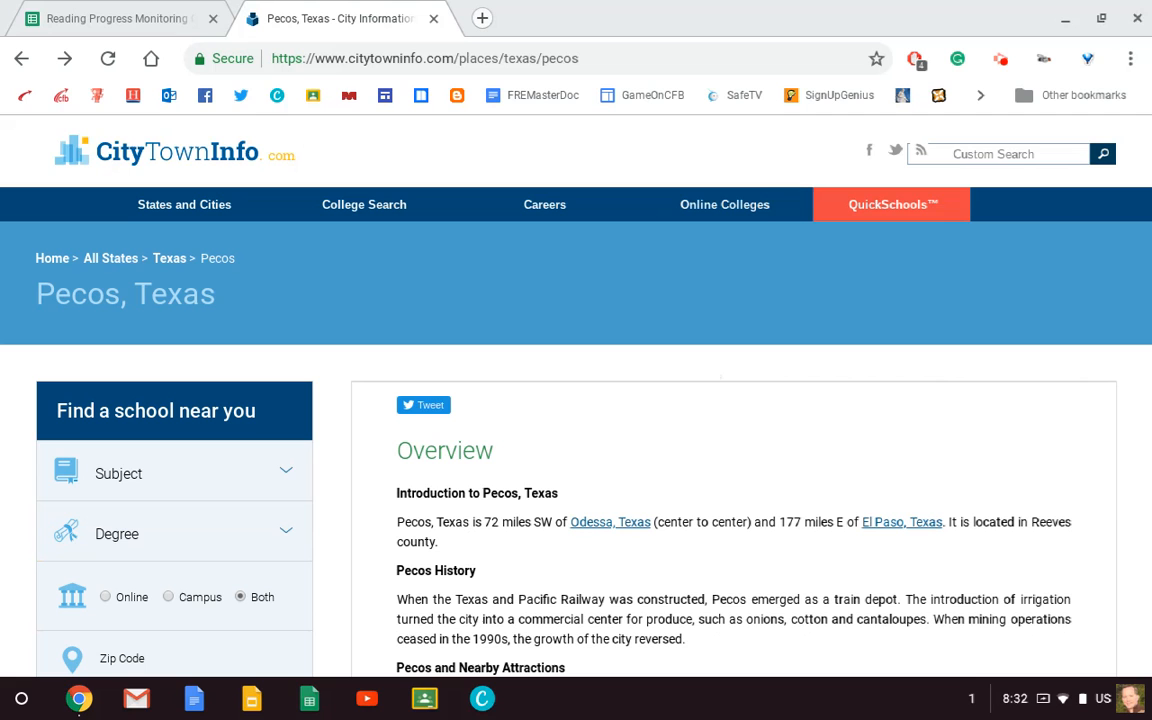
mouse_move(590, 540)
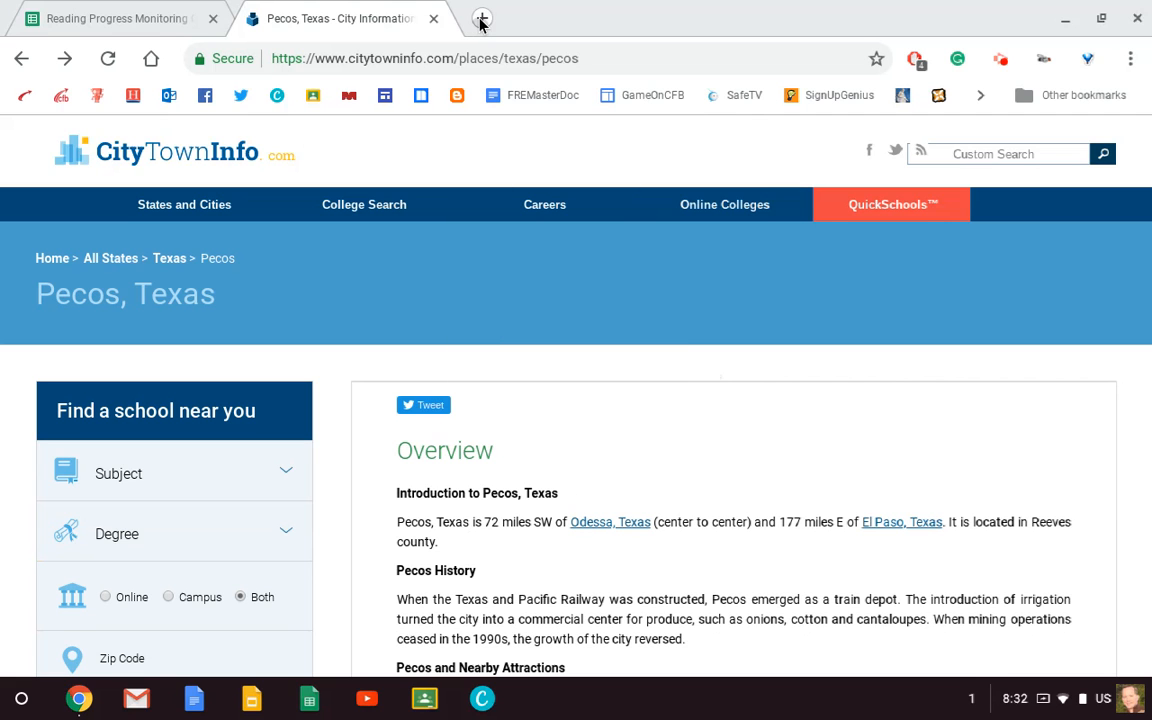
Search Google for 'new google sites' in a new tab and open the Google Sites result.
left_click(482, 18)
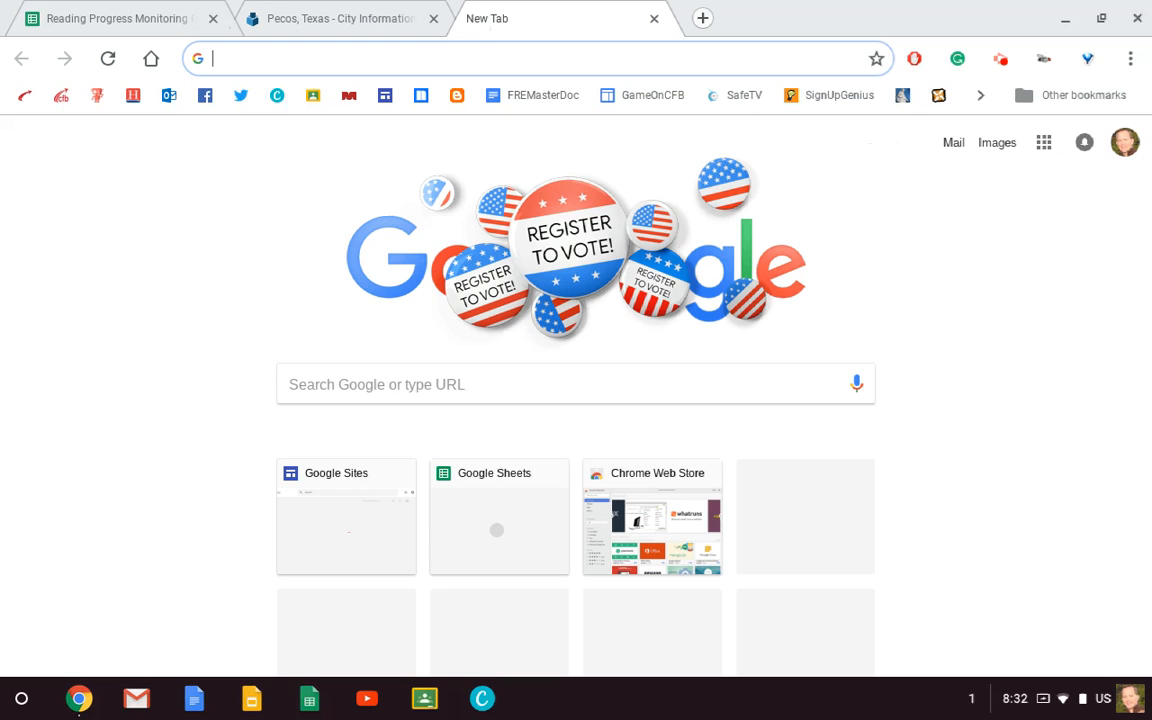
type("new google sites")
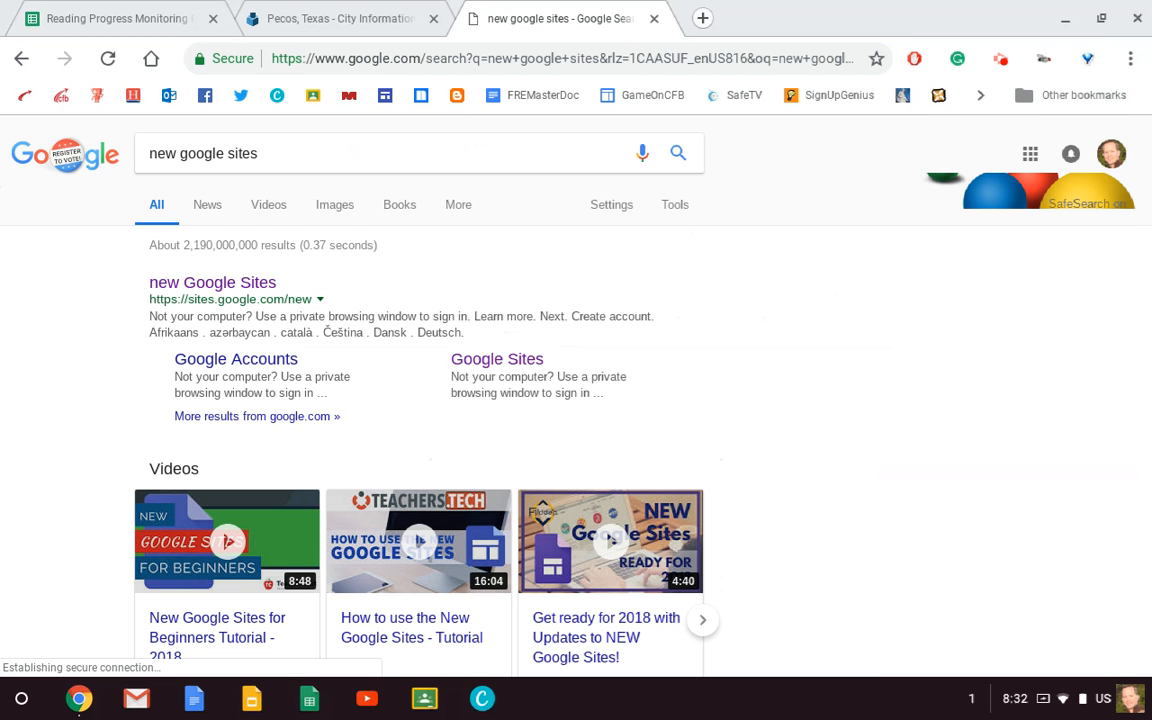
mouse_move(212, 282)
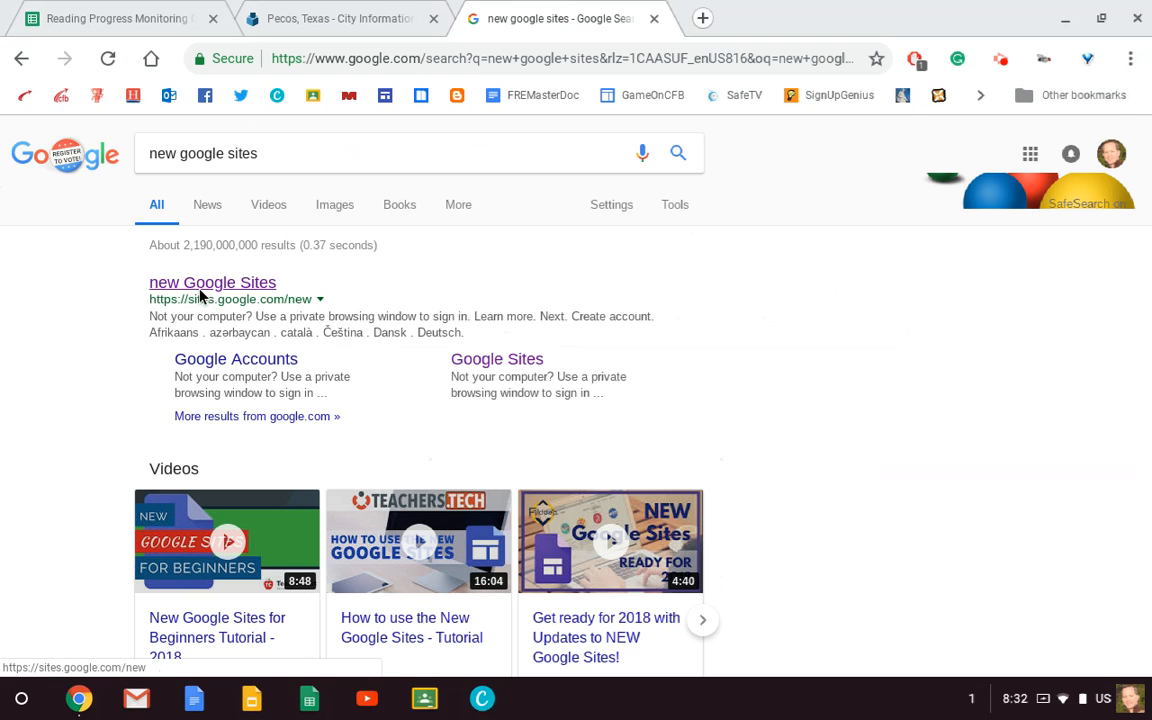
left_click(212, 282)
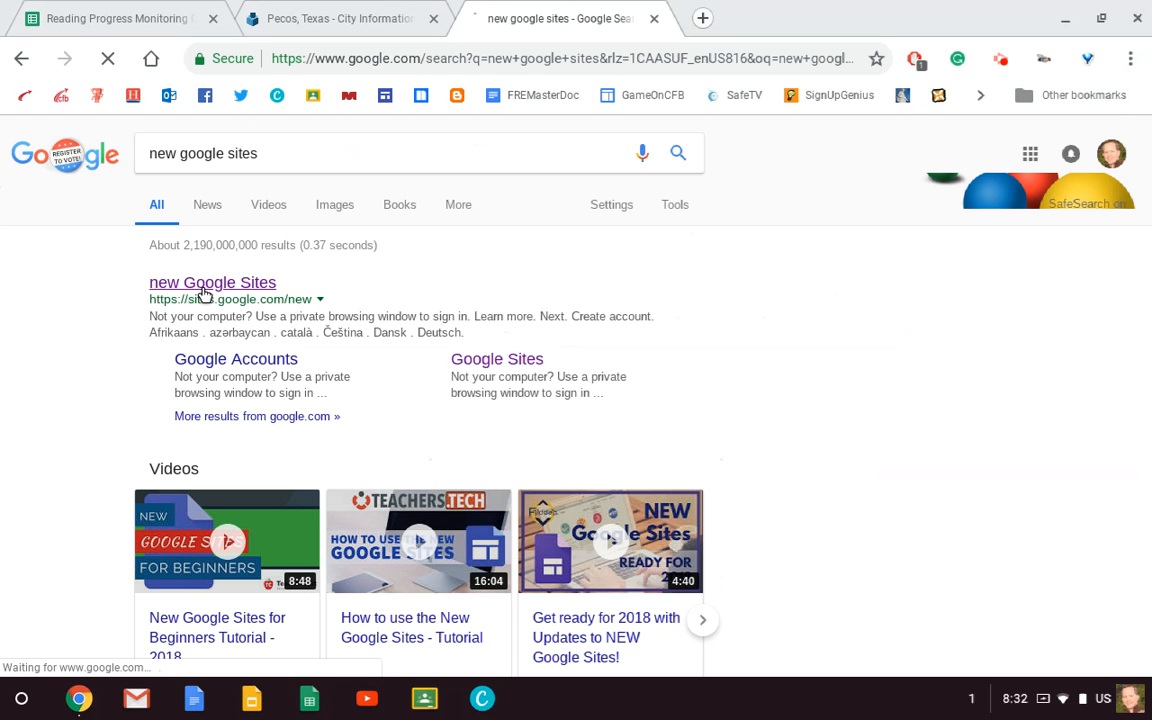
left_click(212, 282)
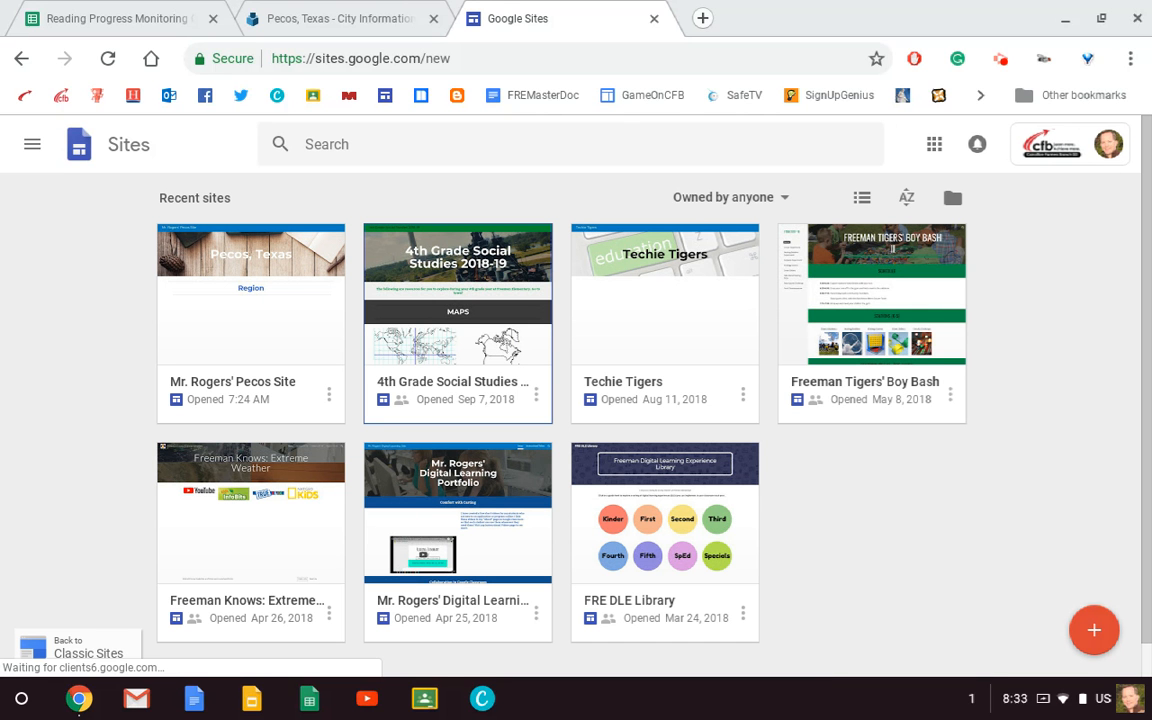
mouse_move(550, 364)
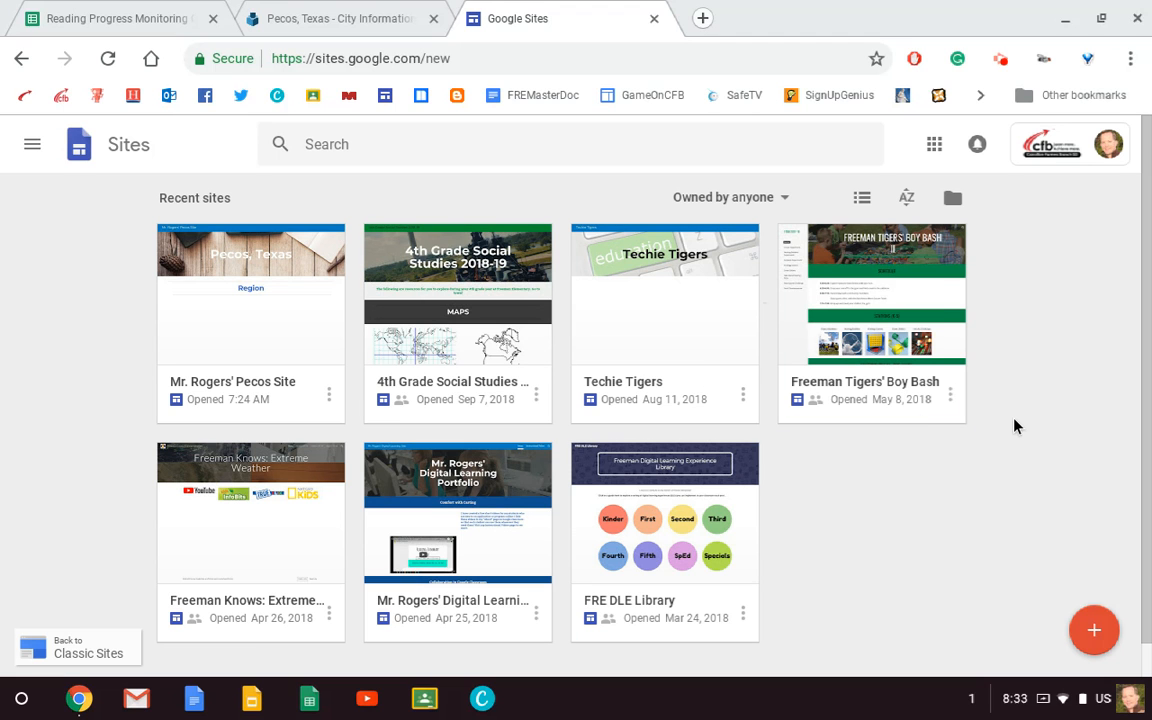
mouse_move(1094, 630)
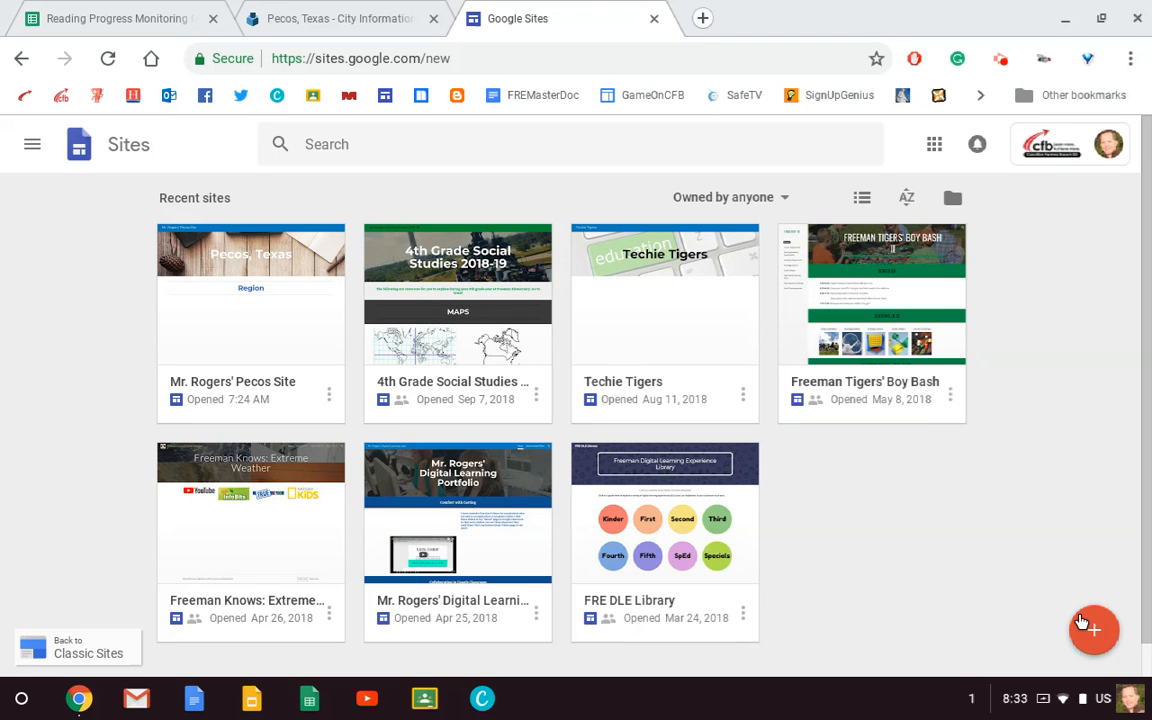
Create a new blank site from the + Create button.
left_click(1092, 630)
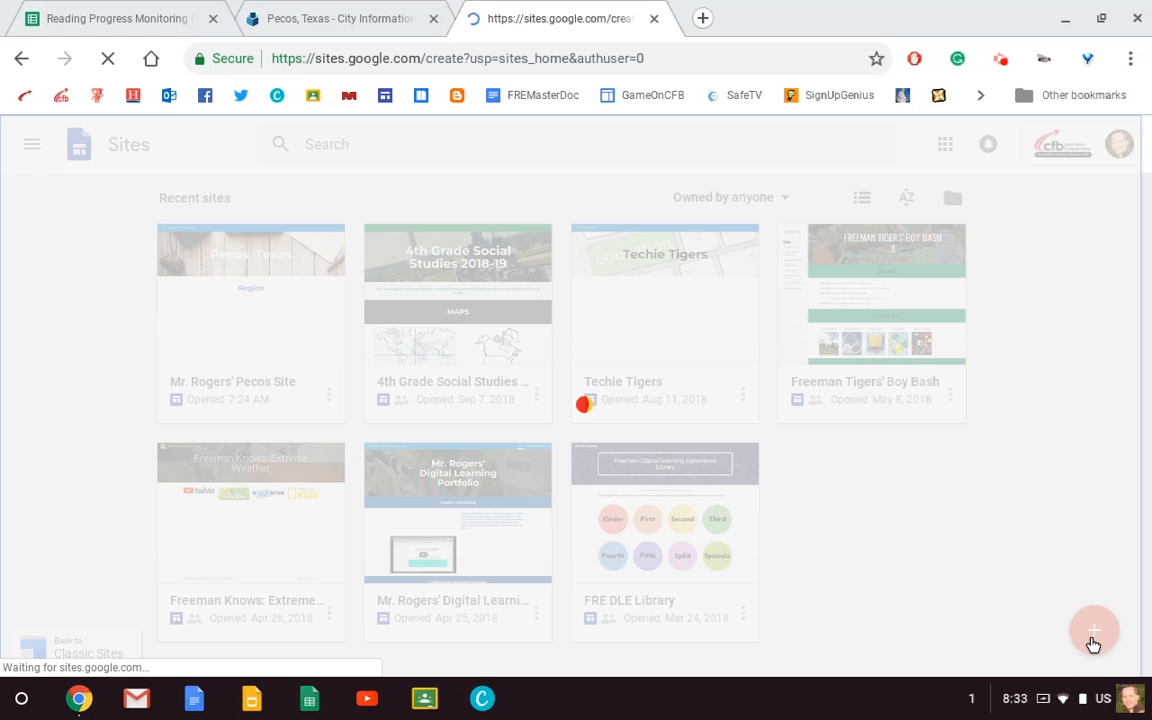
left_click(1092, 630)
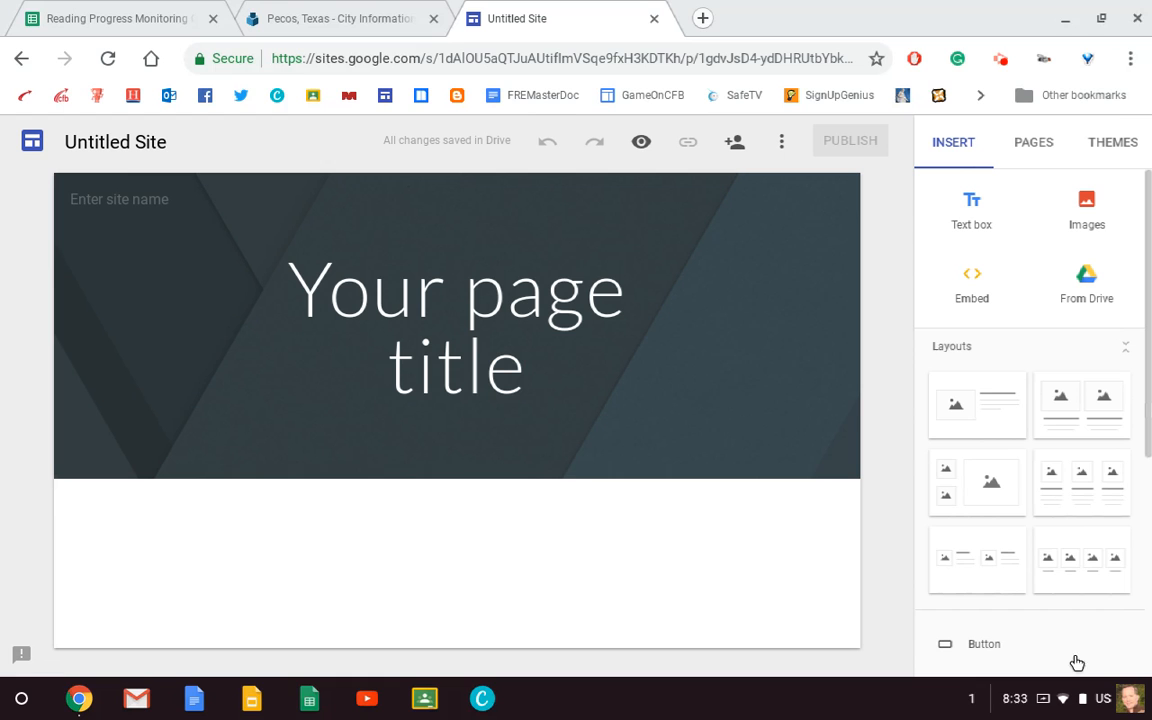
mouse_move(1006, 532)
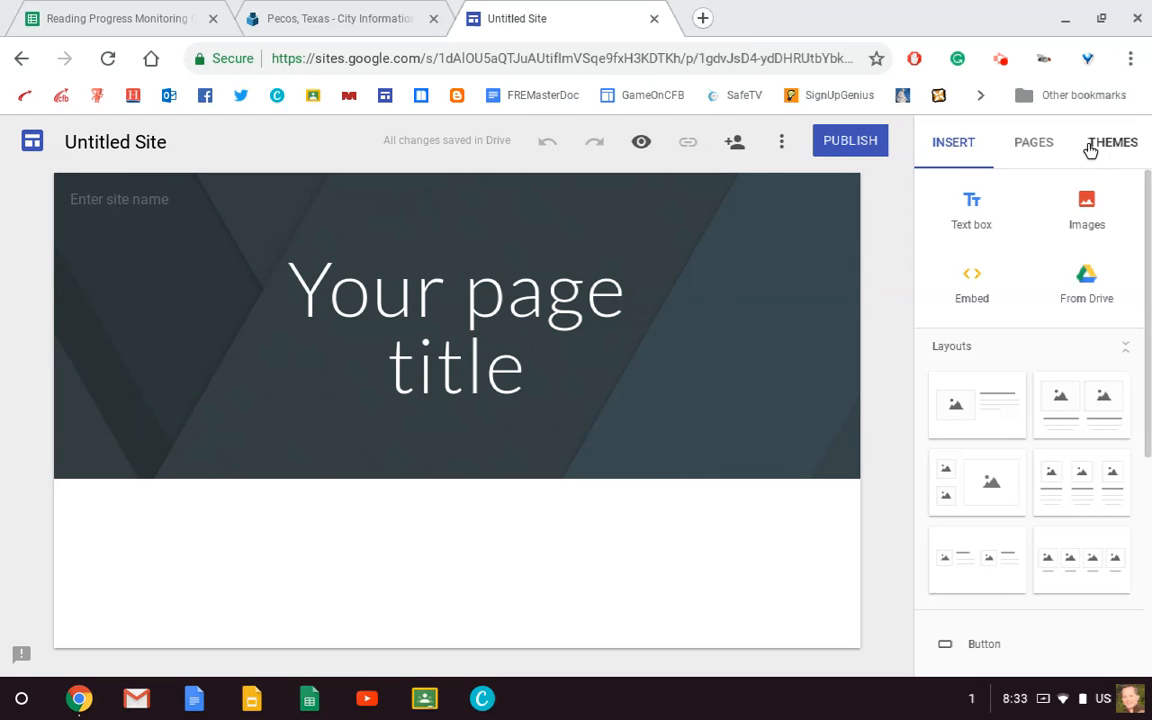
mouse_move(1138, 152)
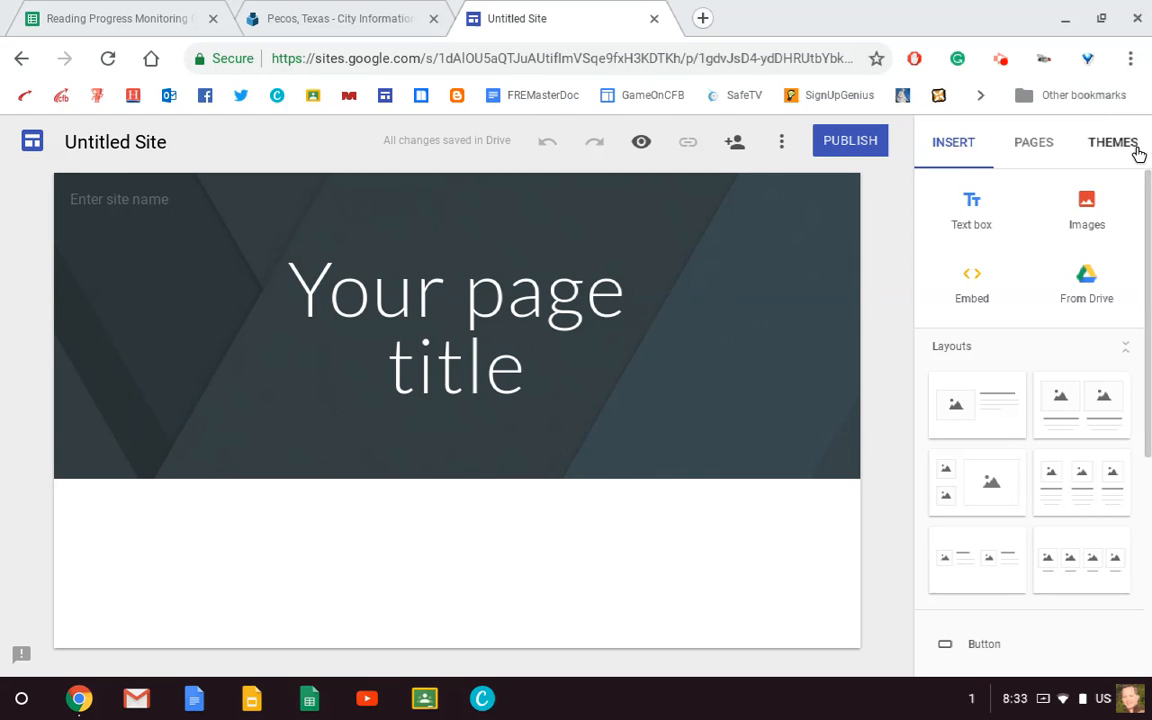
Browse the themes list and apply the Vision theme to the site.
left_click(1112, 140)
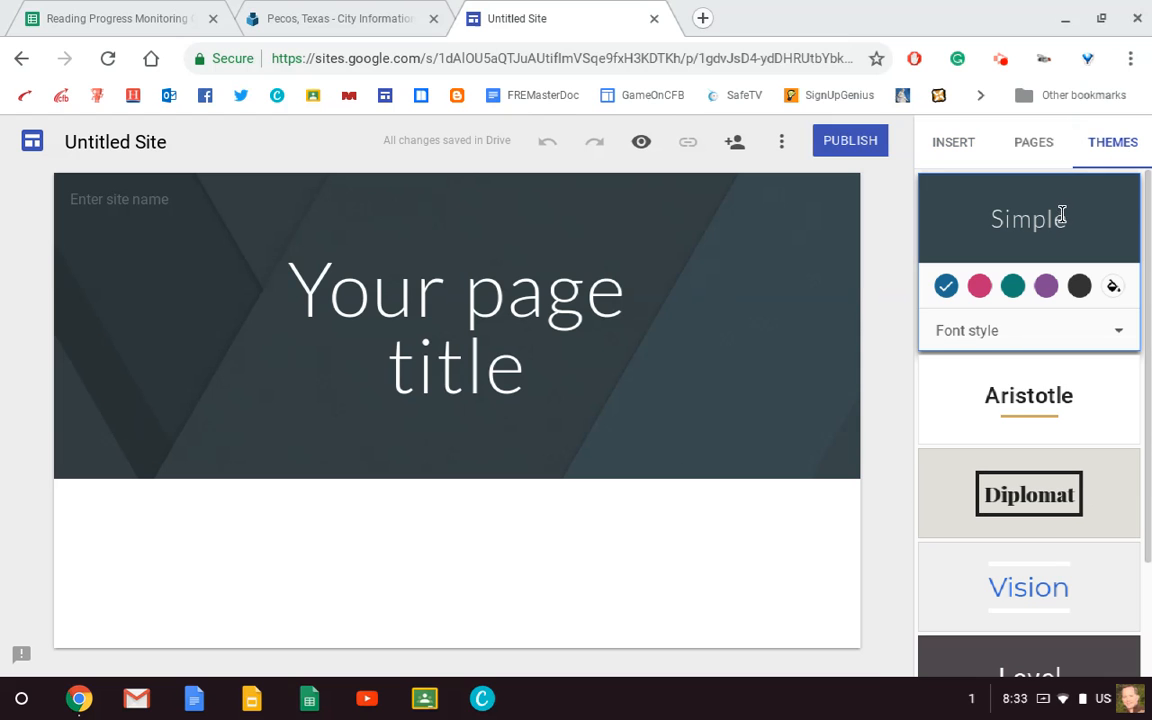
mouse_move(1050, 256)
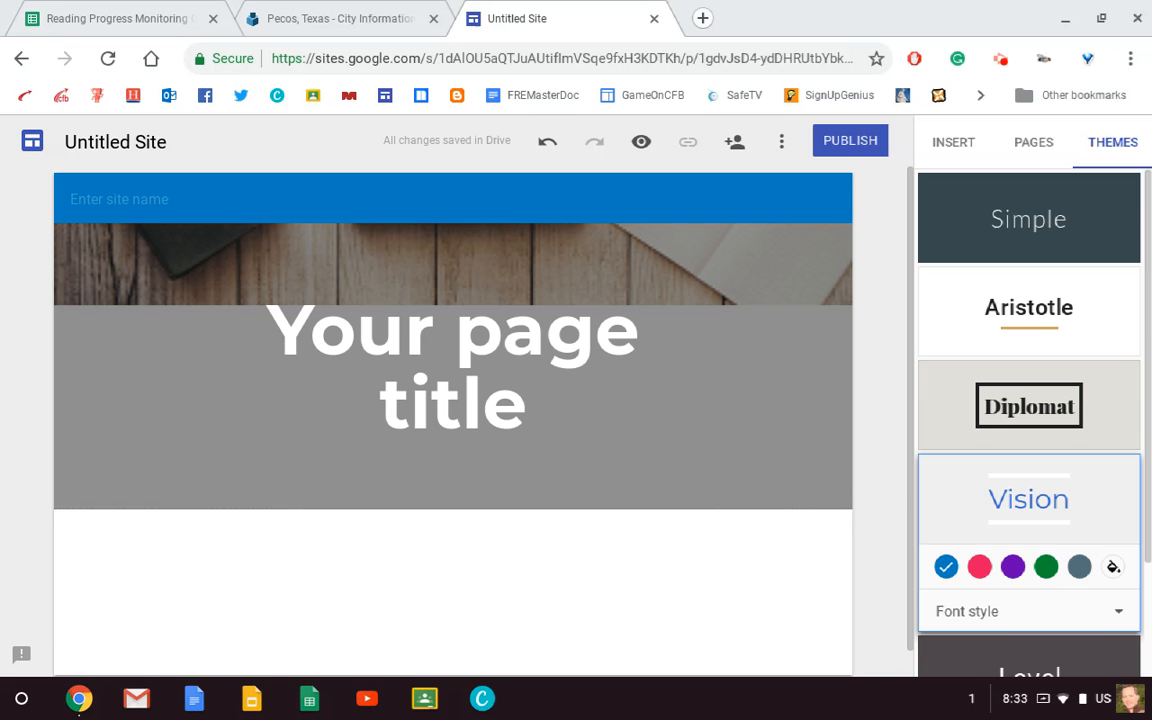
scroll("down", 3)
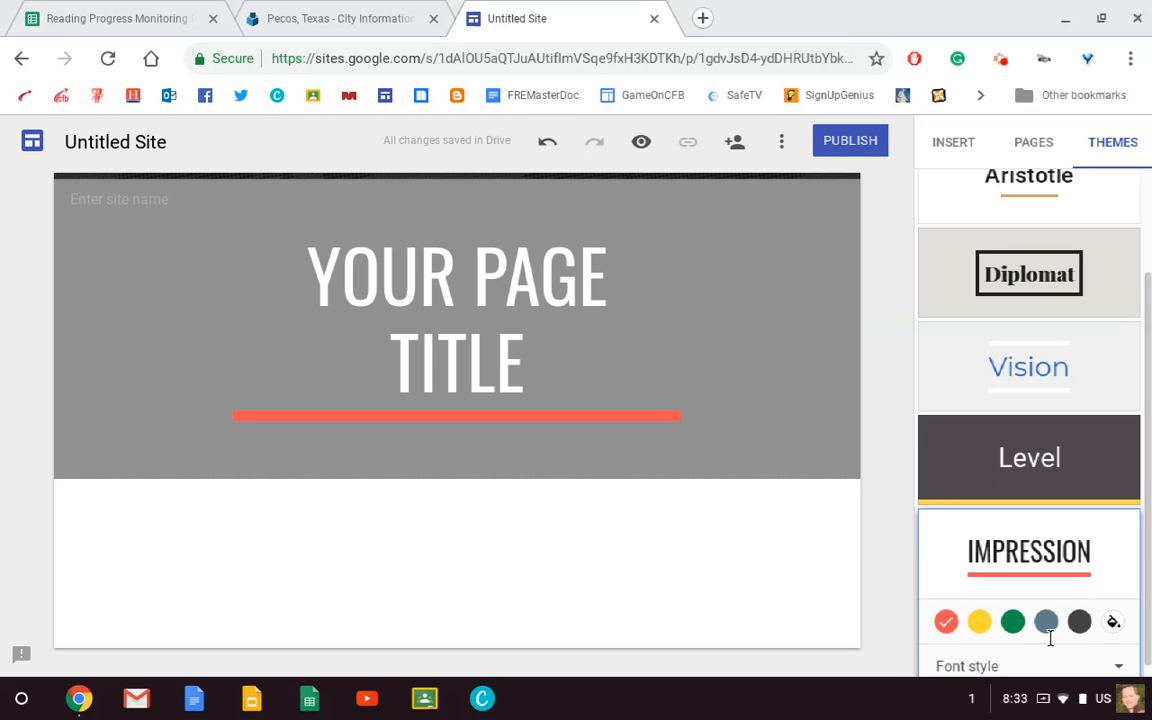
left_click(1028, 368)
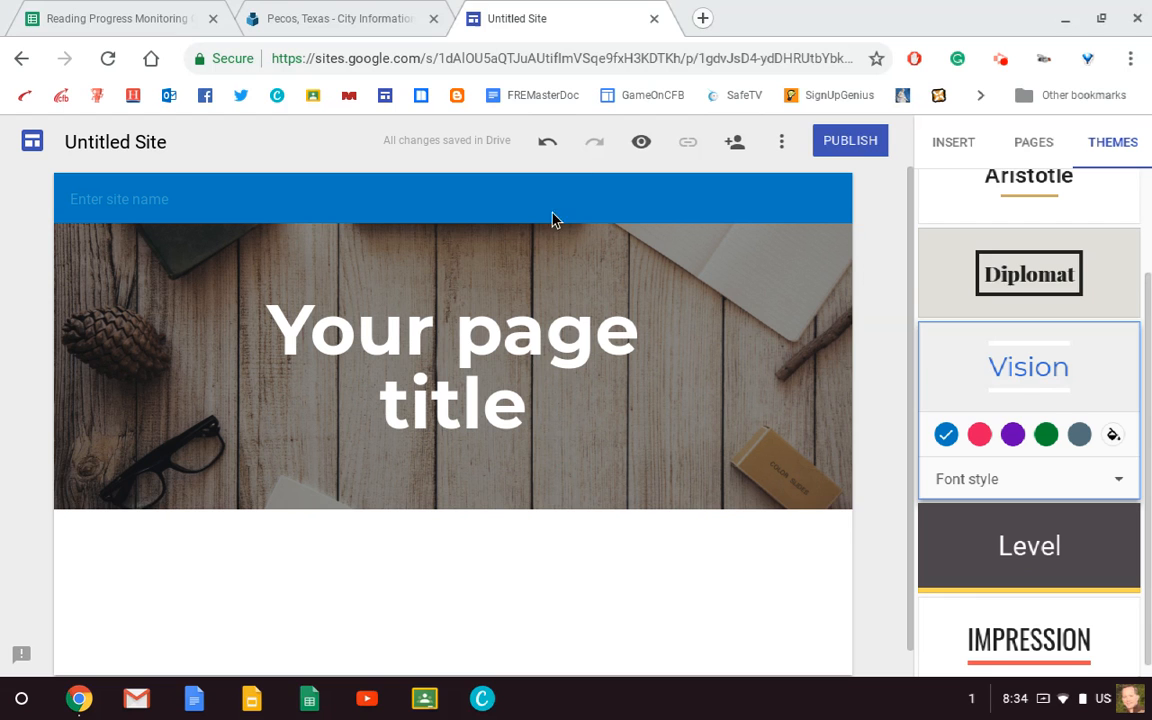
Set the page title to 'Pecos, Texas' and center it in the header.
left_click(452, 330)
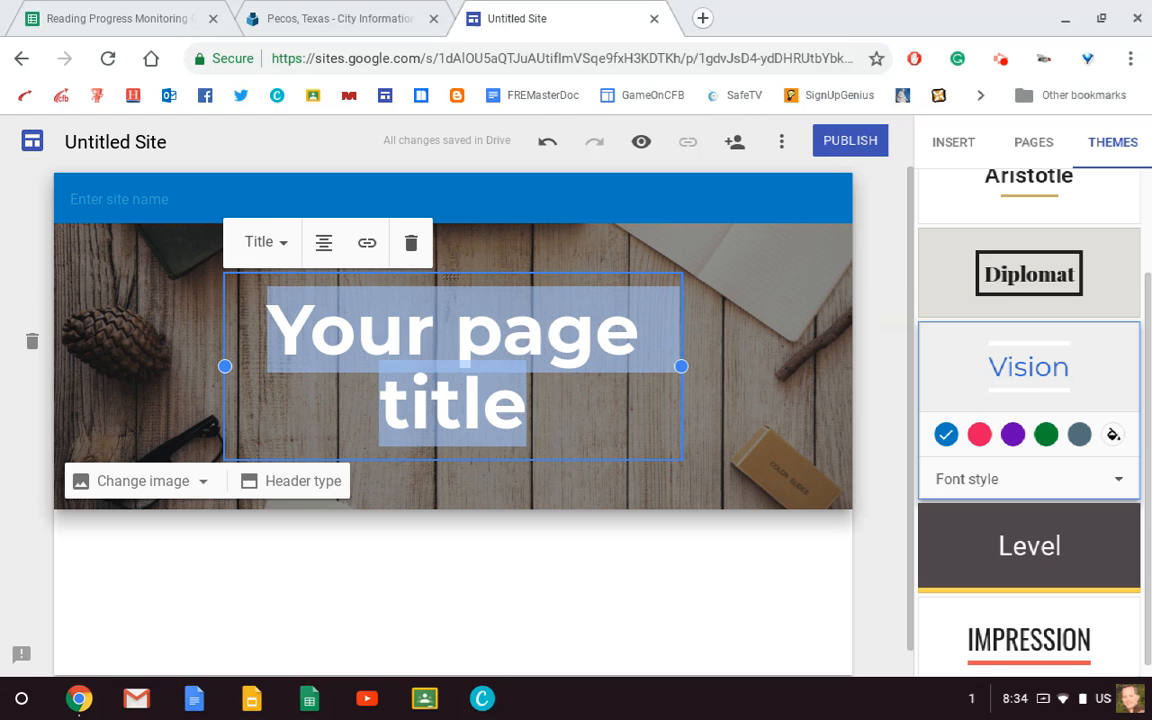
type("Pecos, Texas")
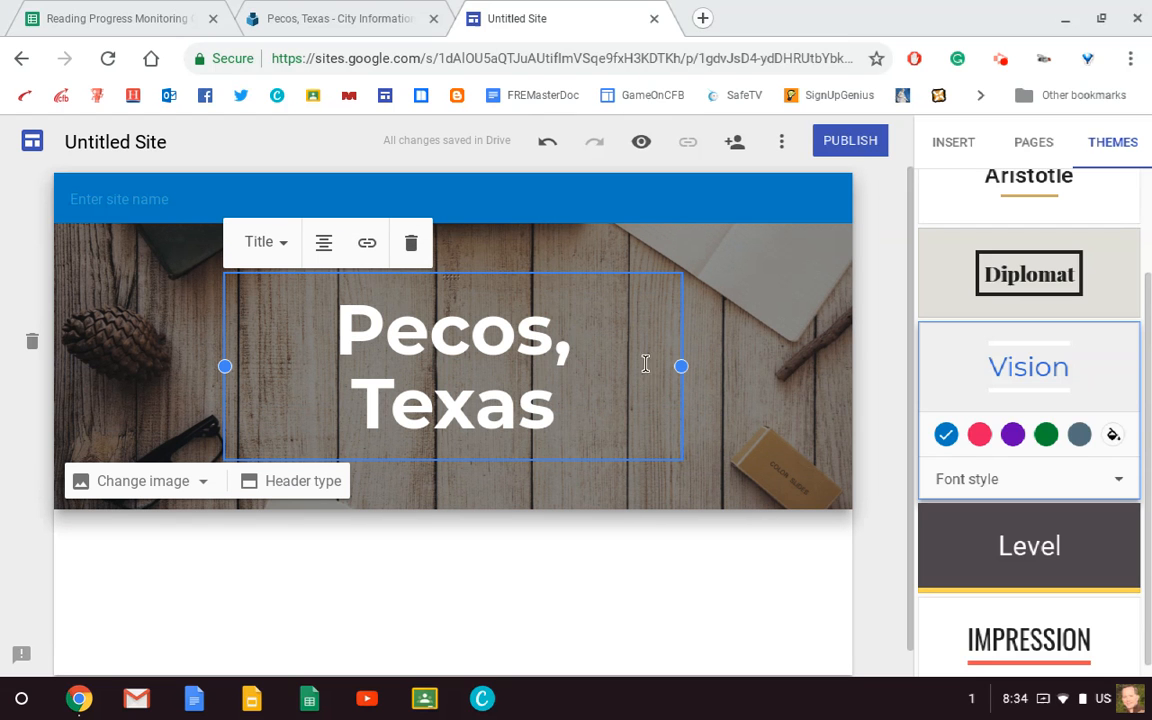
mouse_move(680, 366)
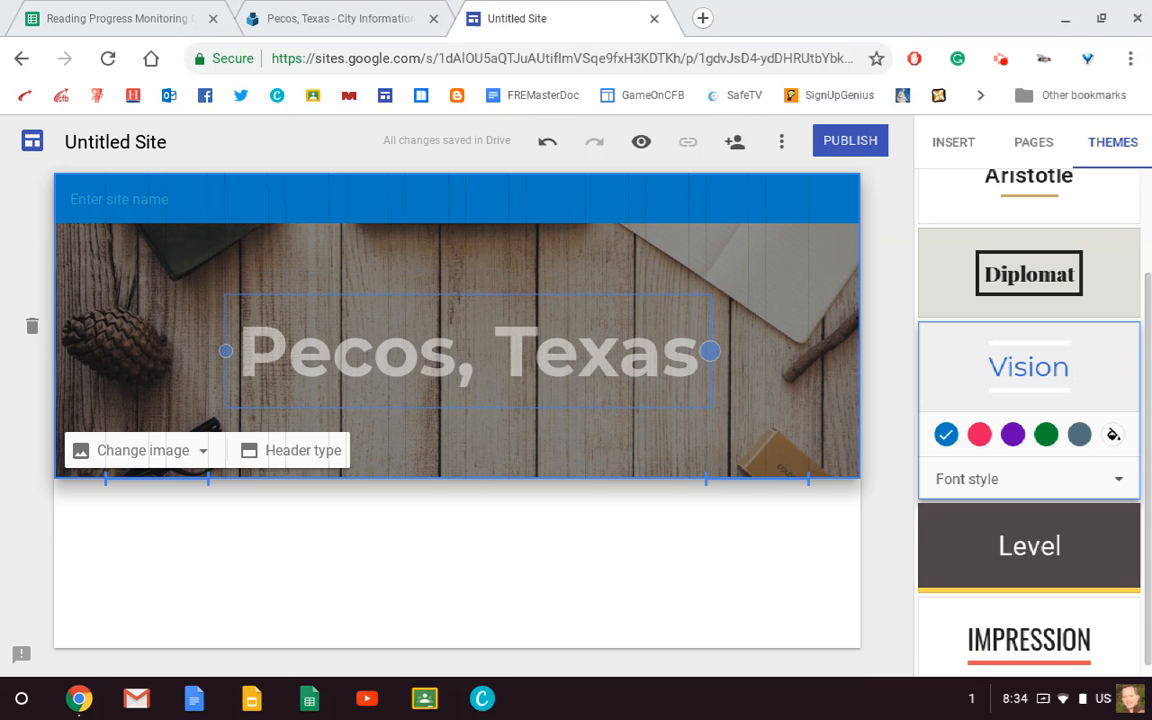
left_click(496, 352)
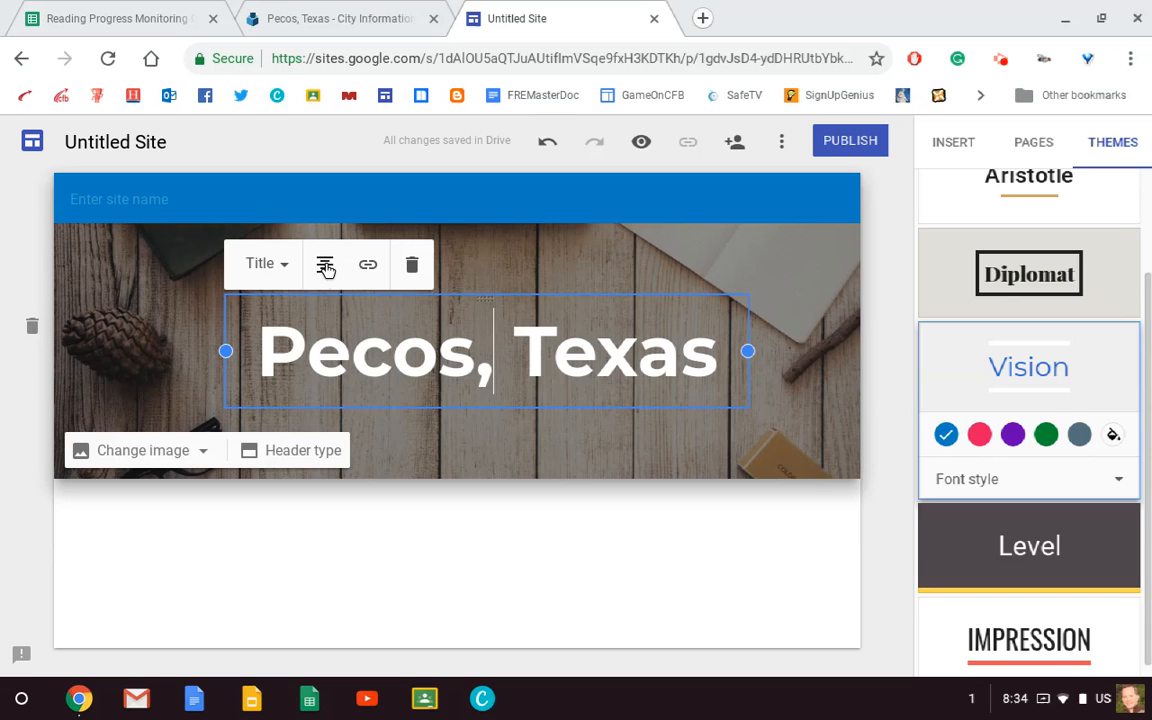
left_click(328, 264)
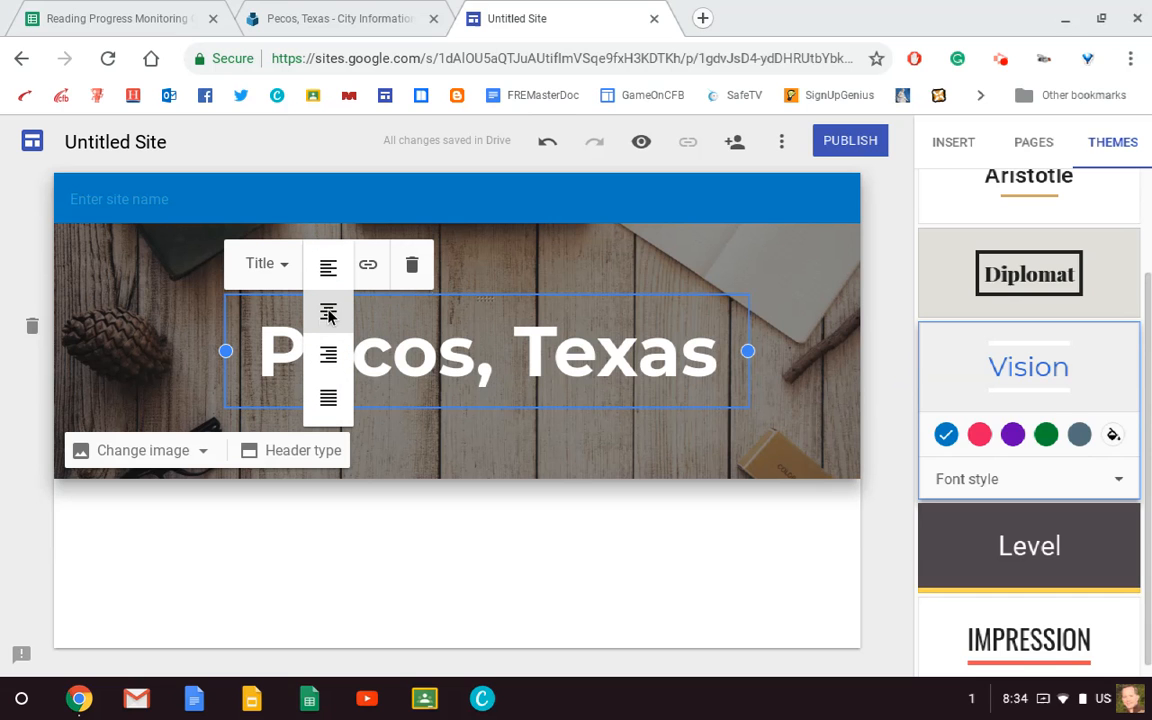
left_click(520, 270)
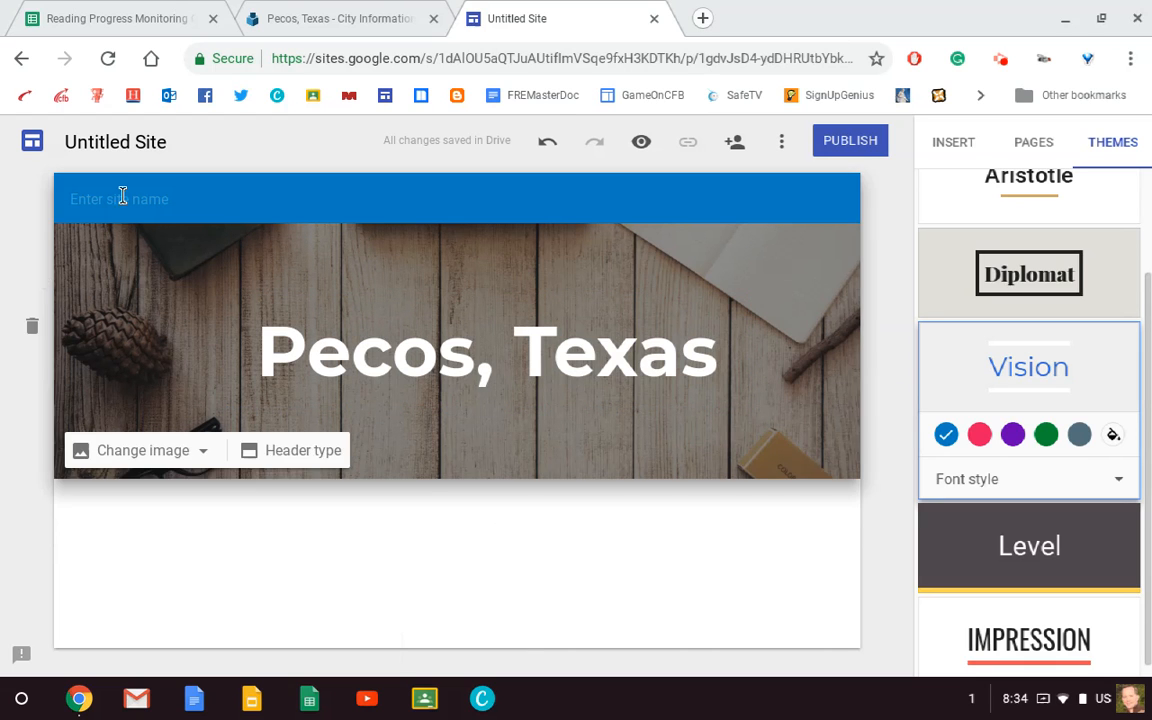
Name the site 'Mr. Rogers' Pecos Site'.
left_click(120, 198)
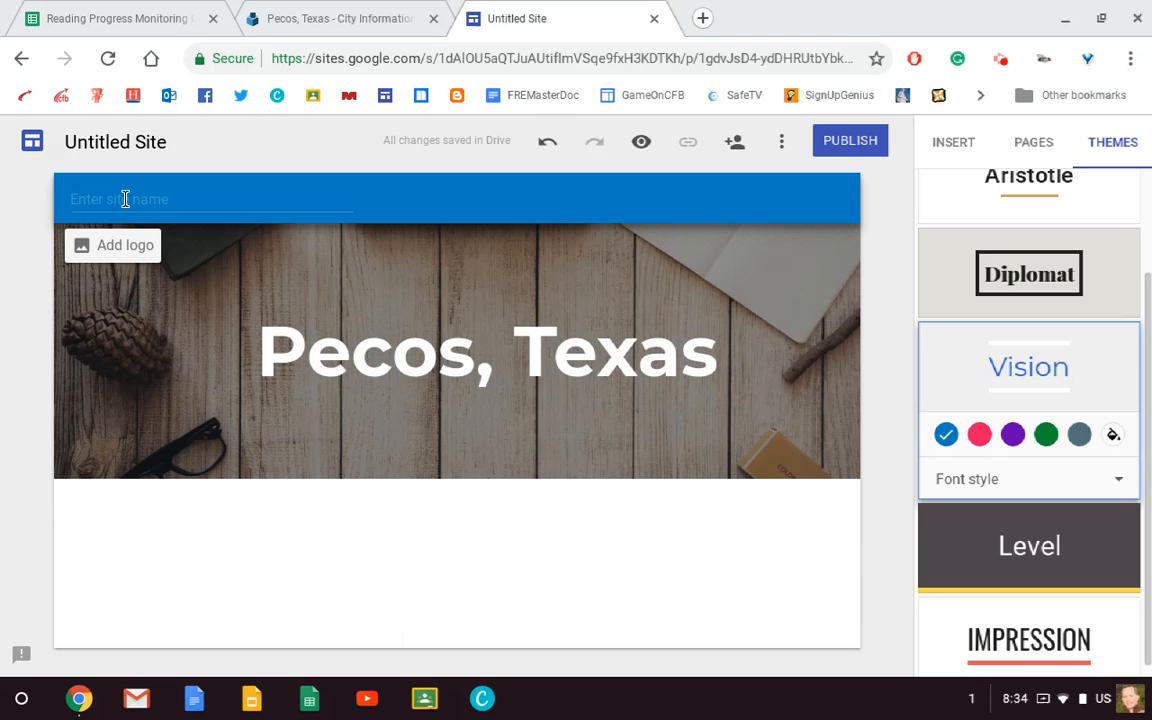
type("Mr")
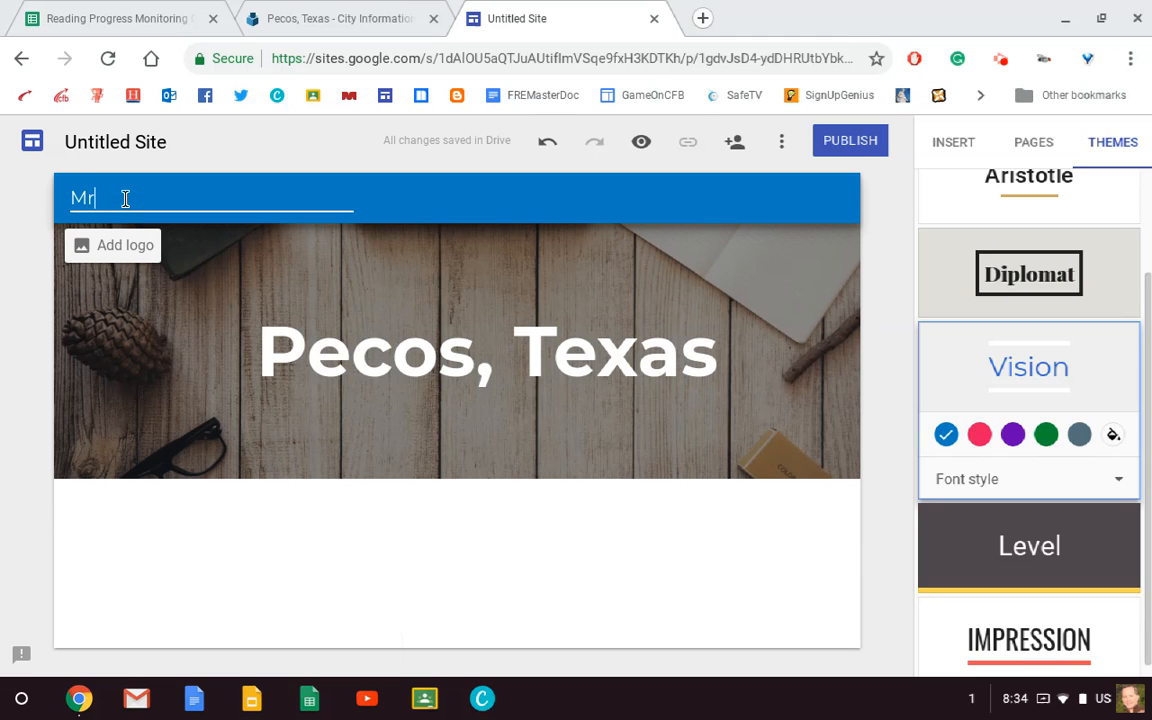
type(". Rogers' Peco")
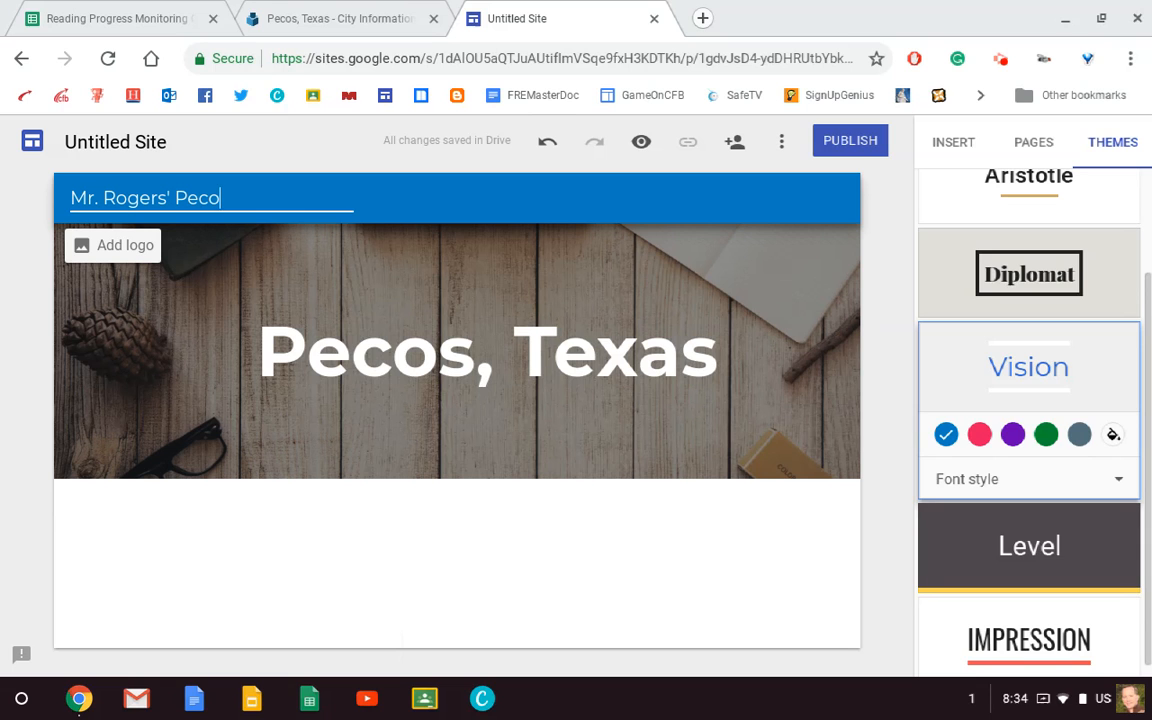
type("s Site")
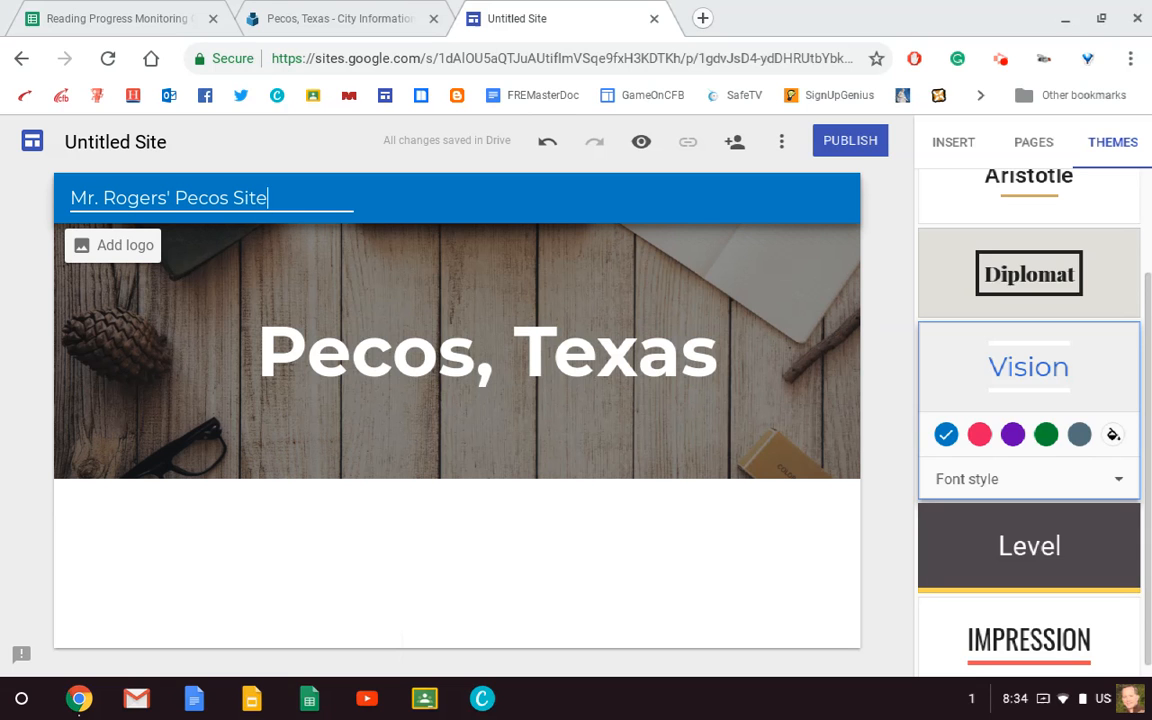
left_click(456, 350)
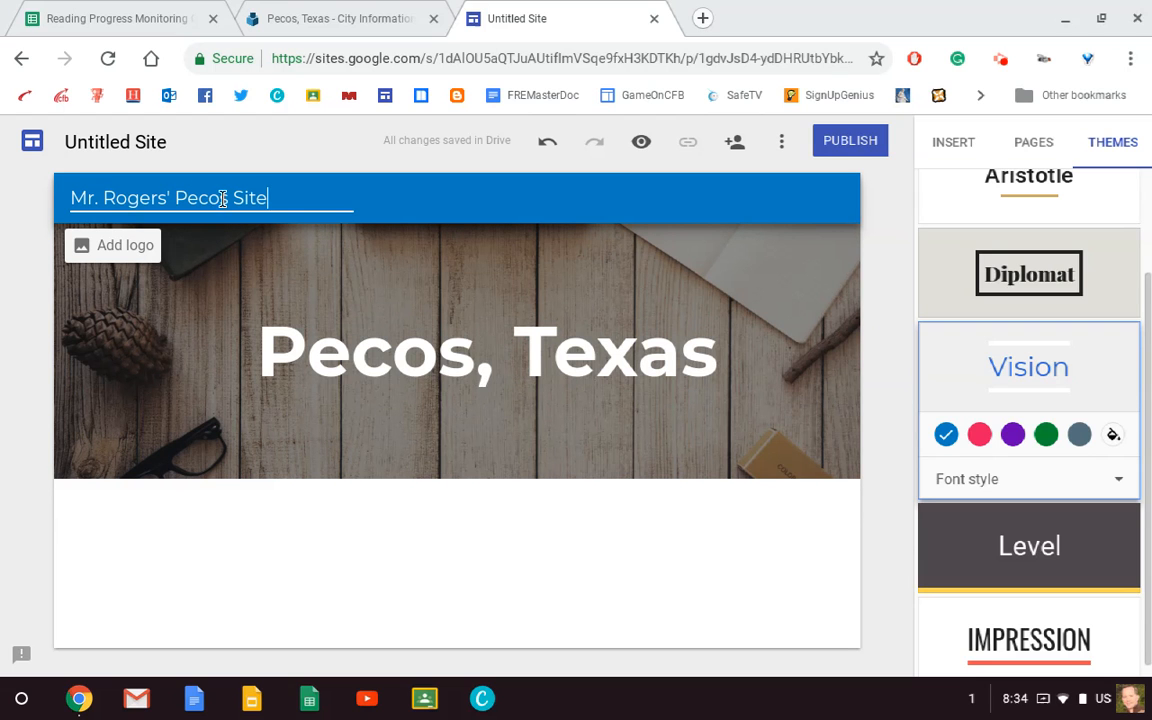
mouse_move(116, 140)
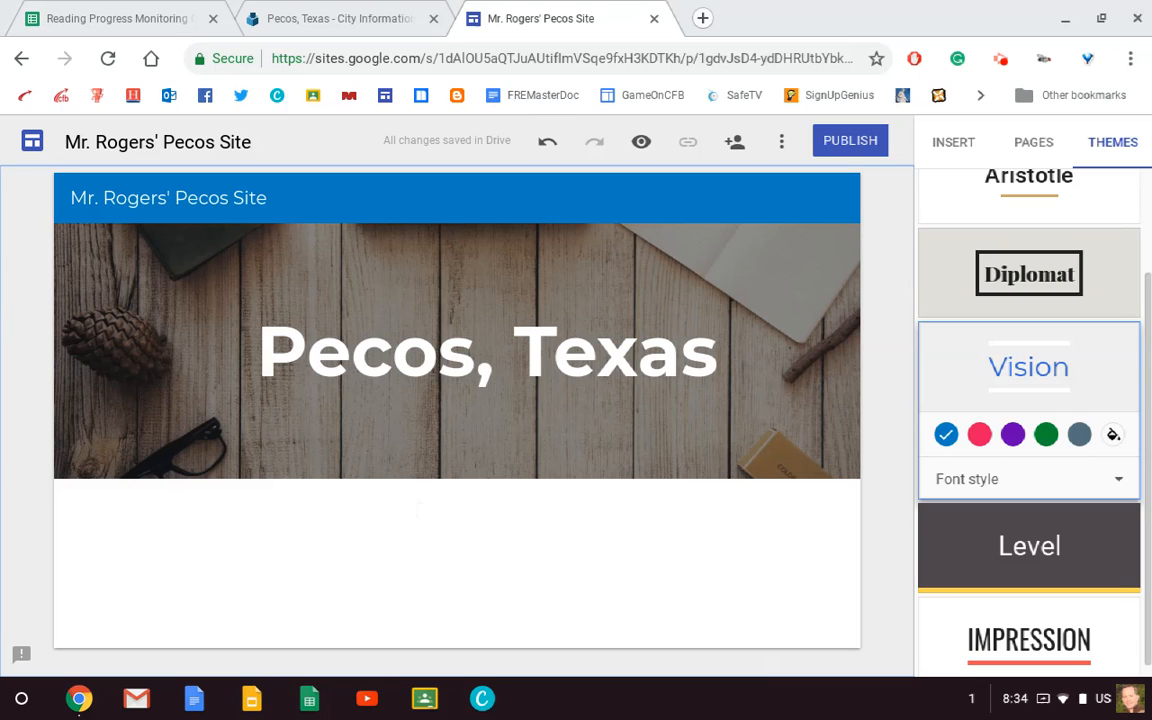
mouse_move(452, 500)
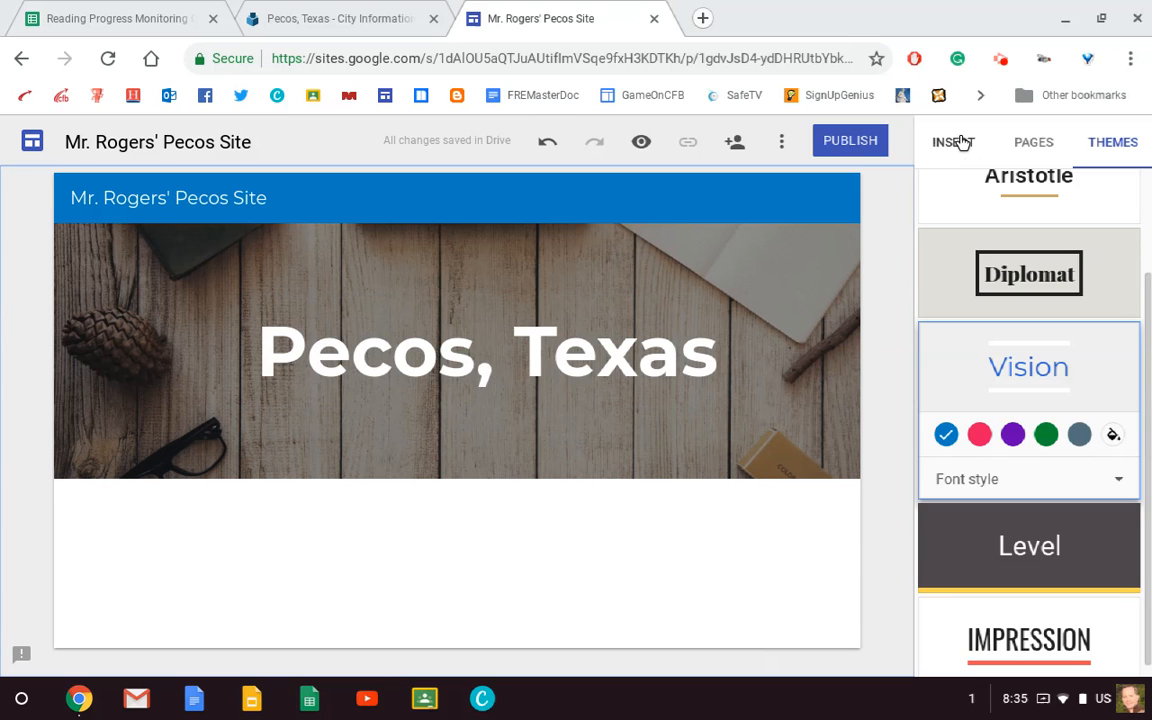
Add a text box below the header reading 'Region'.
left_click(952, 142)
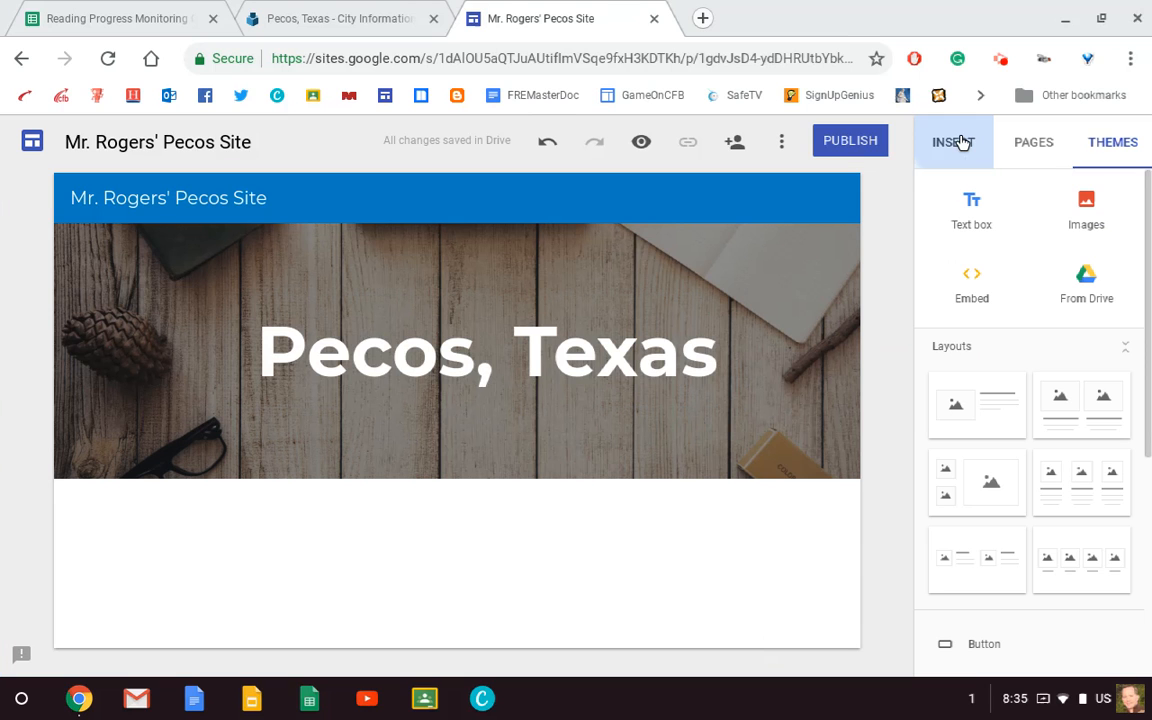
left_click(952, 140)
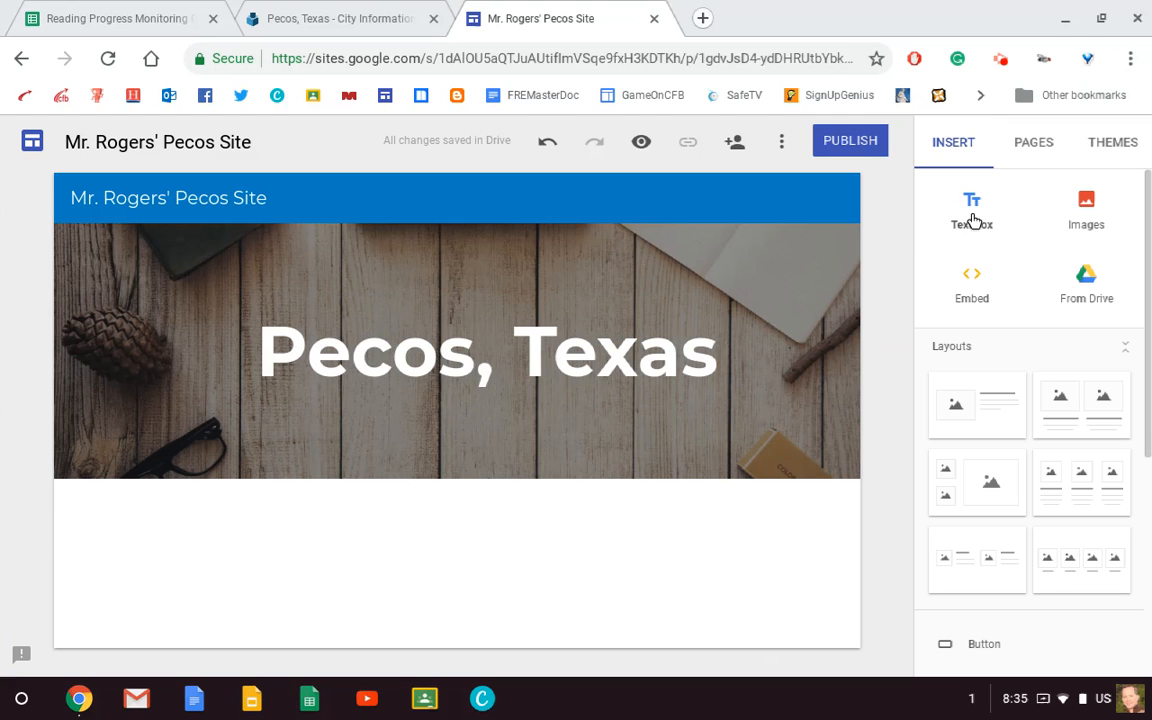
left_click(488, 352)
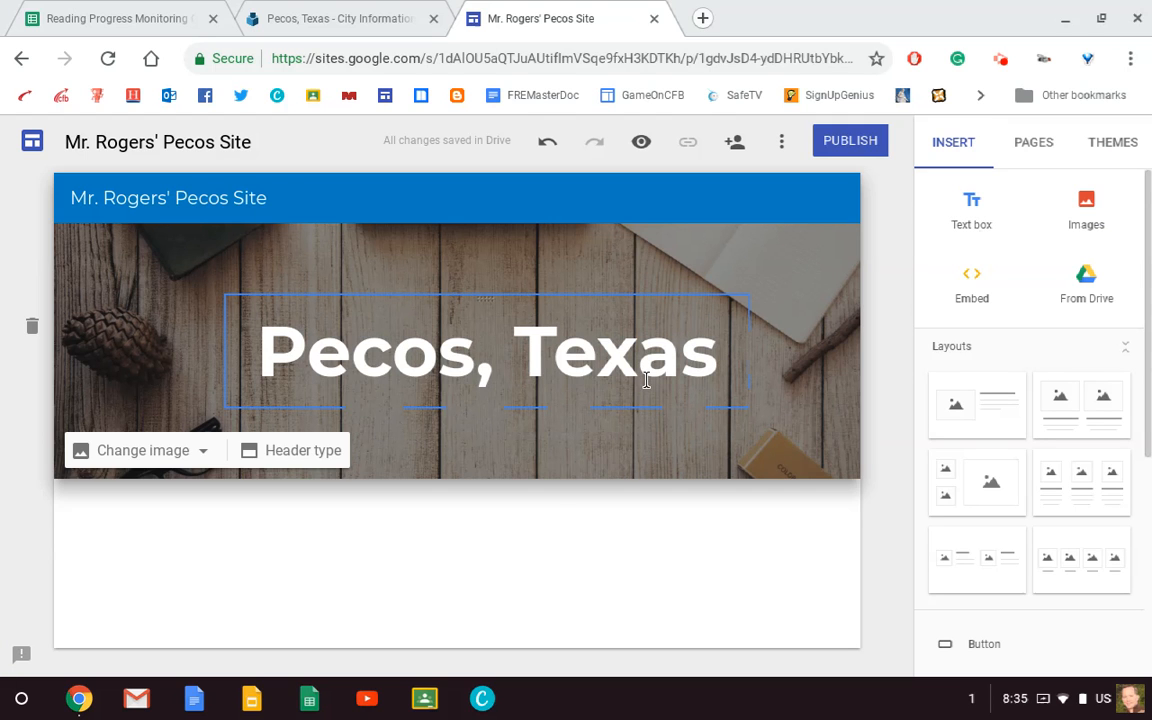
left_click(488, 508)
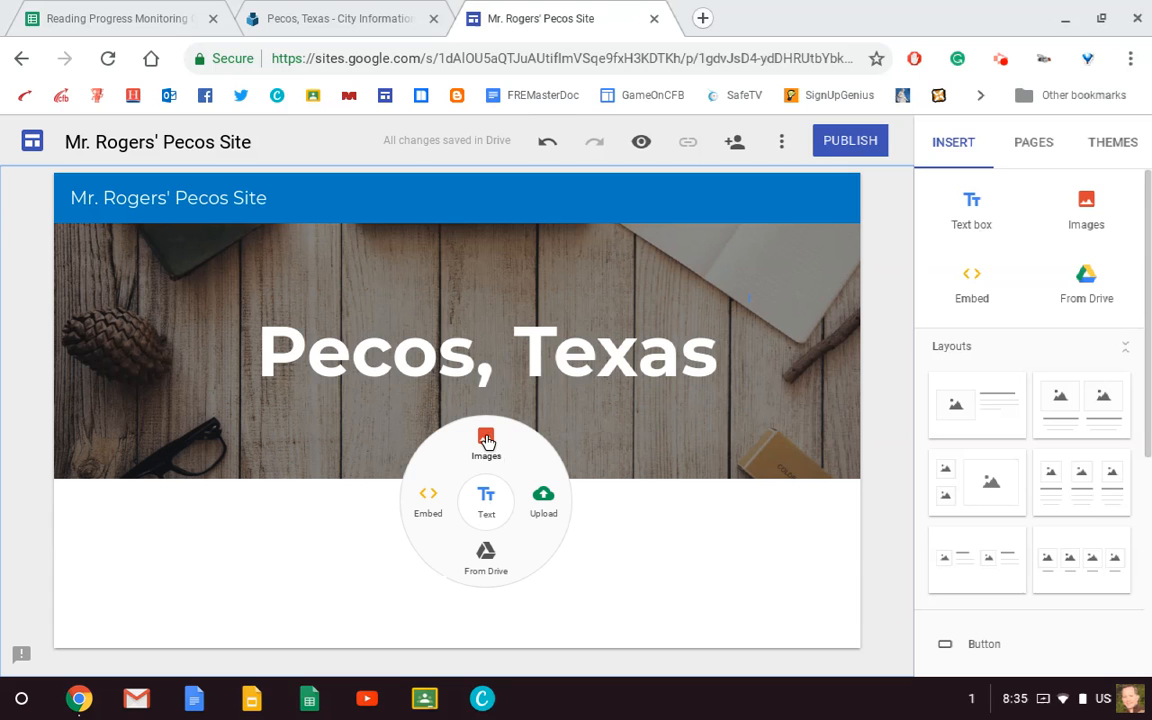
mouse_move(486, 504)
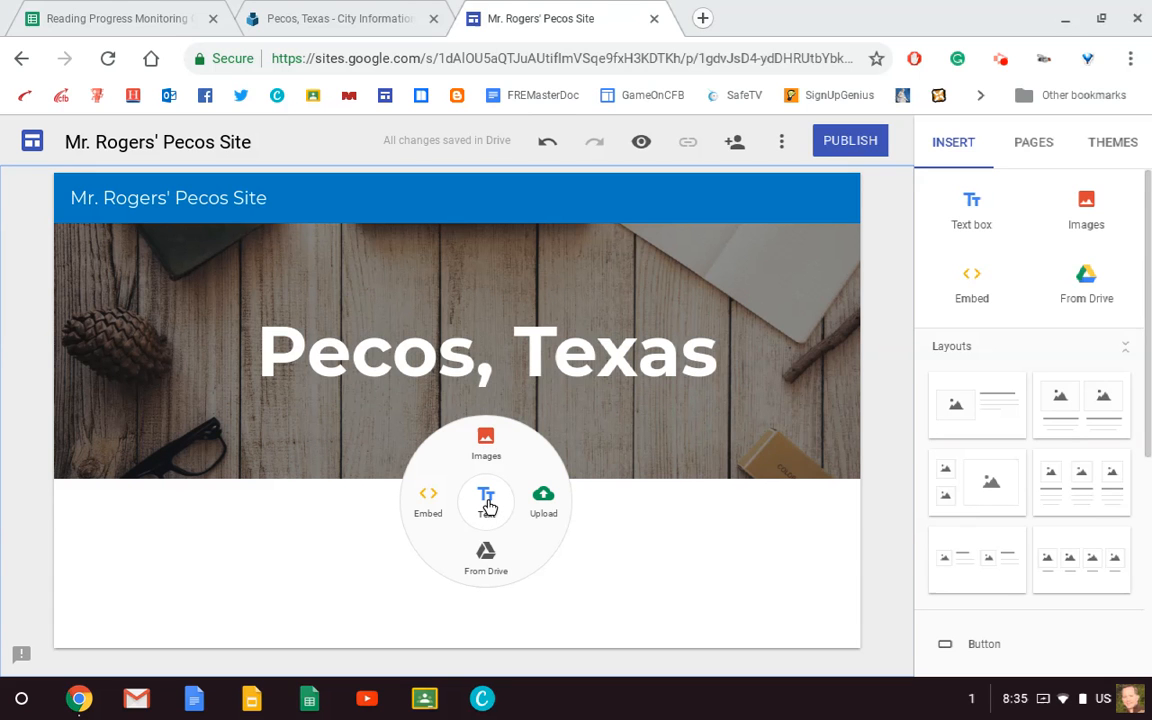
left_click(486, 500)
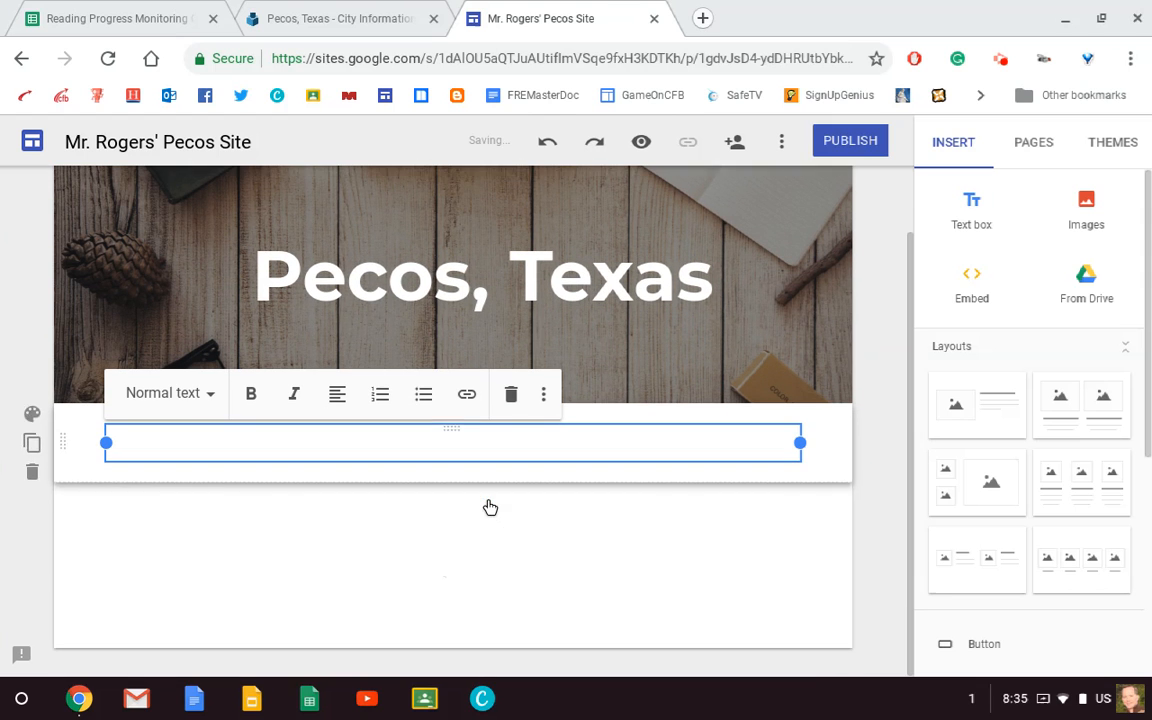
type("R")
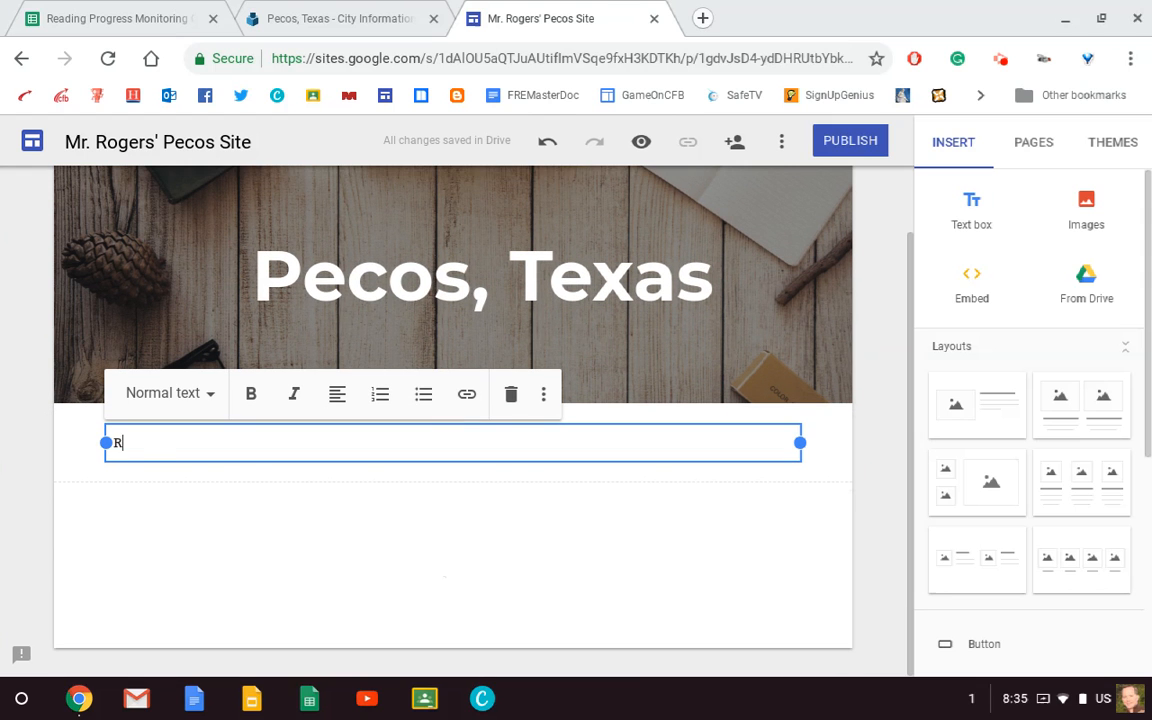
type("egion")
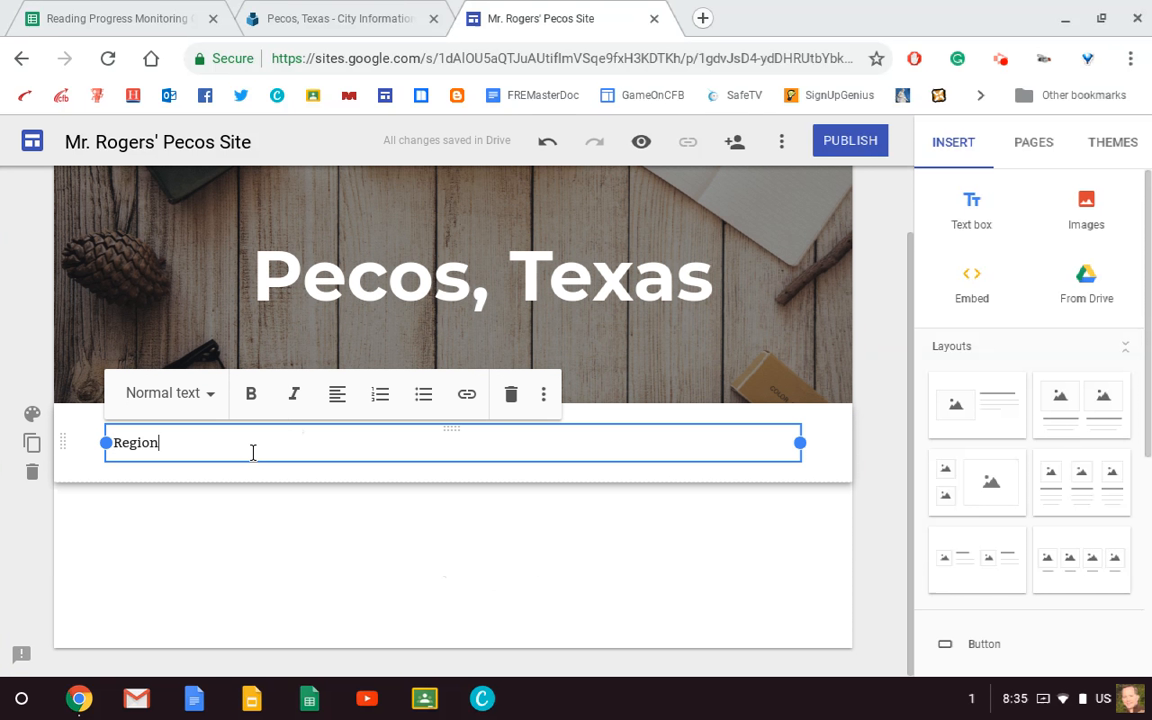
Make Region a centered Title and set the section background to Emphasis 1.
left_click(164, 392)
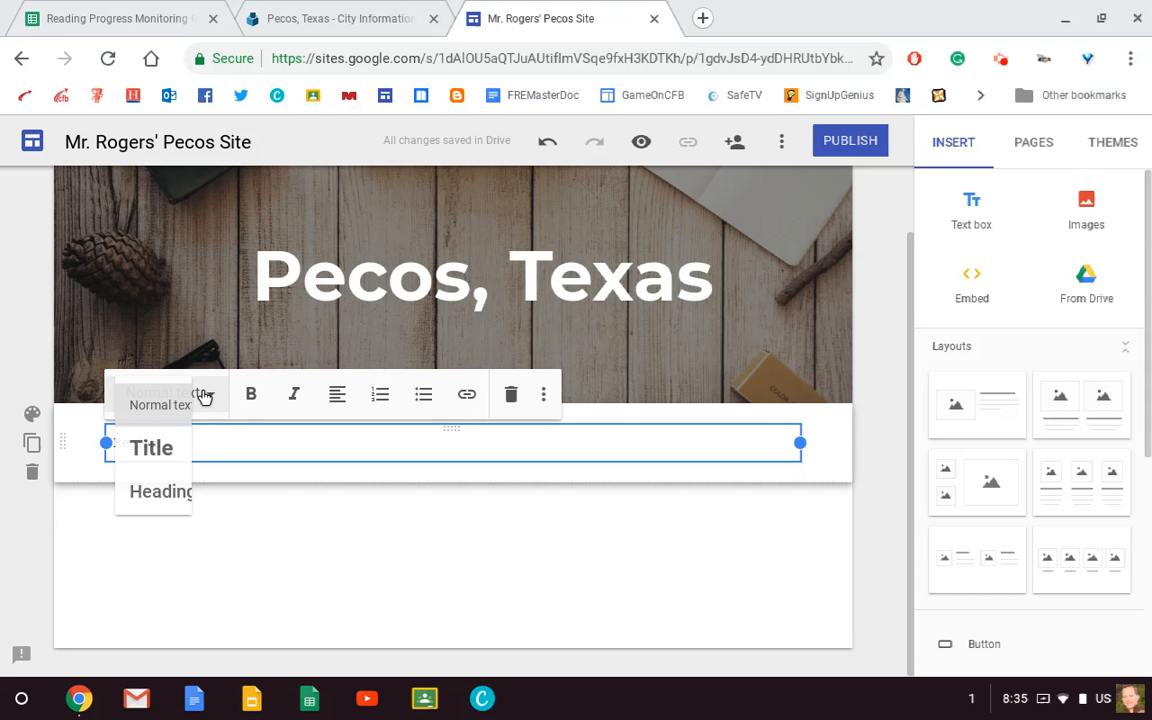
left_click(152, 448)
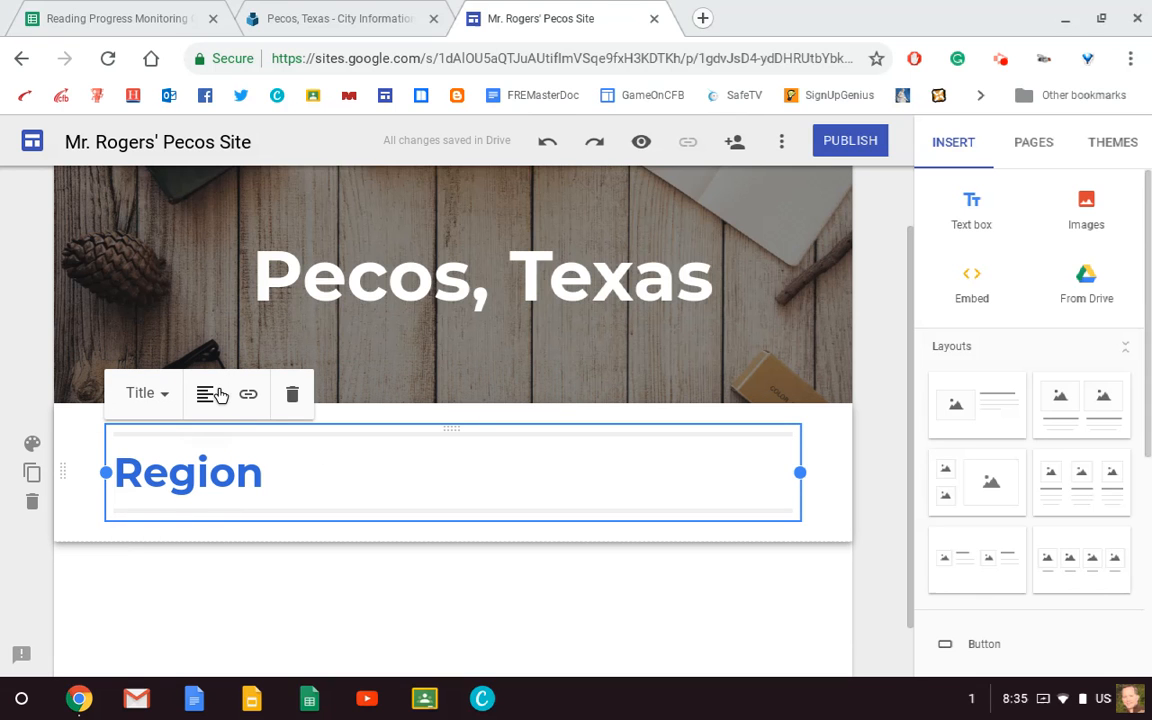
left_click(208, 392)
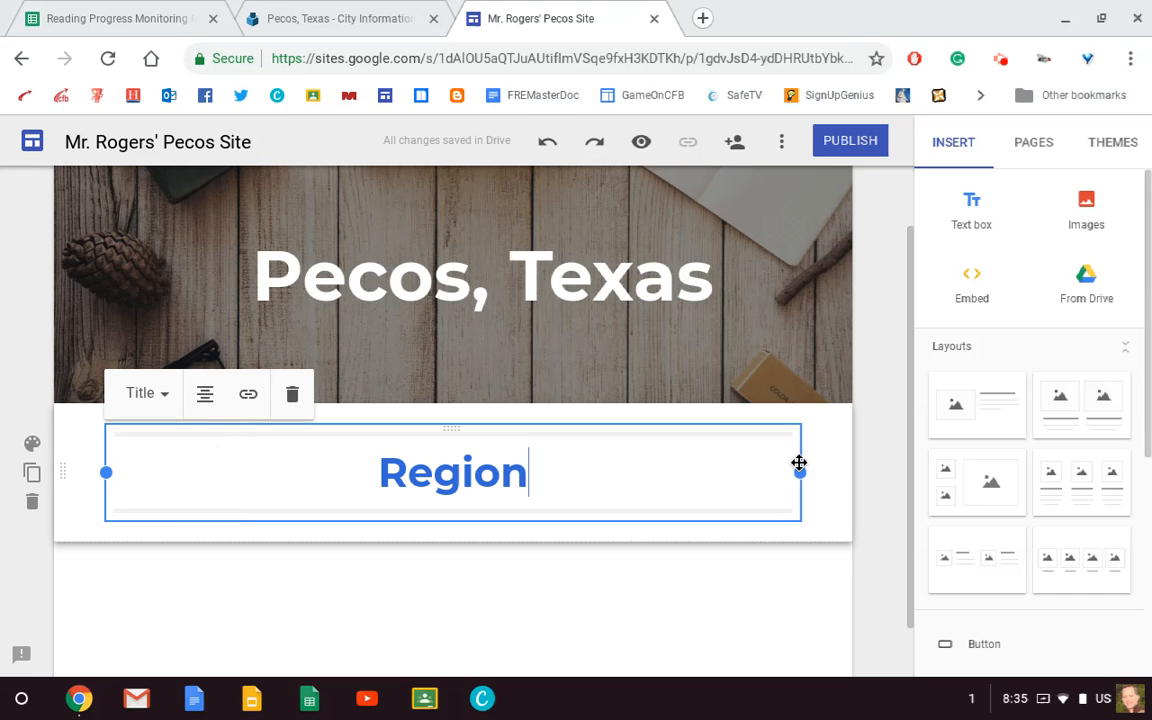
mouse_move(236, 456)
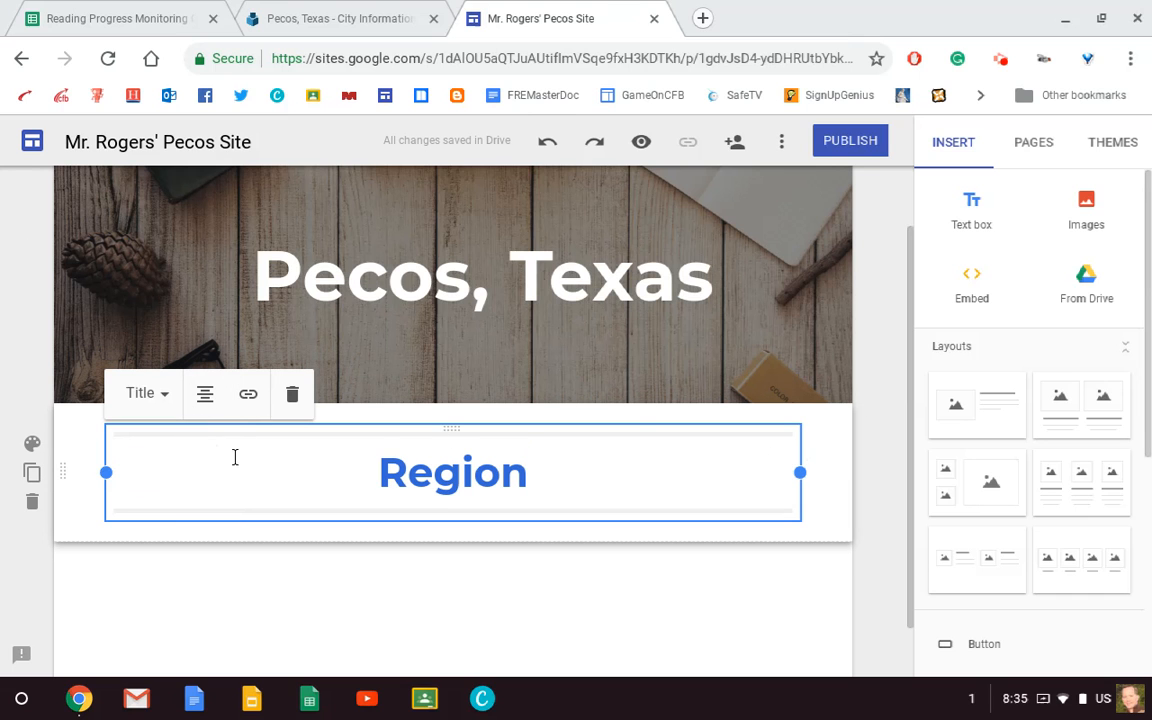
mouse_move(32, 444)
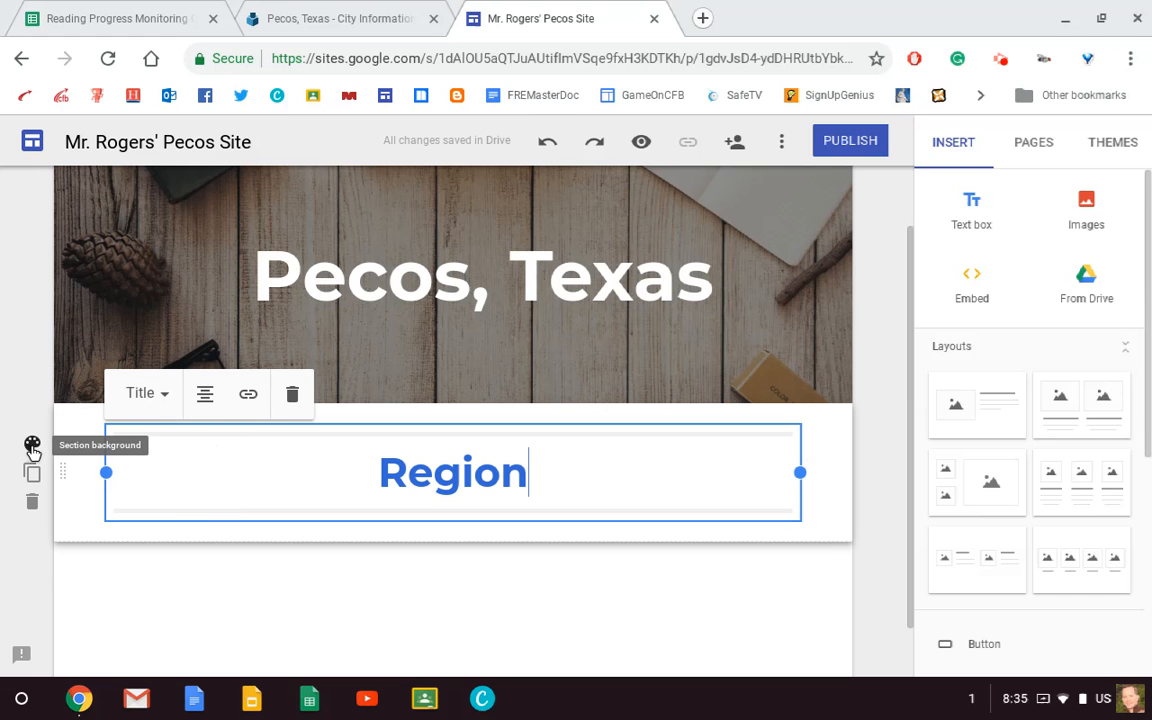
left_click(32, 444)
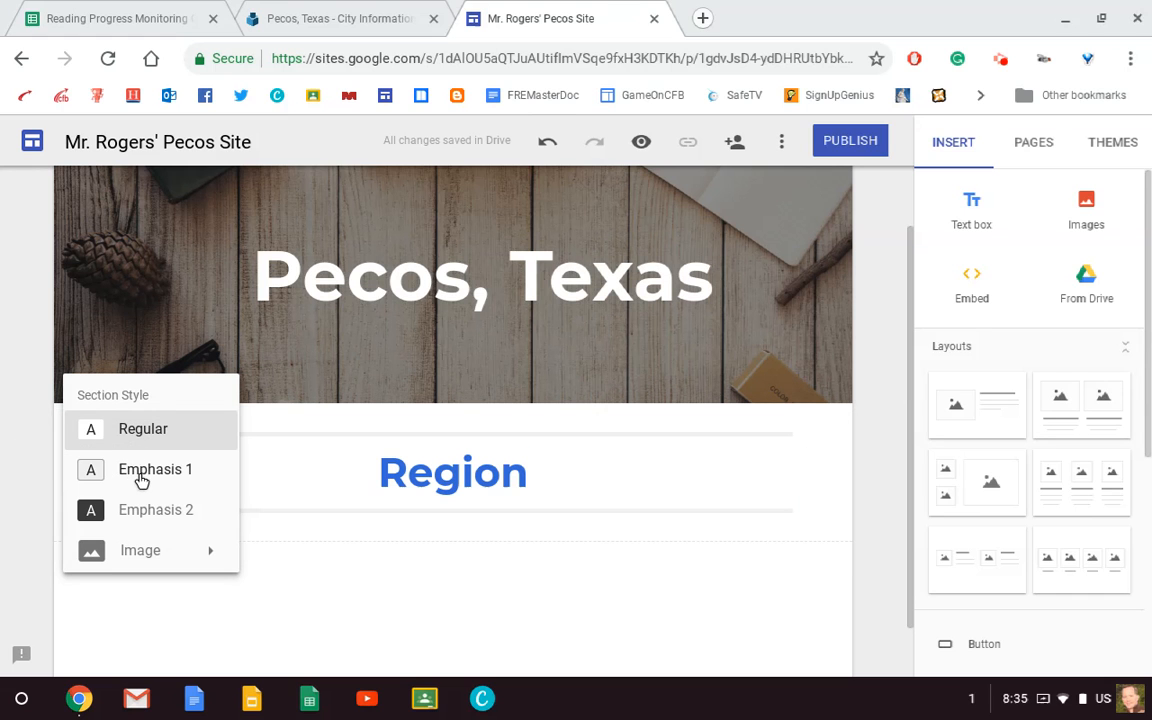
mouse_move(140, 512)
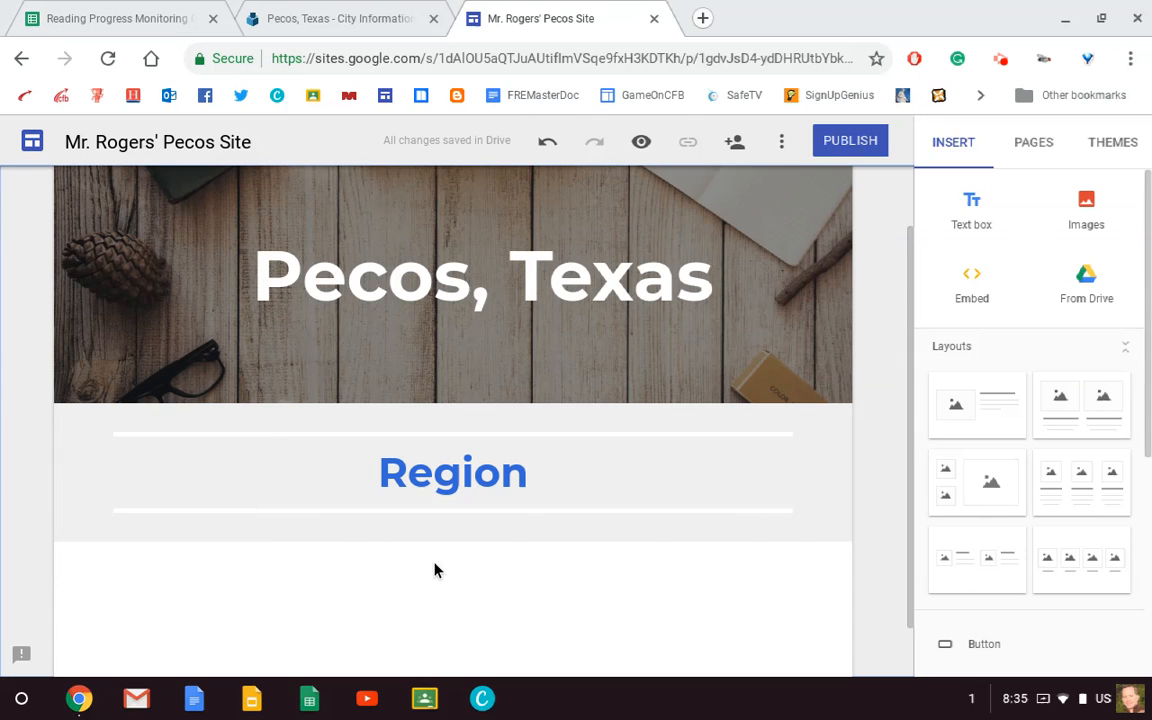
Bring up the add-content options below the Region title.
left_click(458, 564)
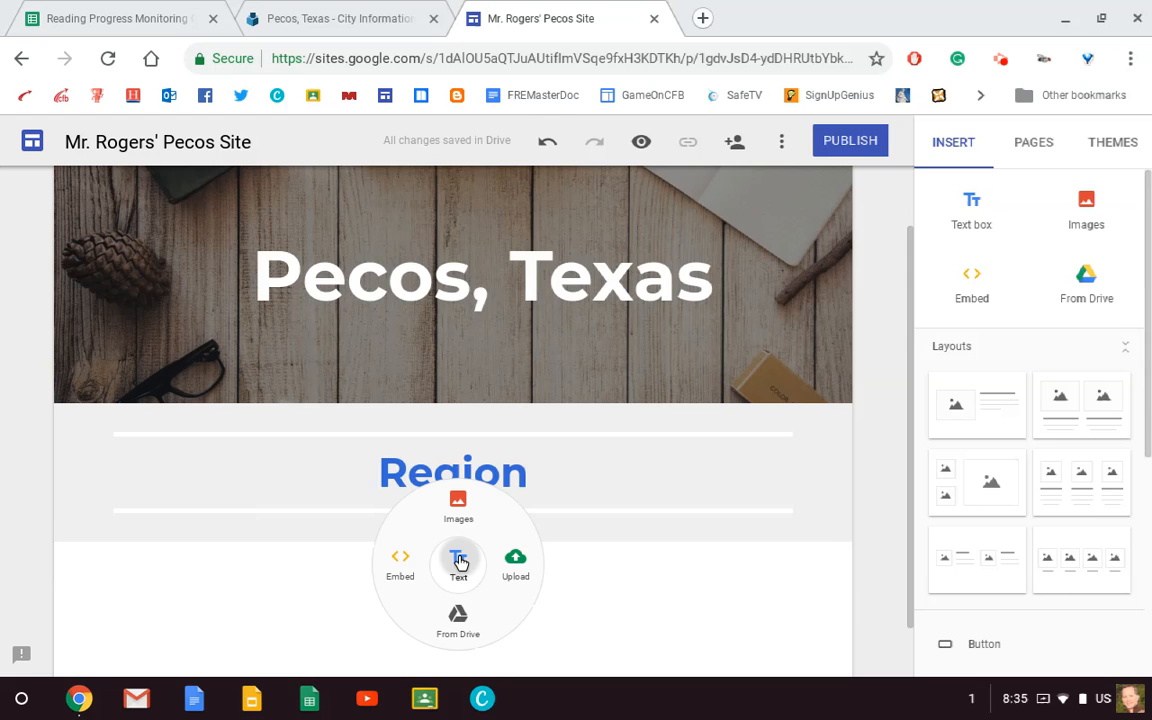
left_click(458, 562)
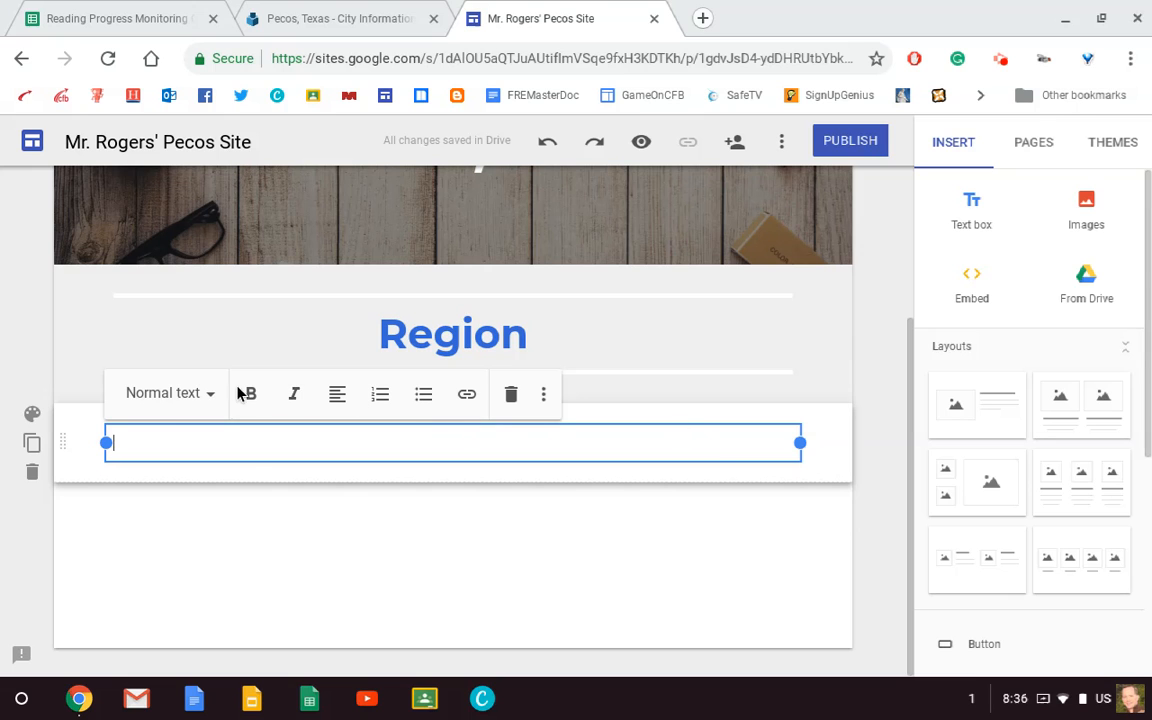
mouse_move(32, 472)
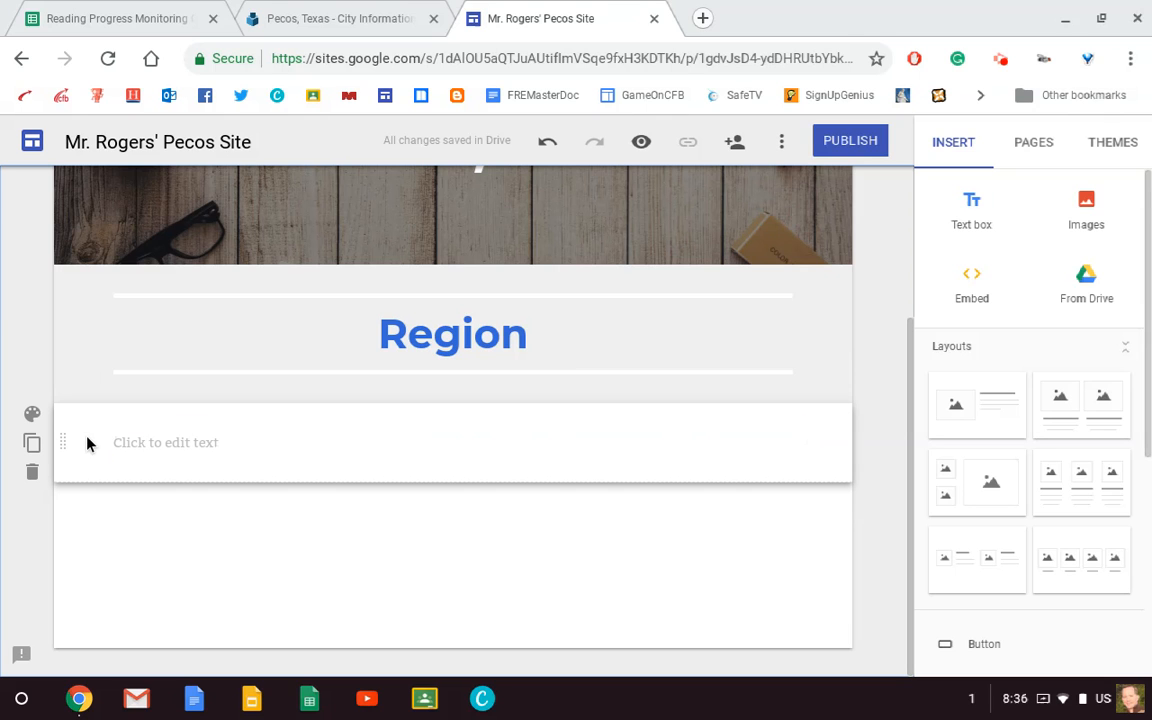
mouse_move(32, 472)
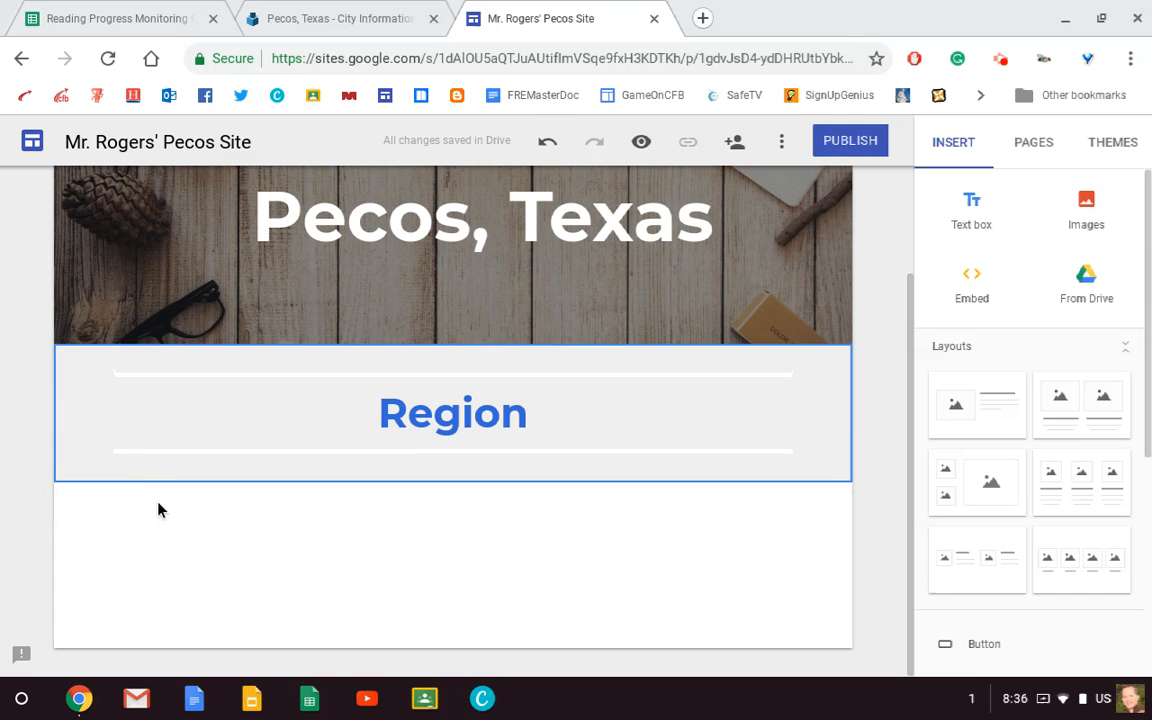
left_click(160, 510)
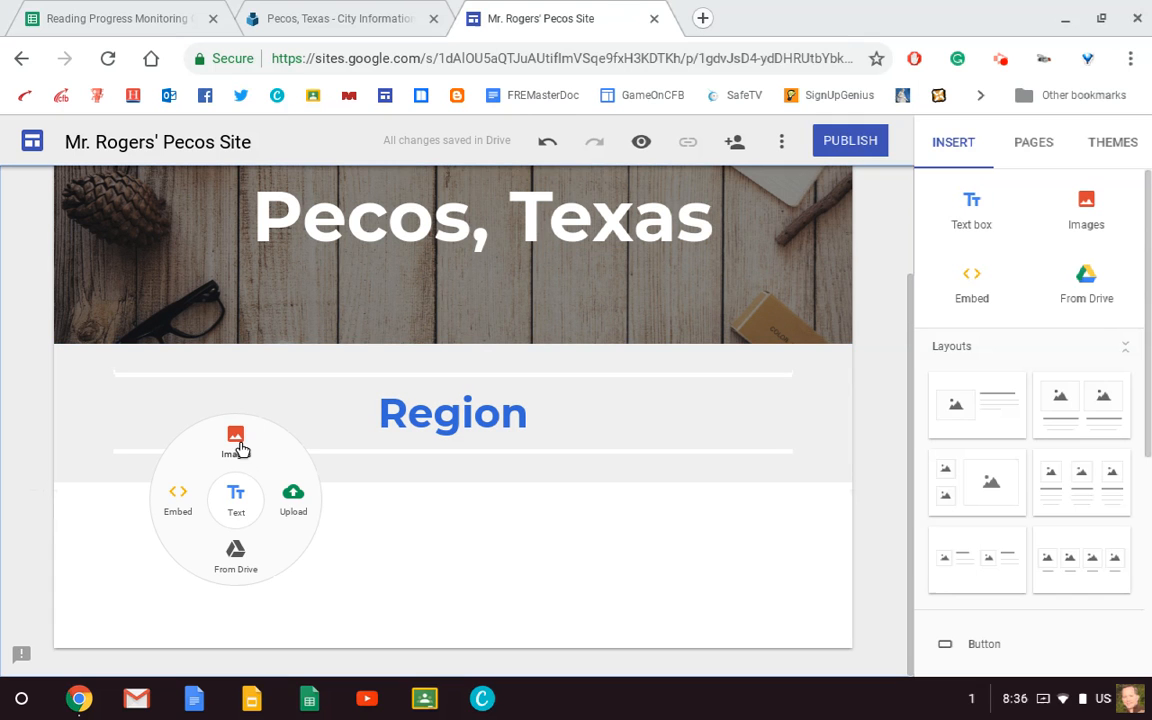
Insert a Texas regions map found by searching 'regions in texas' below the Region title.
left_click(236, 440)
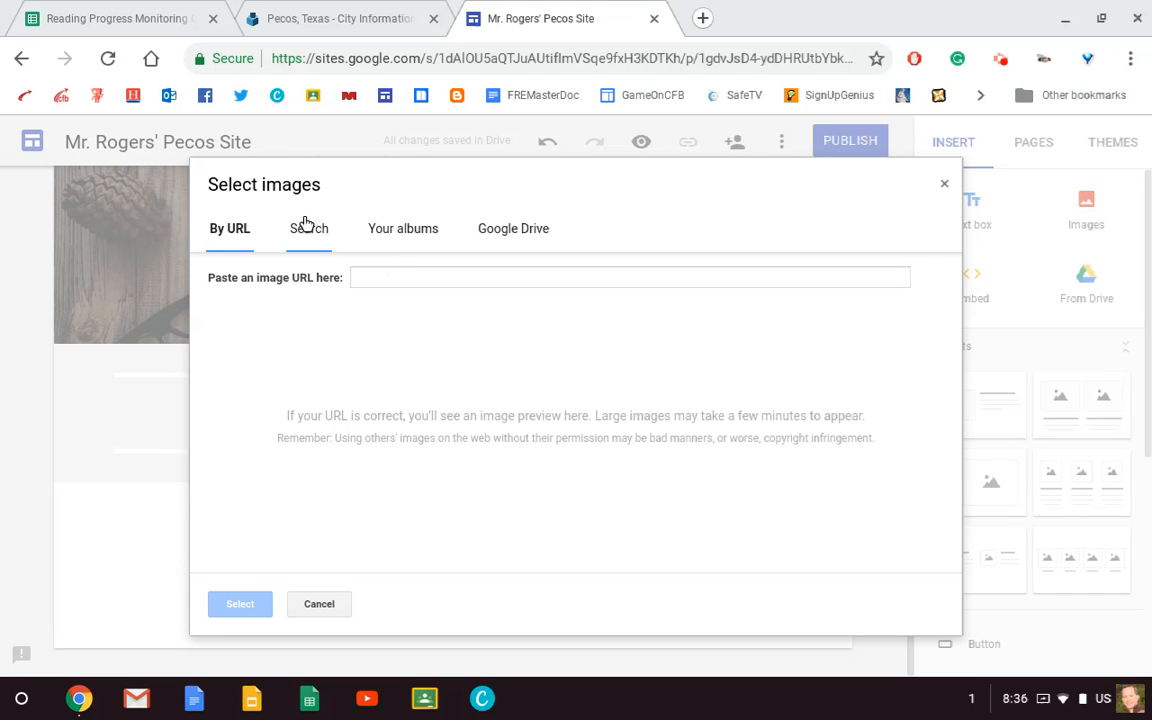
left_click(308, 228)
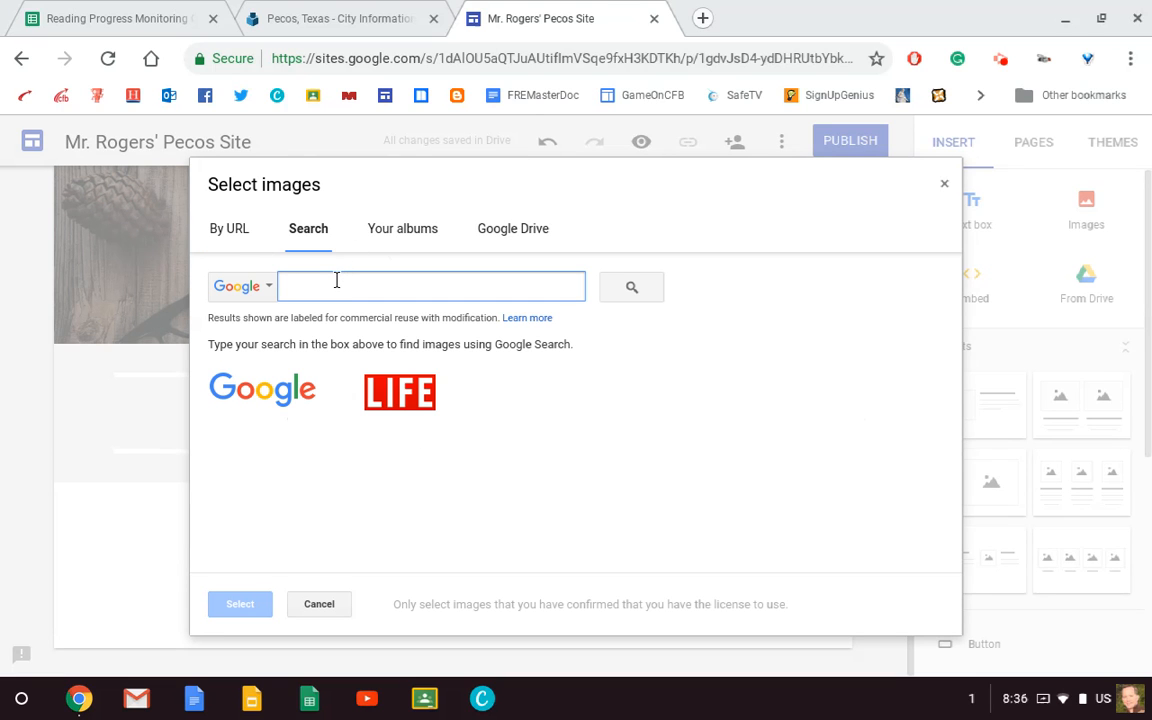
type("regions")
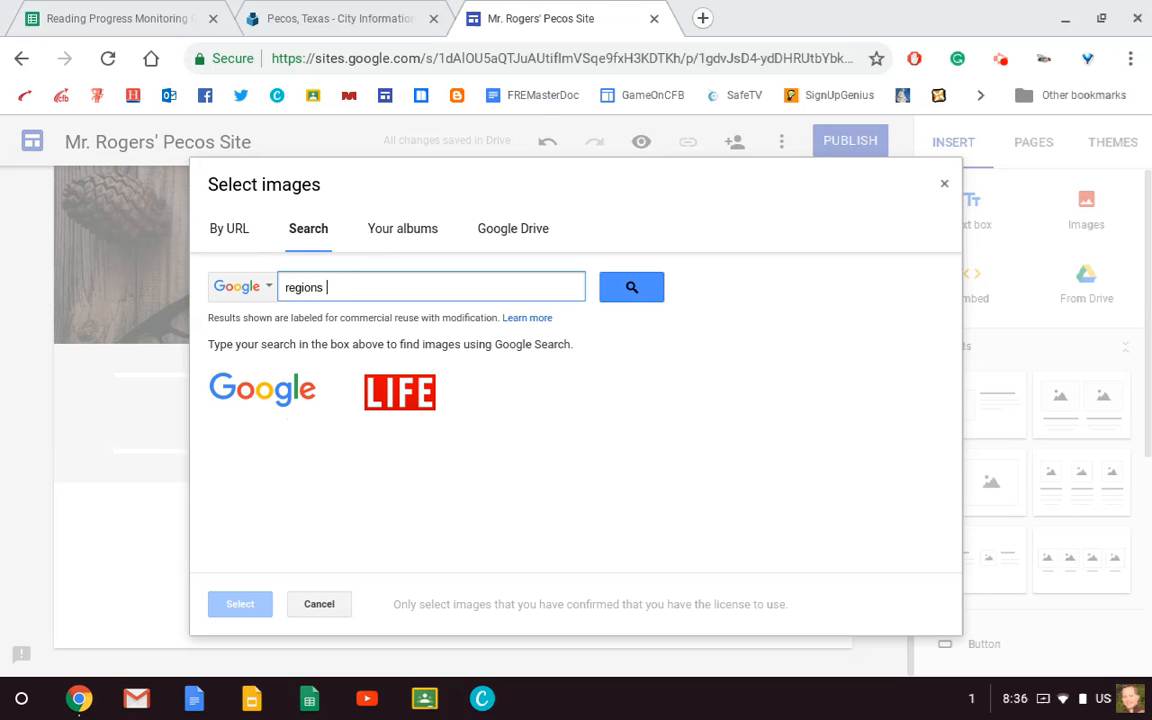
type("in texas")
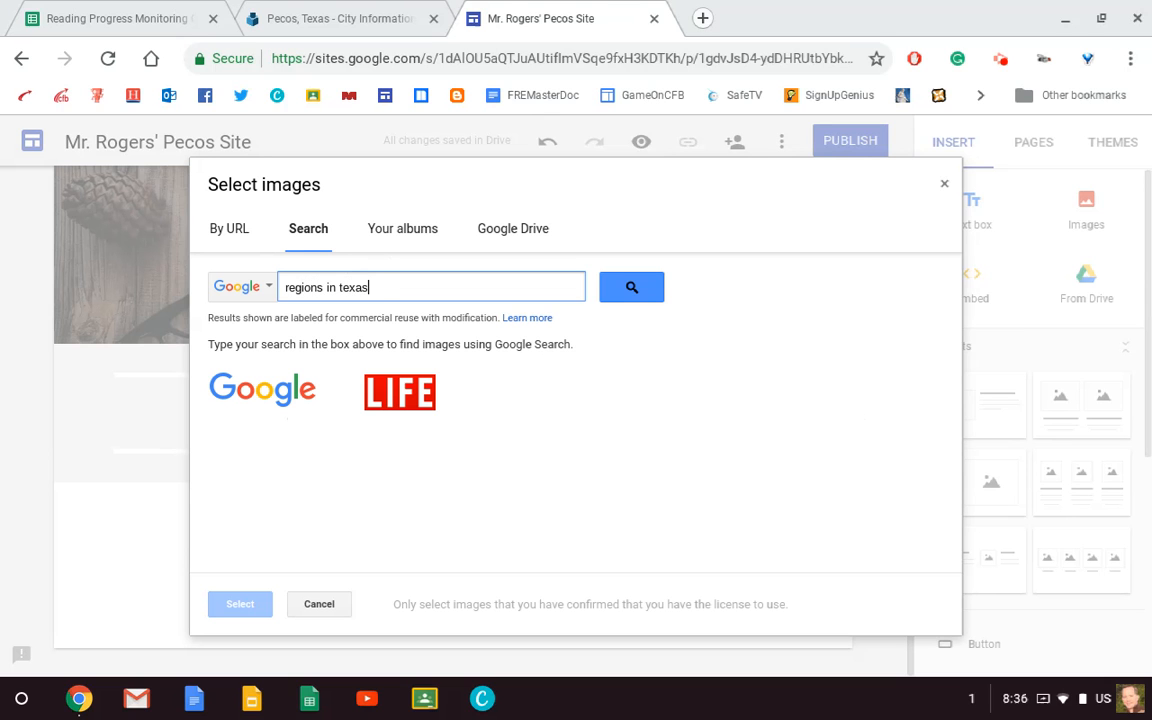
left_click(632, 288)
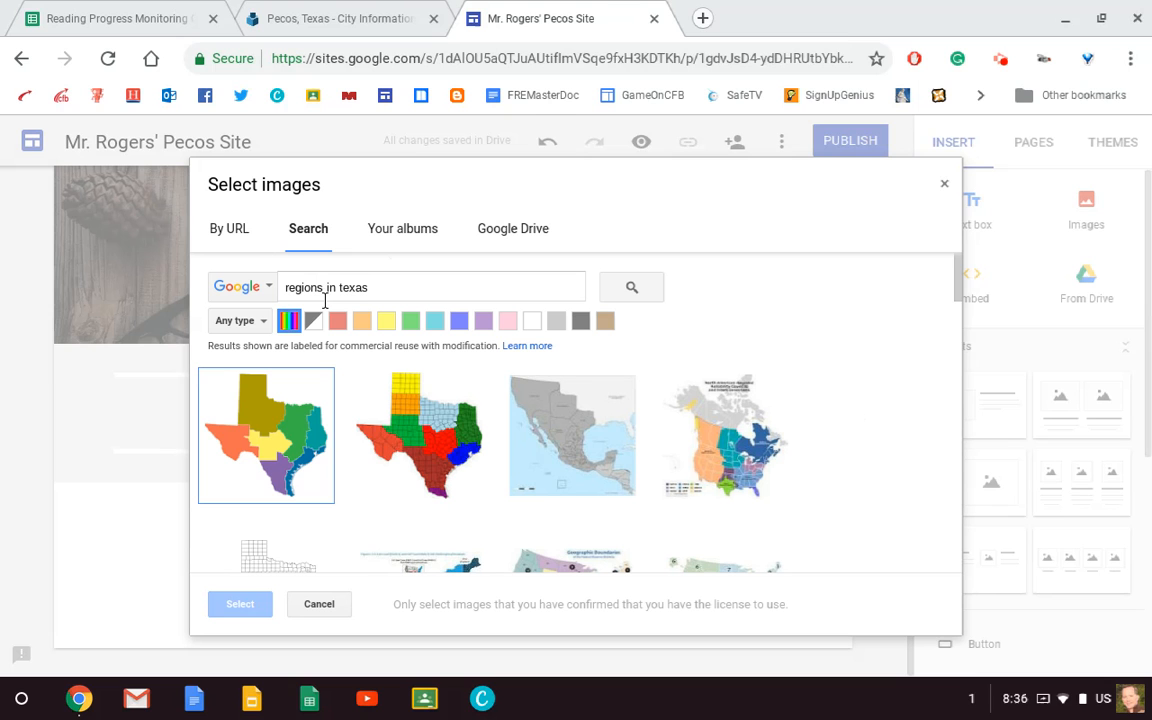
left_click(266, 436)
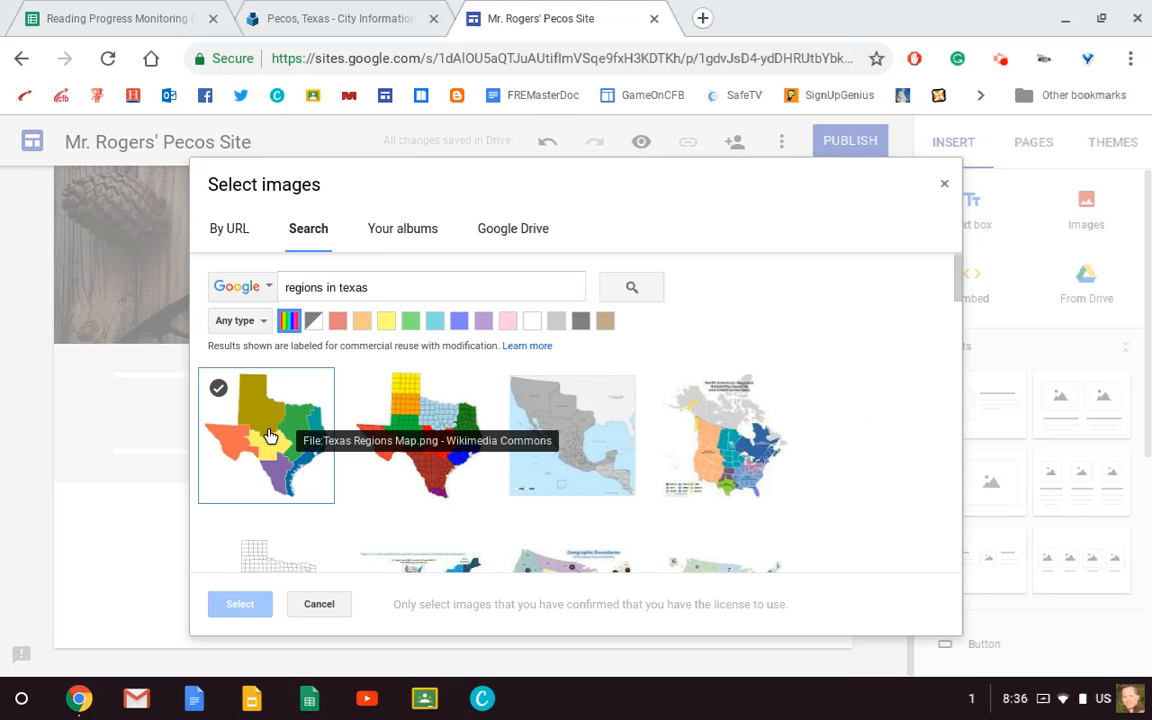
left_click(240, 604)
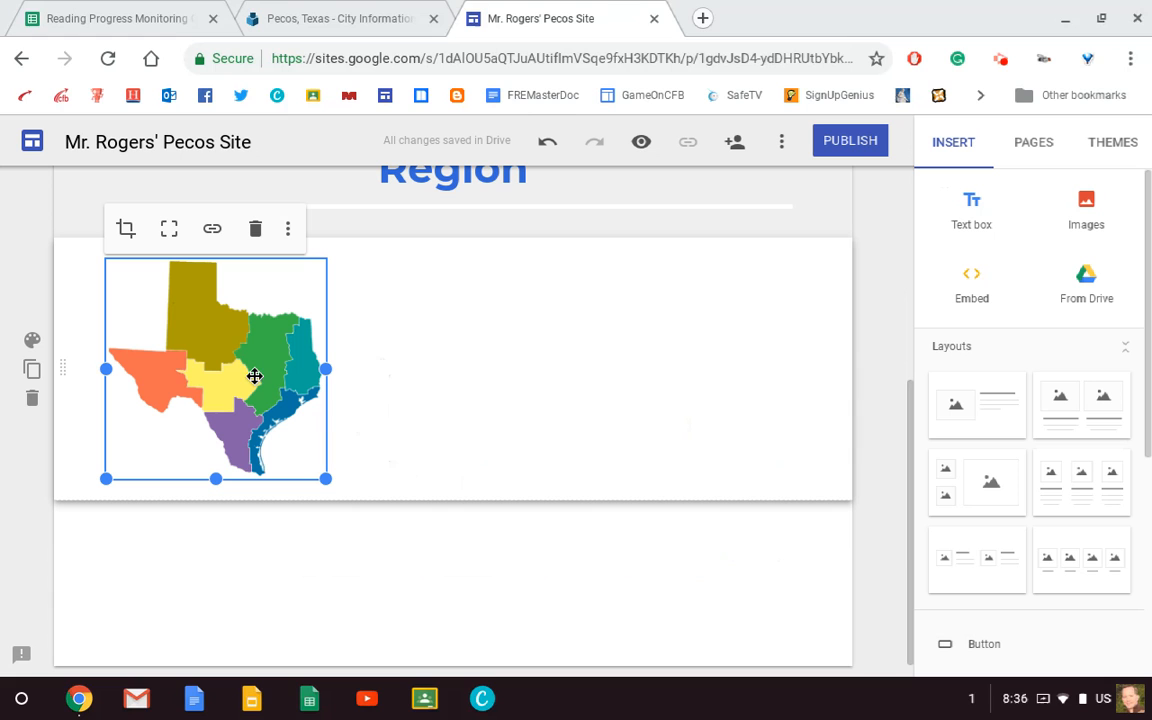
mouse_move(158, 372)
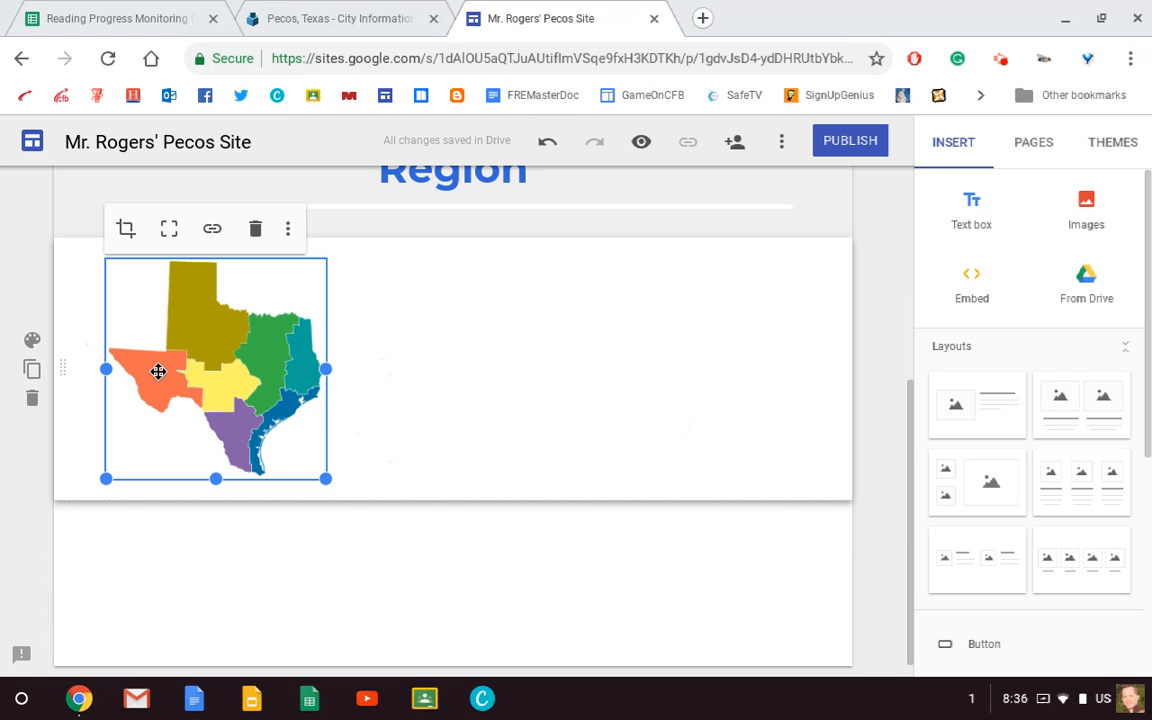
mouse_move(136, 396)
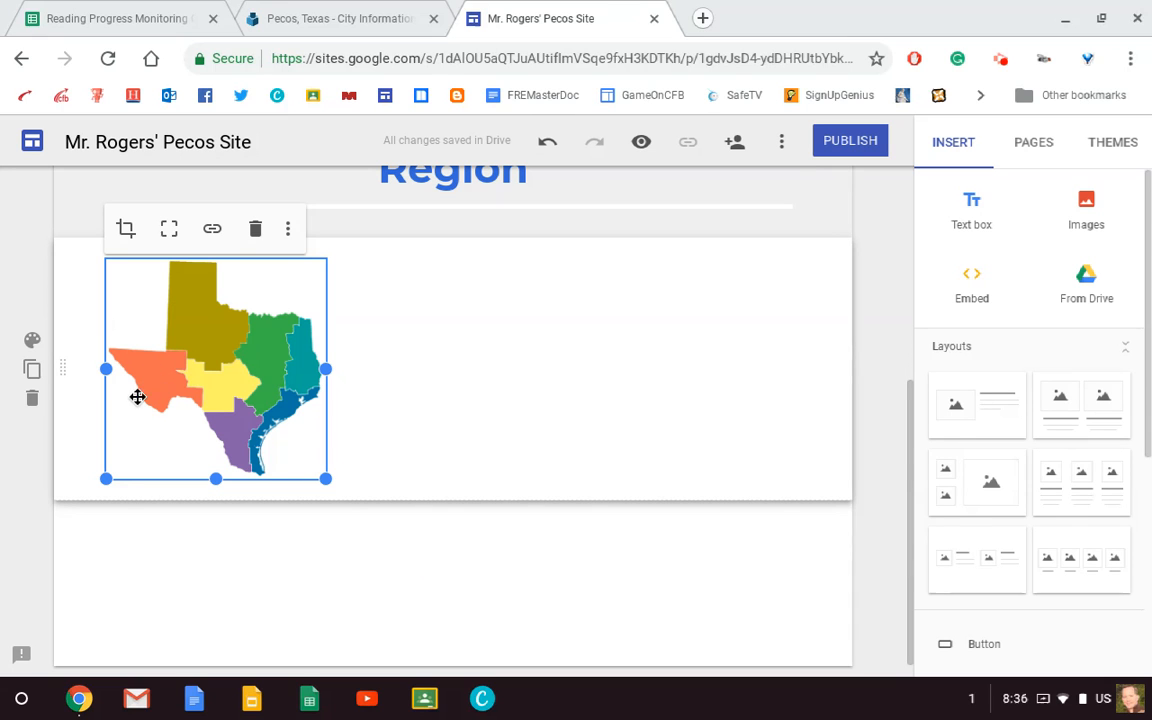
mouse_move(124, 400)
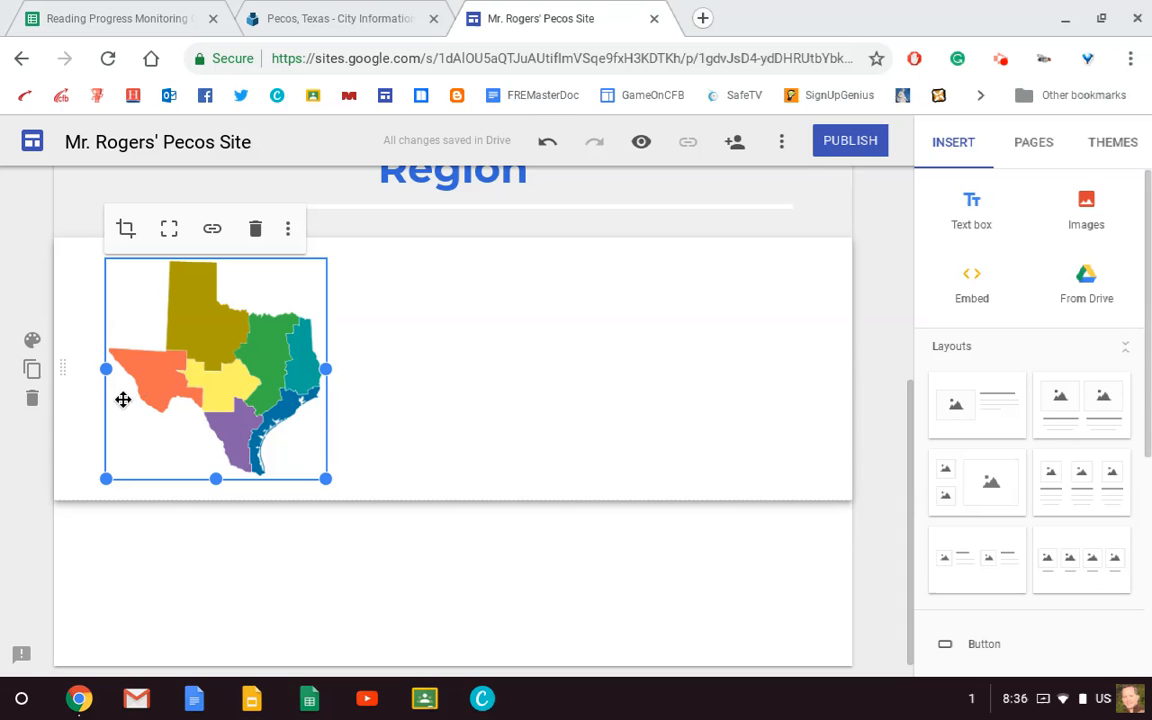
mouse_move(432, 320)
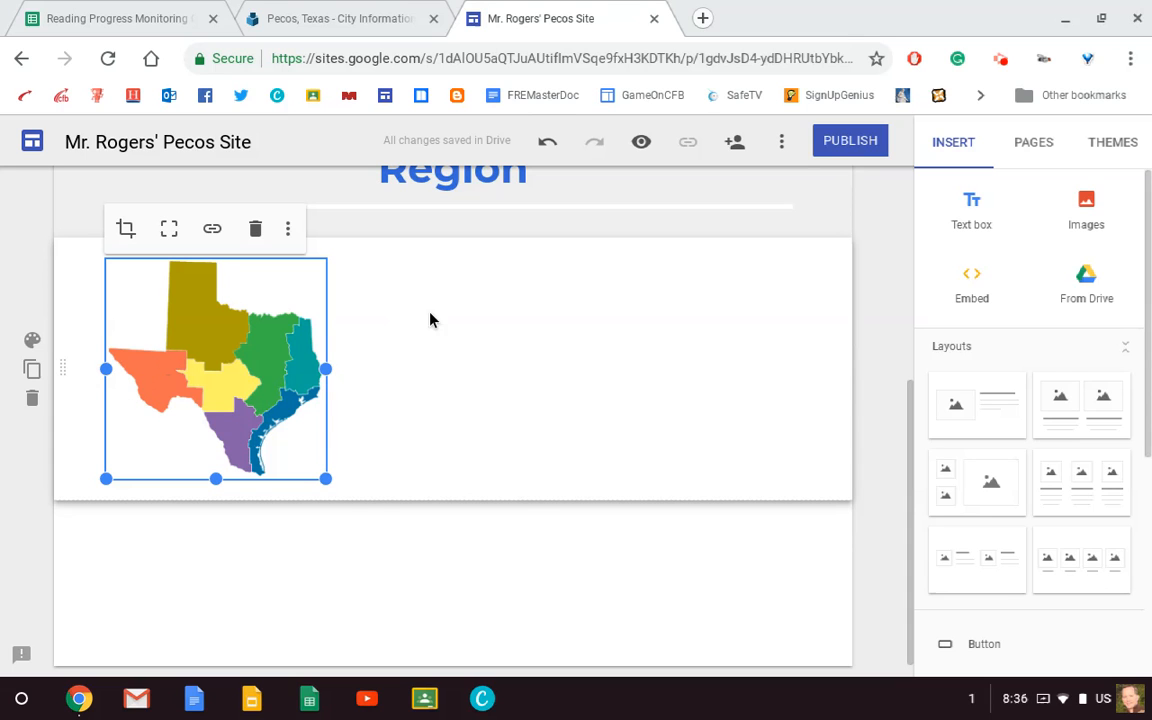
mouse_move(400, 302)
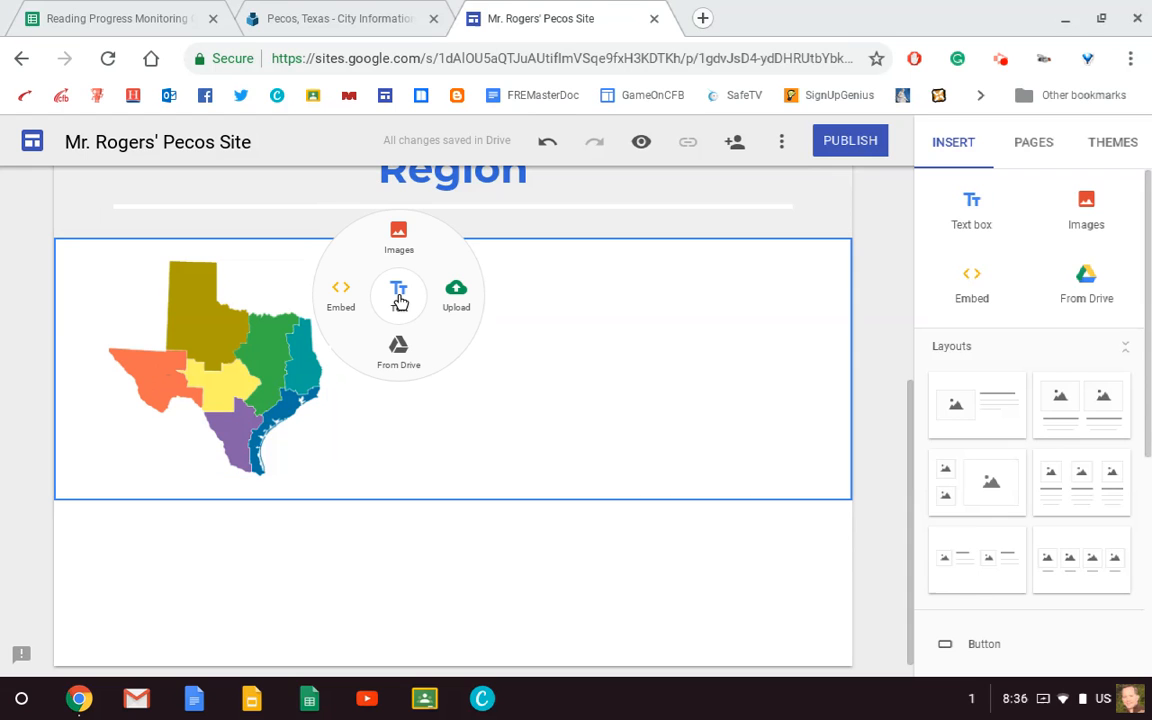
Add the heading 'Pecos, Texas is located in the Mountains and Basins Region of Texas.' beside the map.
left_click(398, 288)
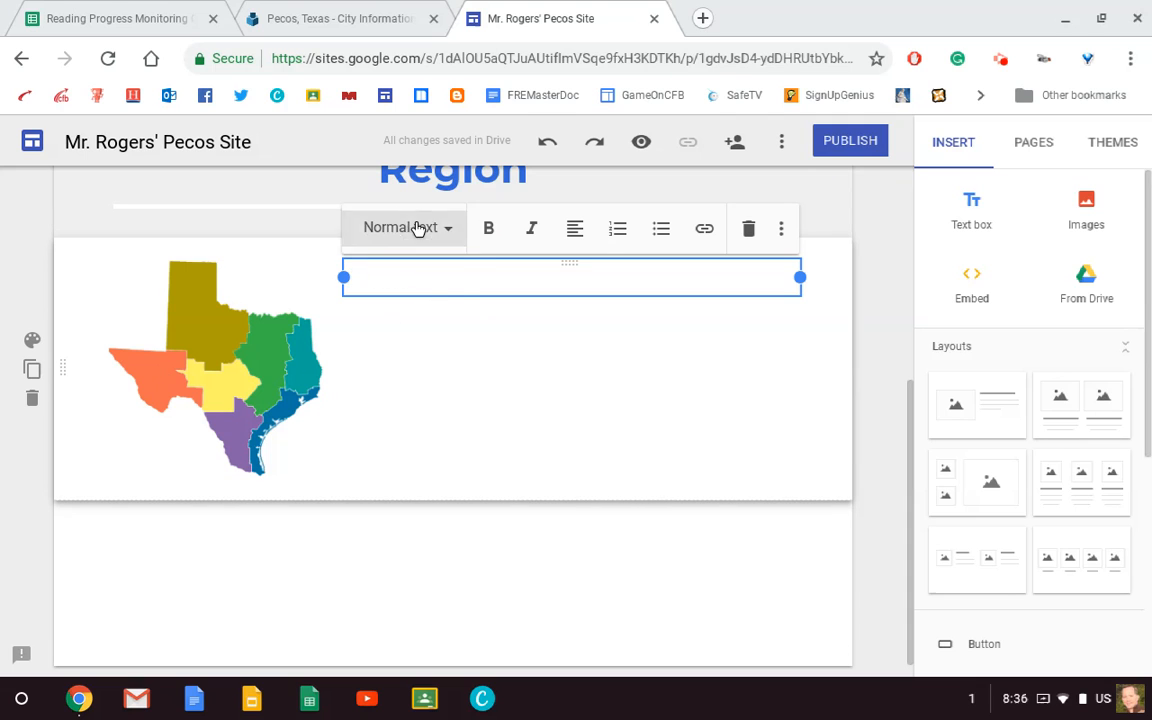
left_click(400, 228)
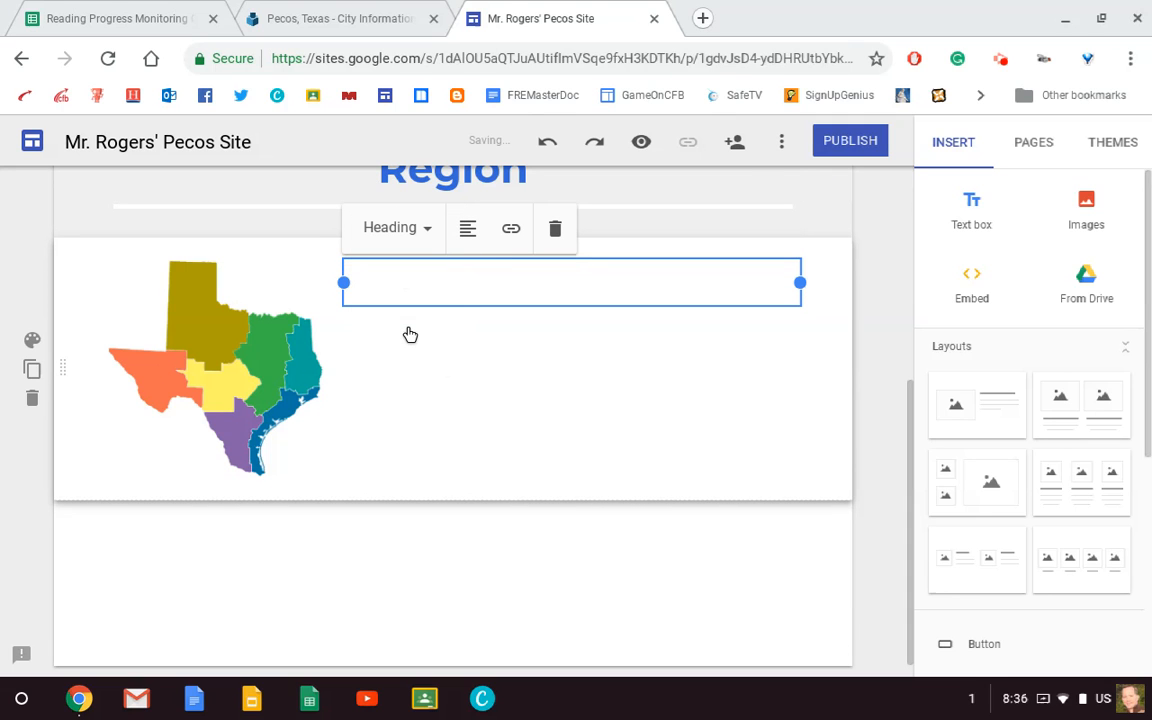
type("Pe")
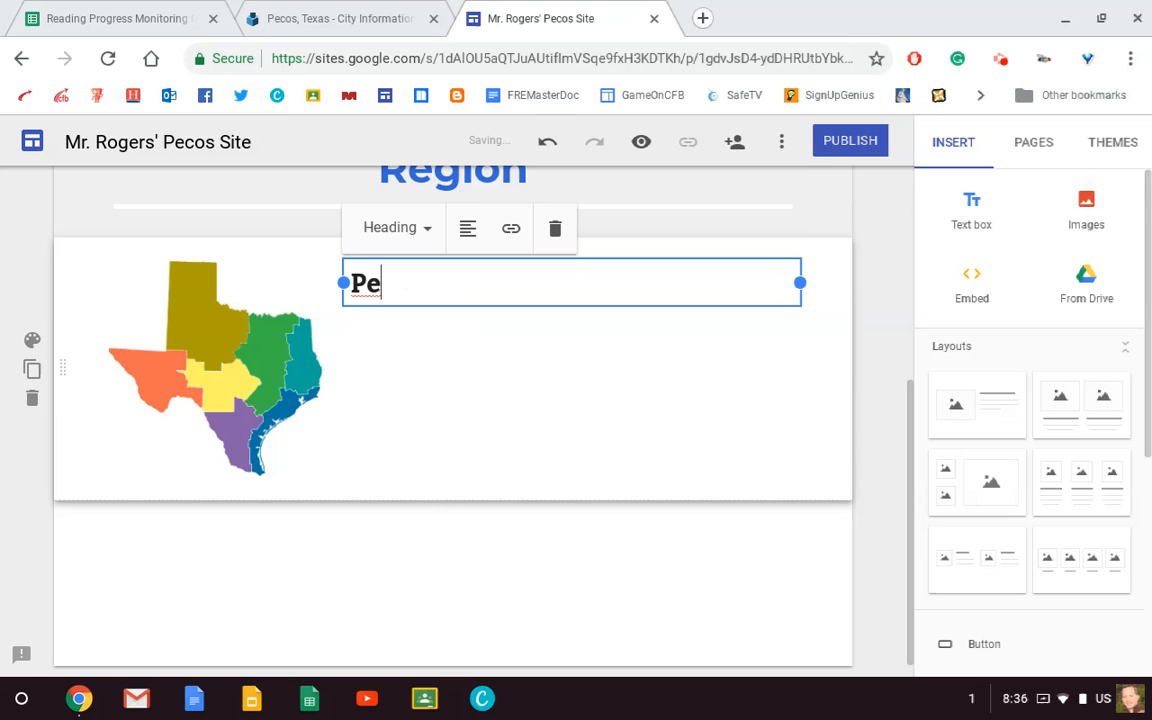
type("cos")
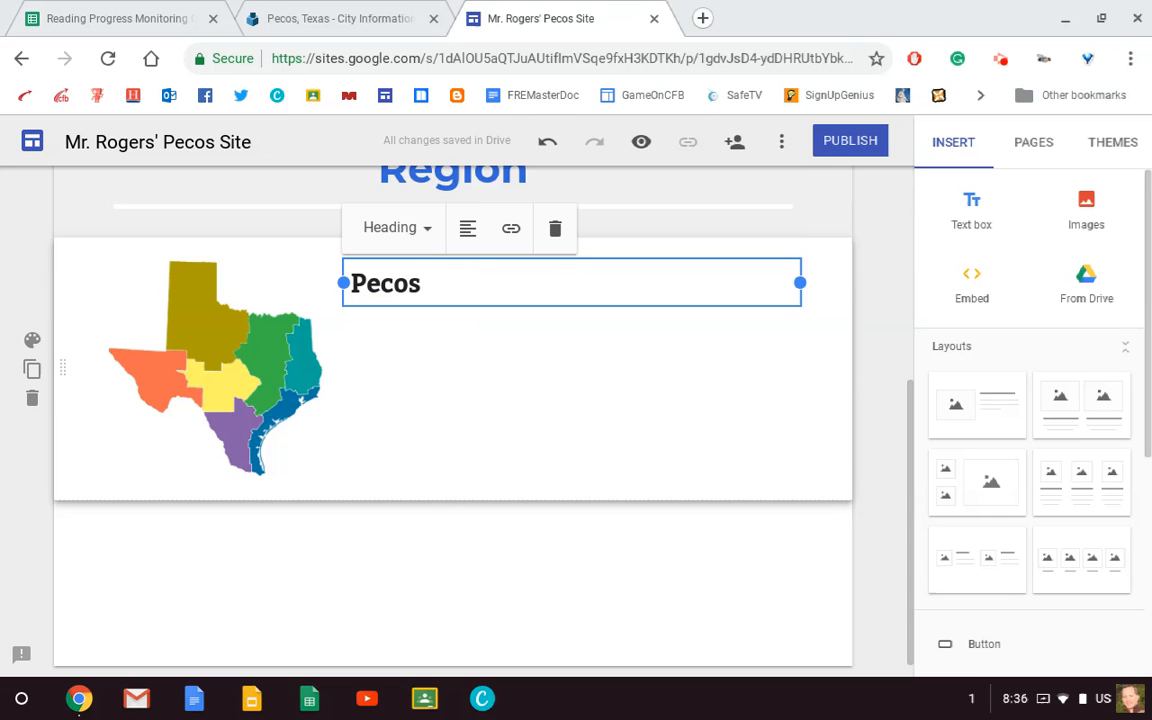
type(", Texas i")
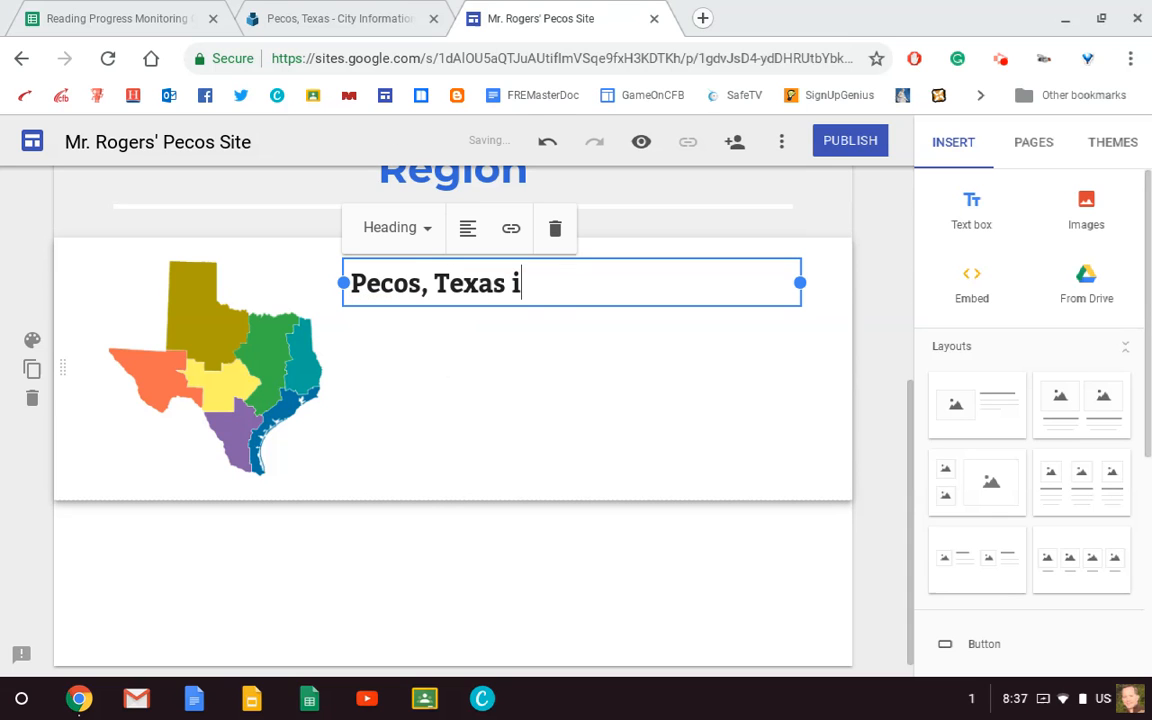
type("s located in the M")
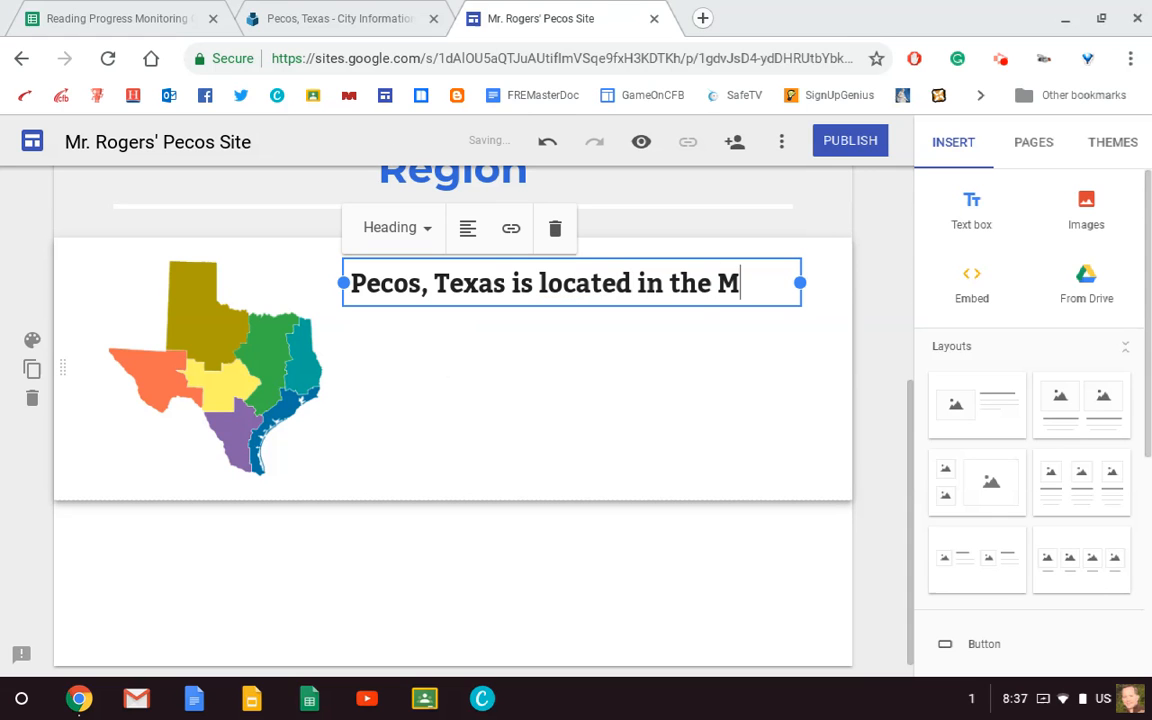
type("ountains and")
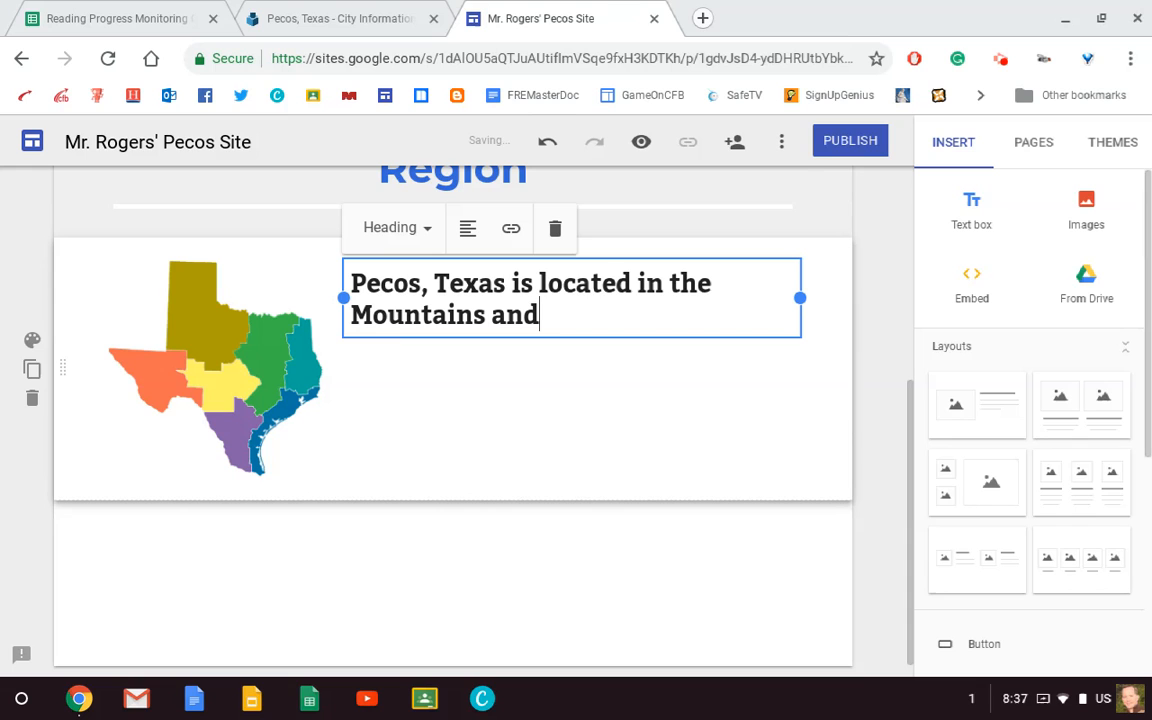
type("Basins R")
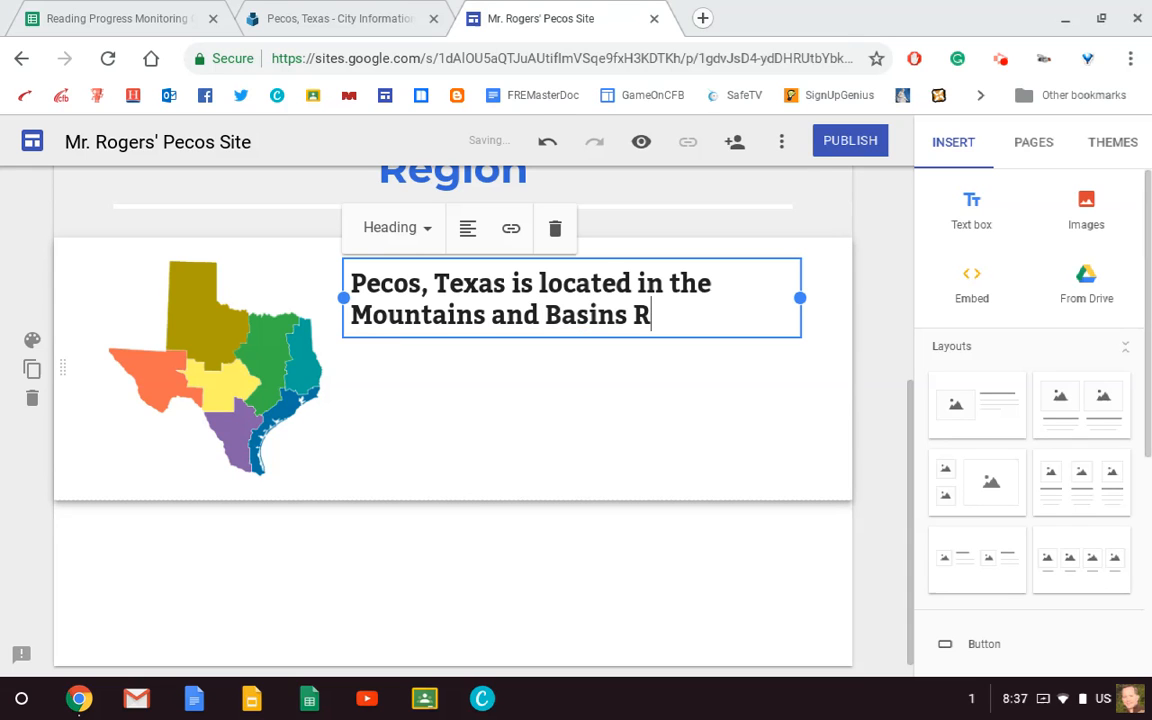
type("egi")
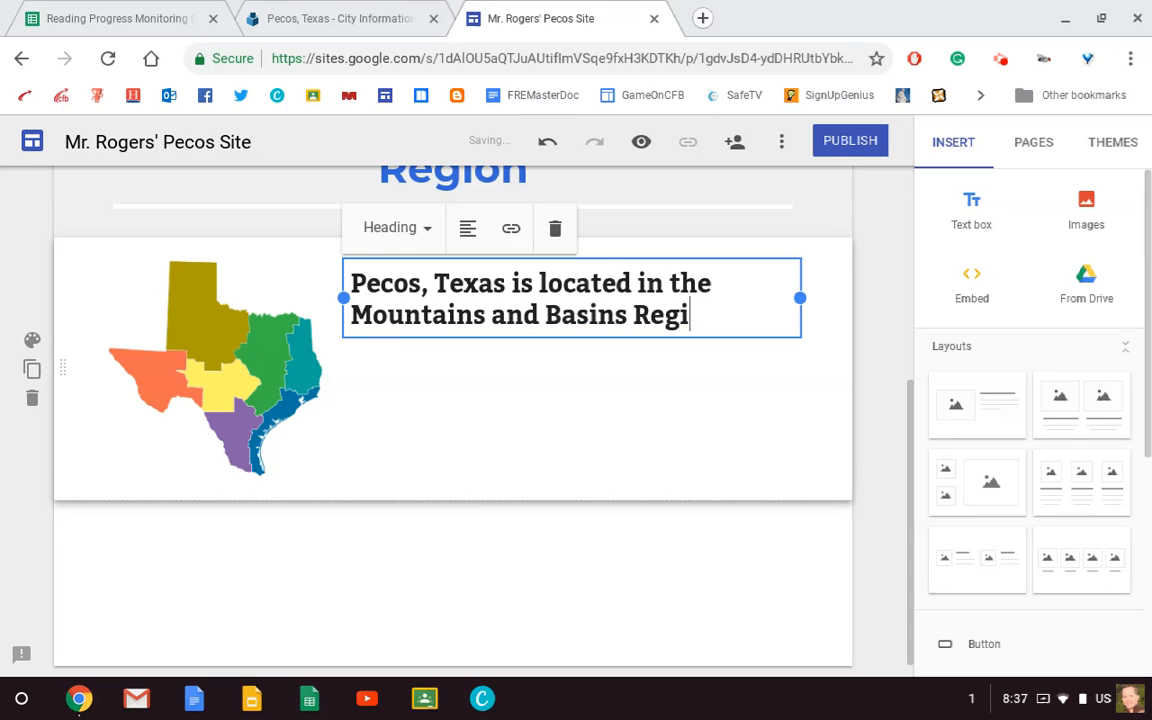
type("on of Tex")
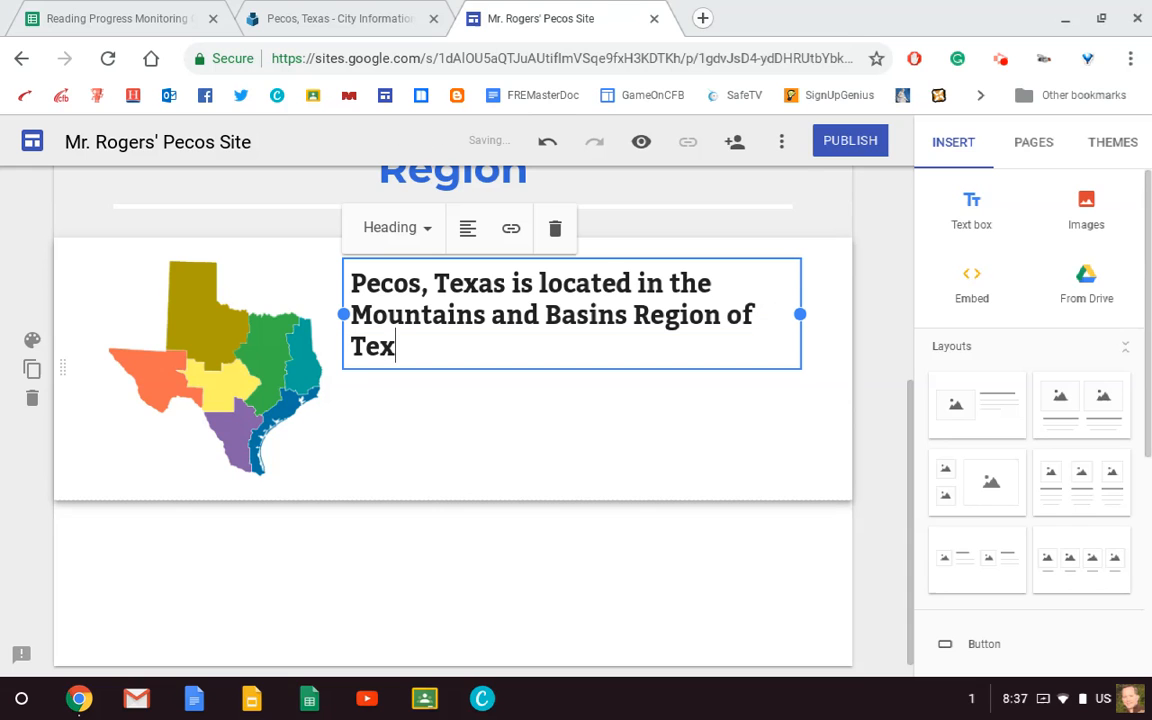
type("as")
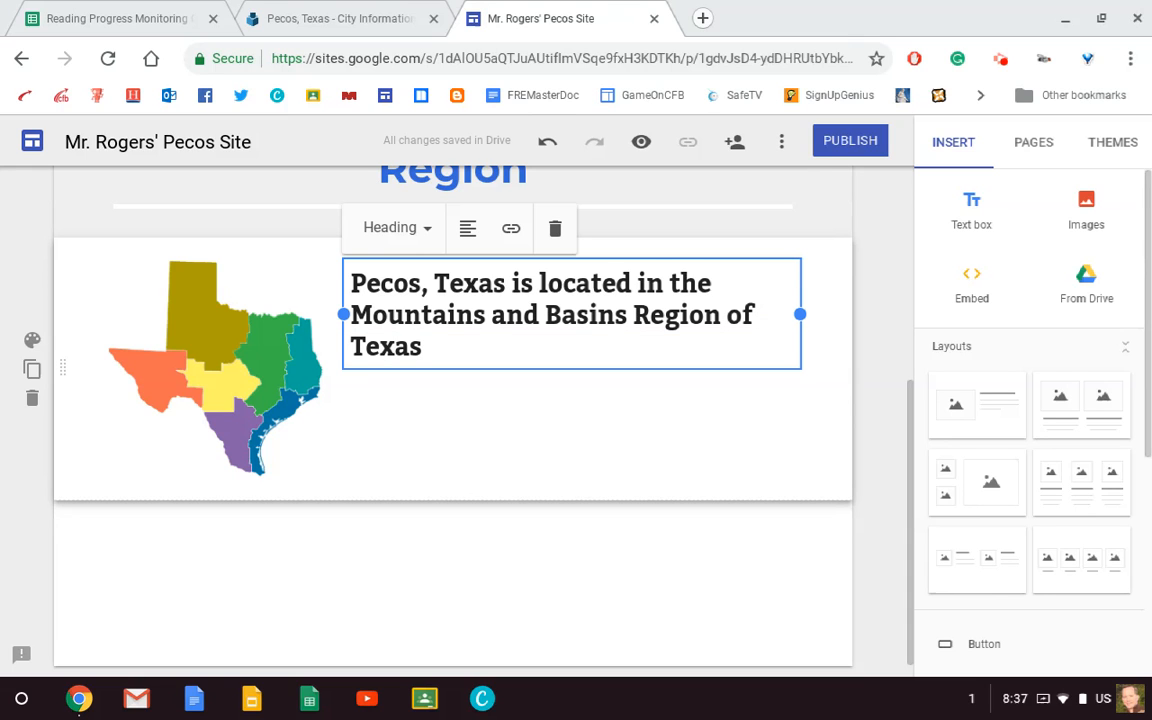
type(".")
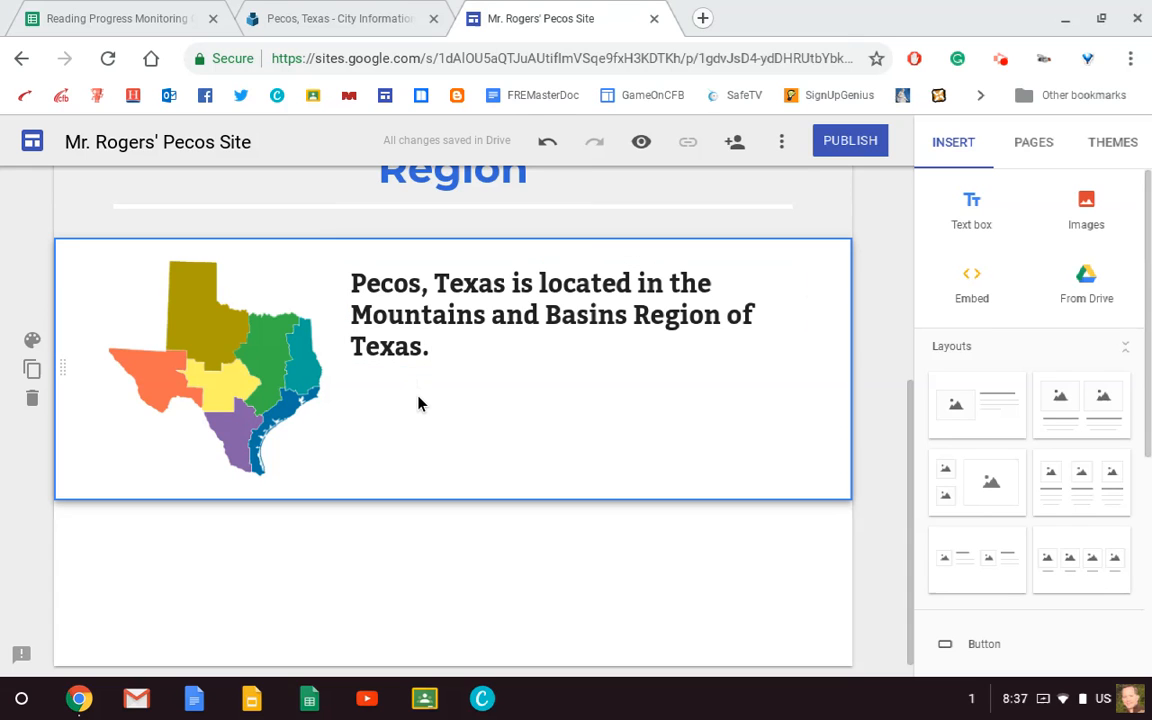
mouse_move(388, 410)
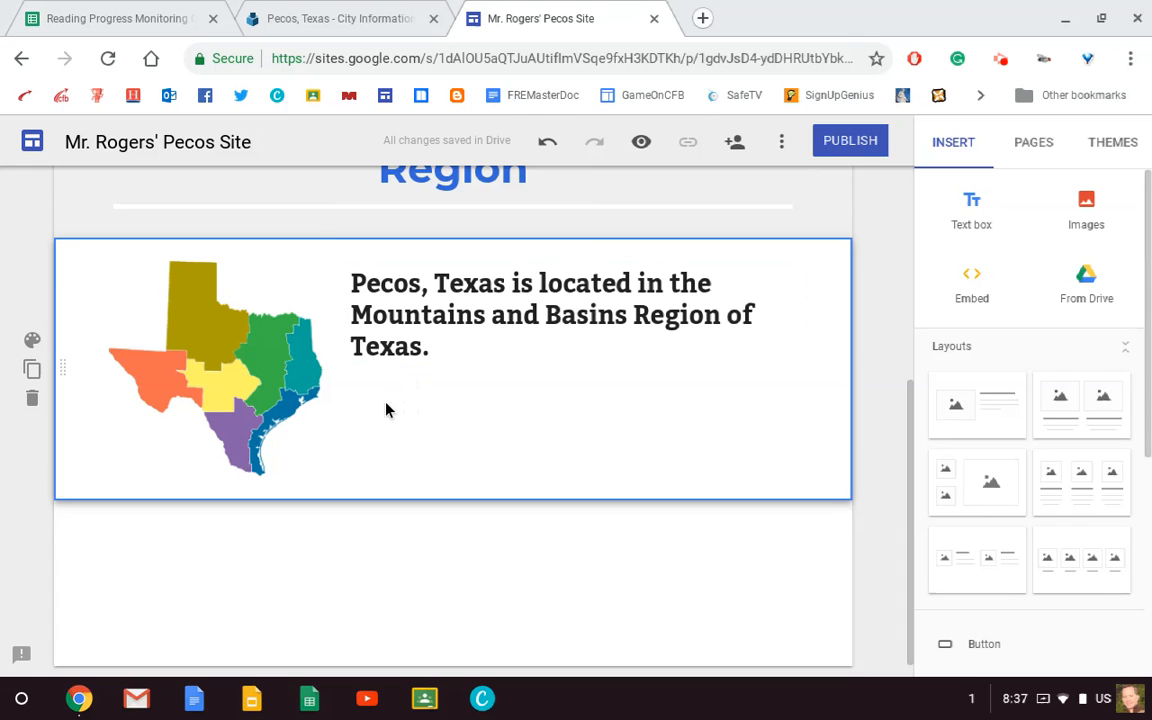
left_click(388, 408)
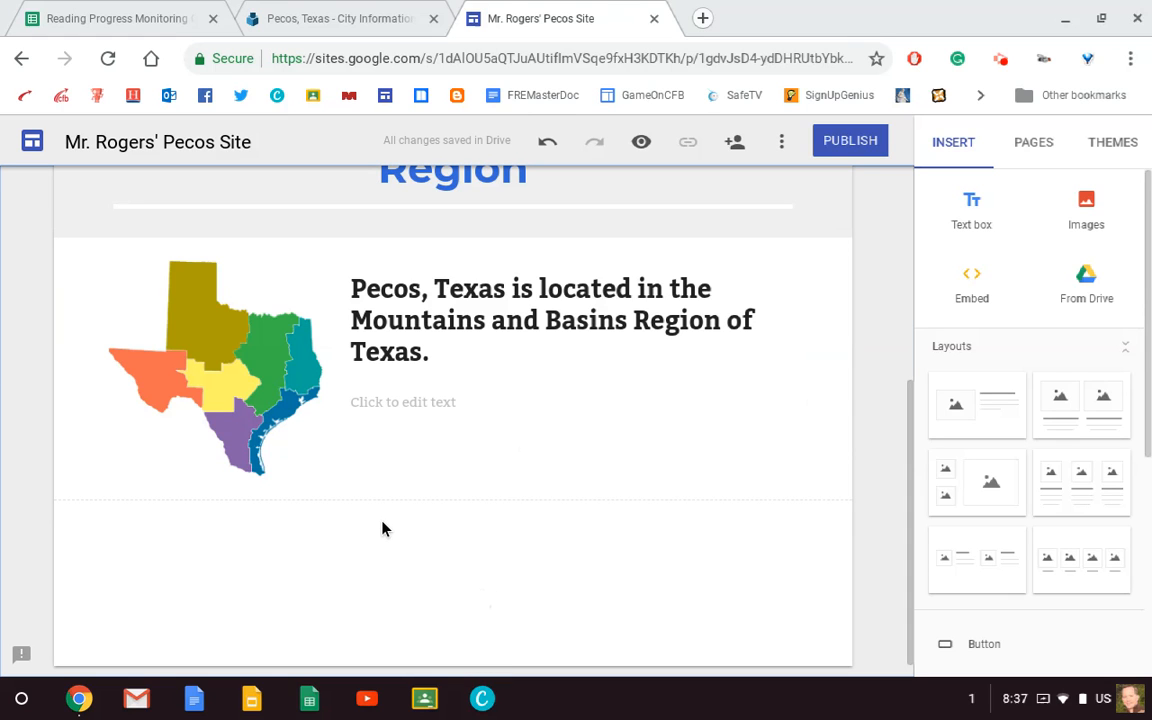
mouse_move(452, 664)
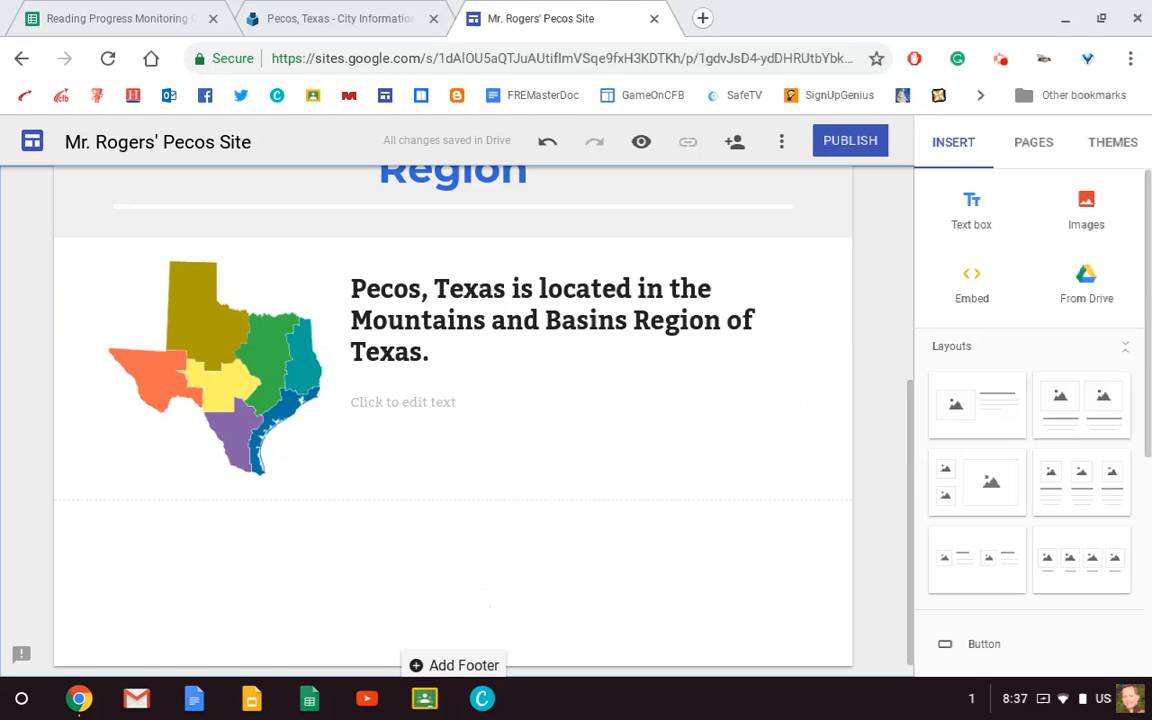
mouse_move(424, 530)
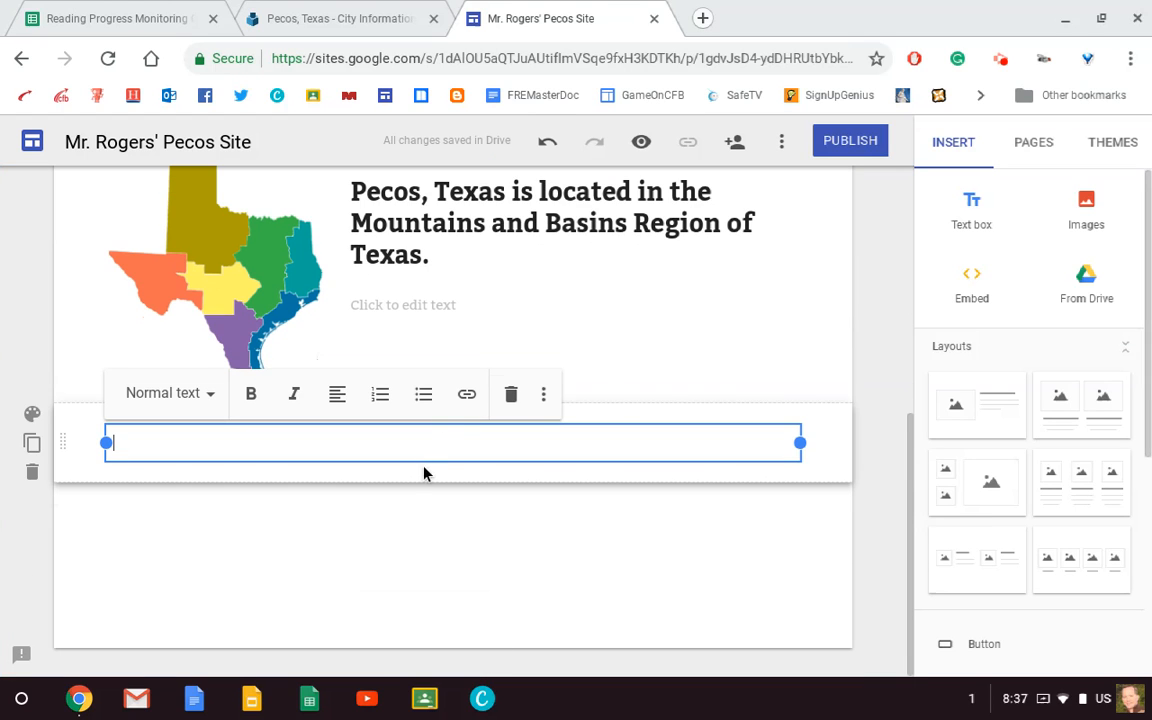
Add a 'Population' Title text box and browse the section background styles for Emphasis 1.
type("Popiu")
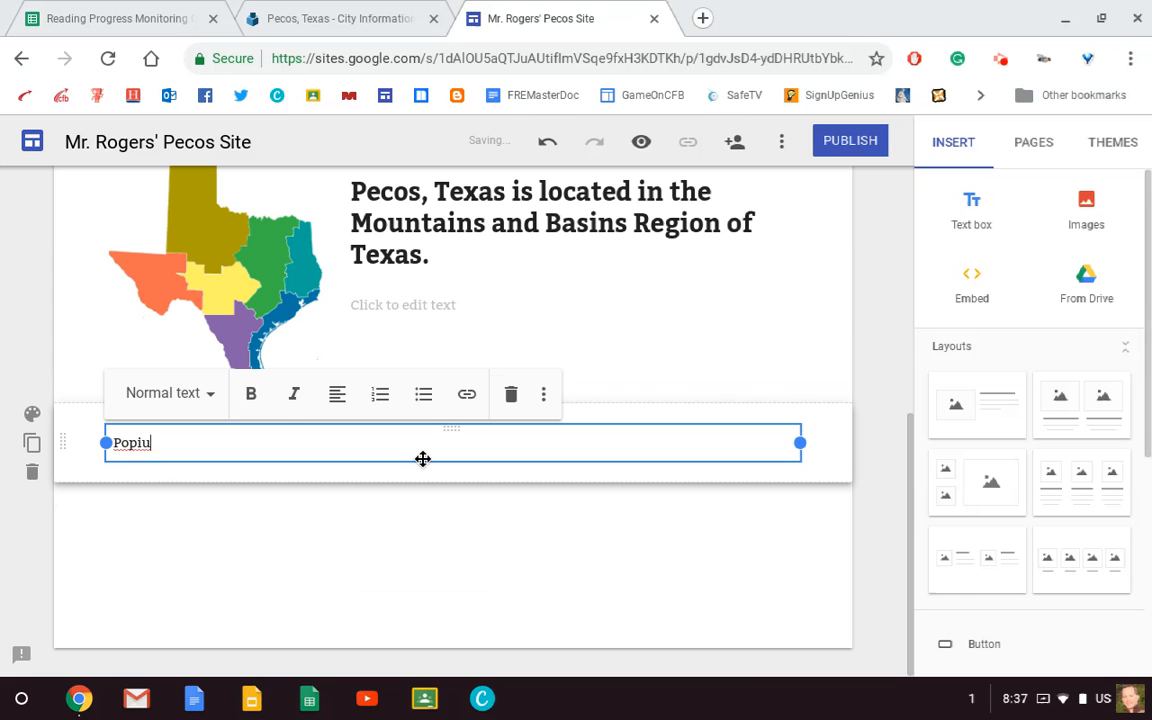
type("lation")
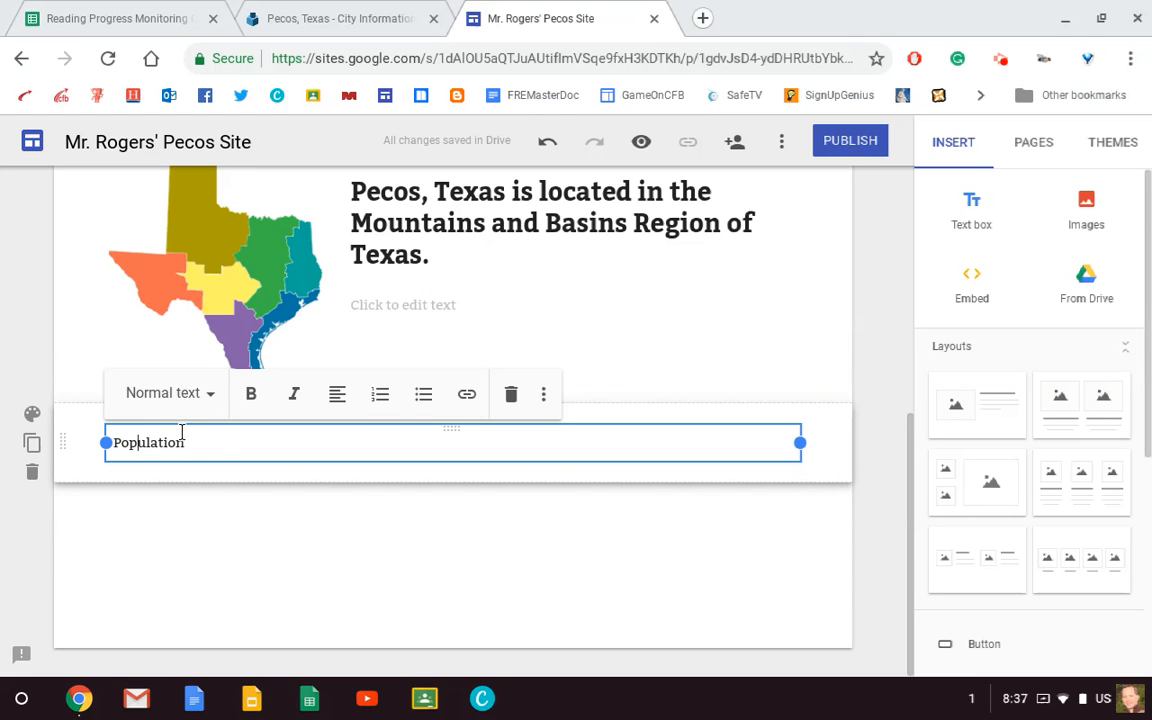
left_click(164, 392)
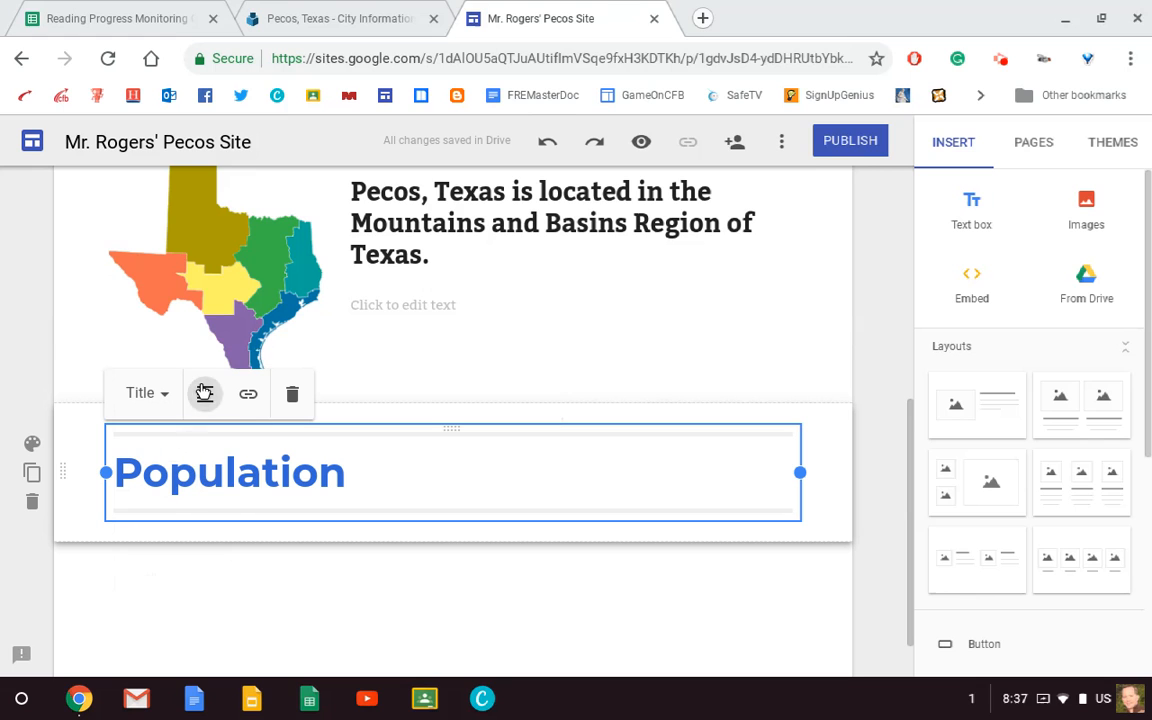
left_click(204, 392)
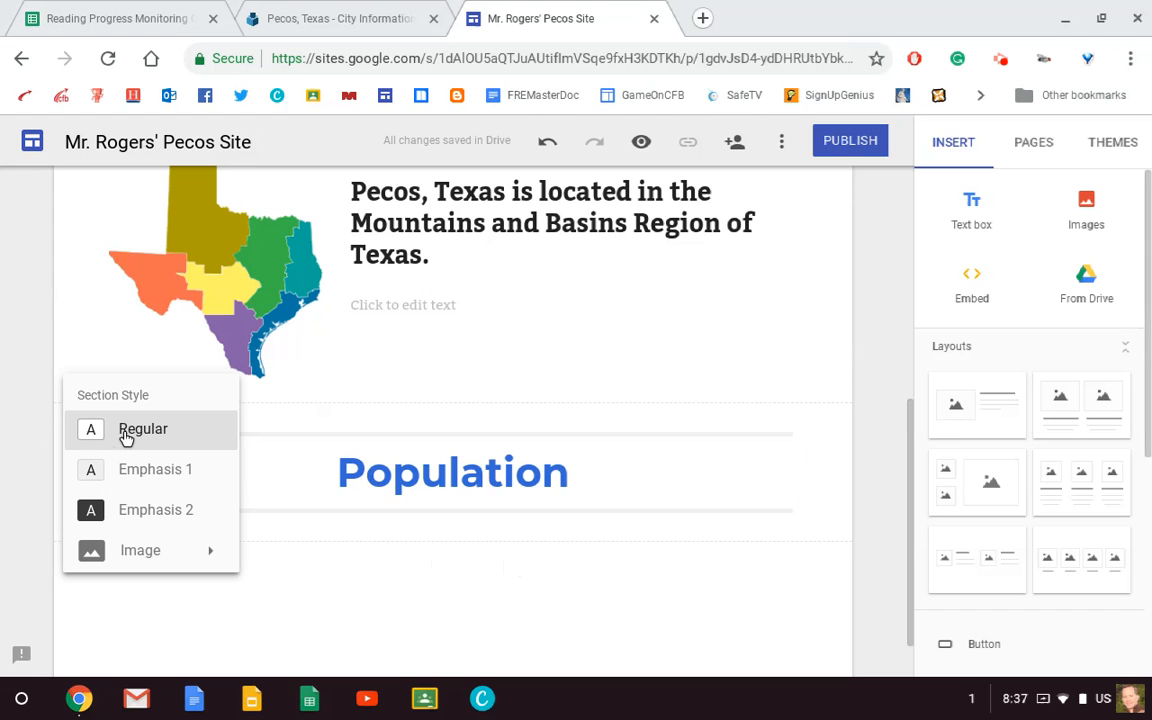
mouse_move(430, 564)
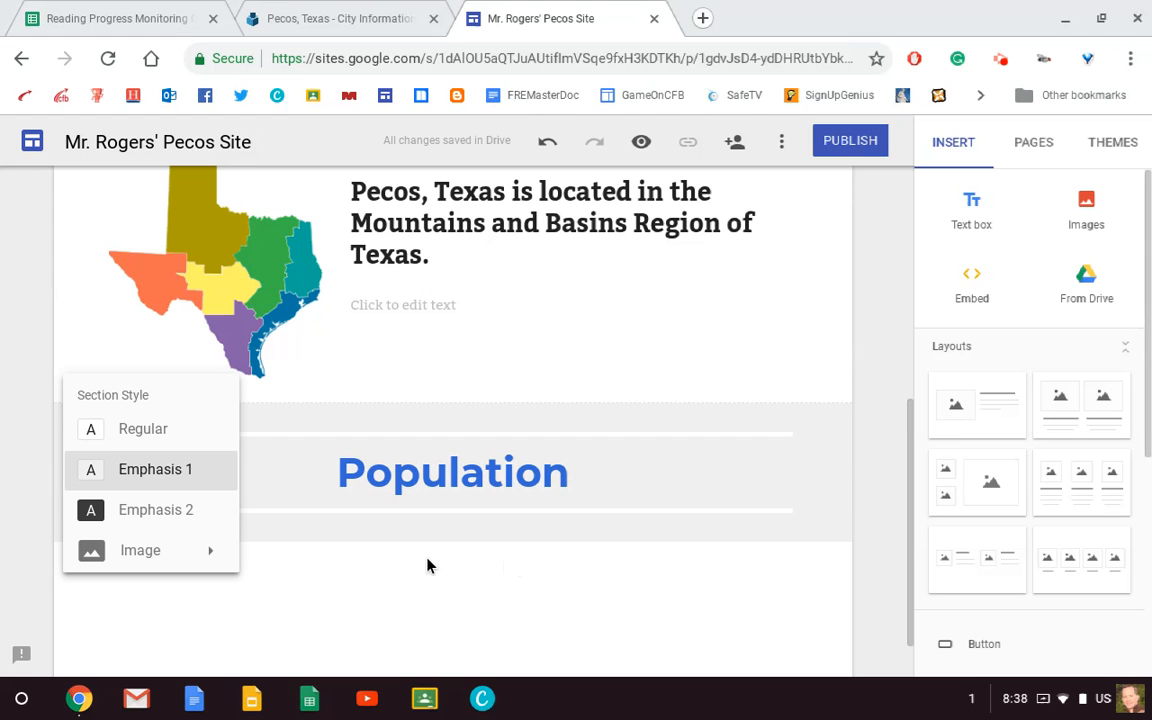
scroll("down", 3)
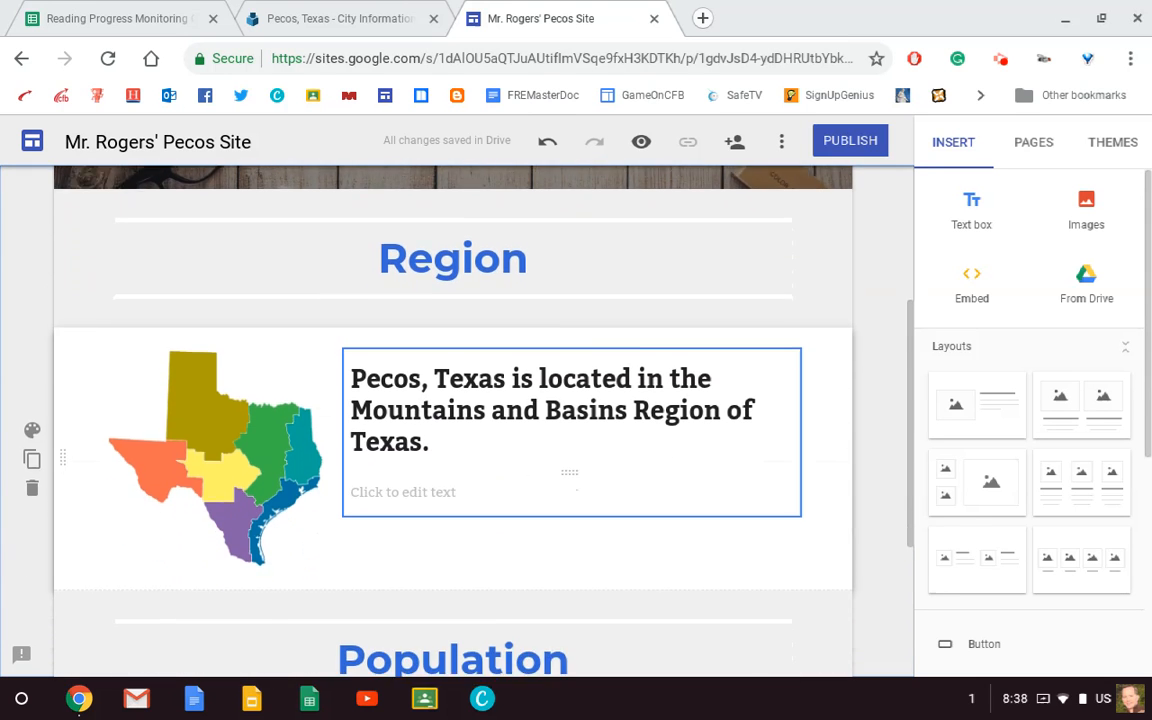
scroll("down", 3)
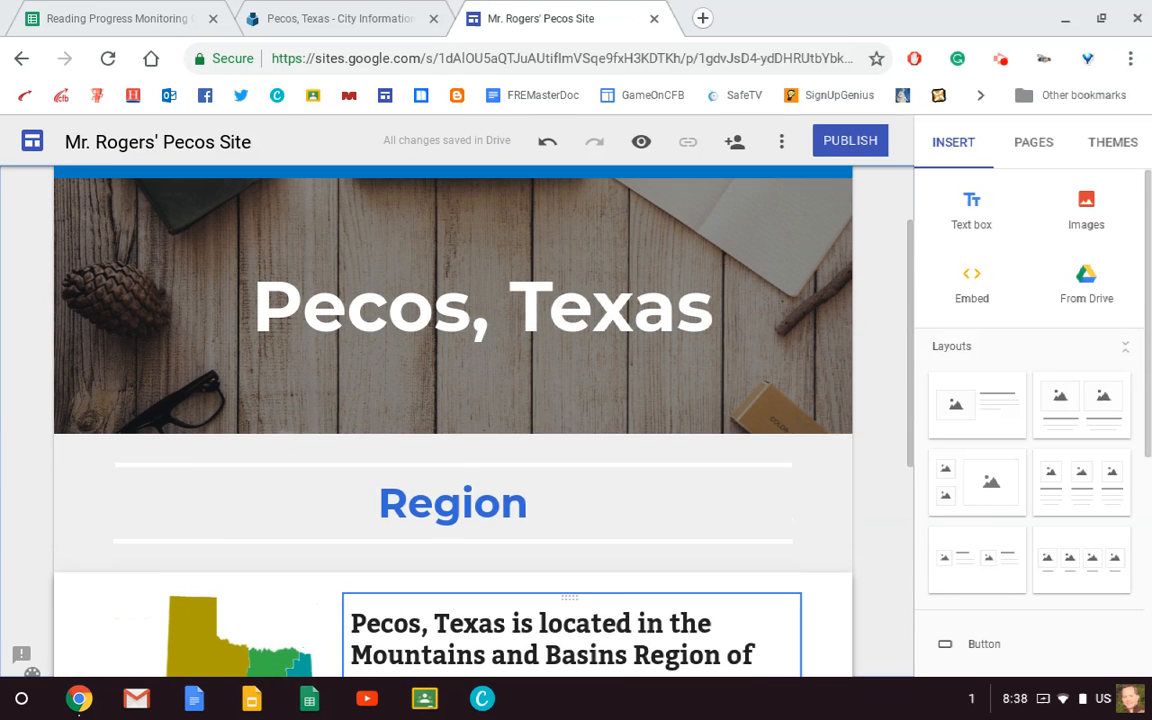
scroll("down", 3)
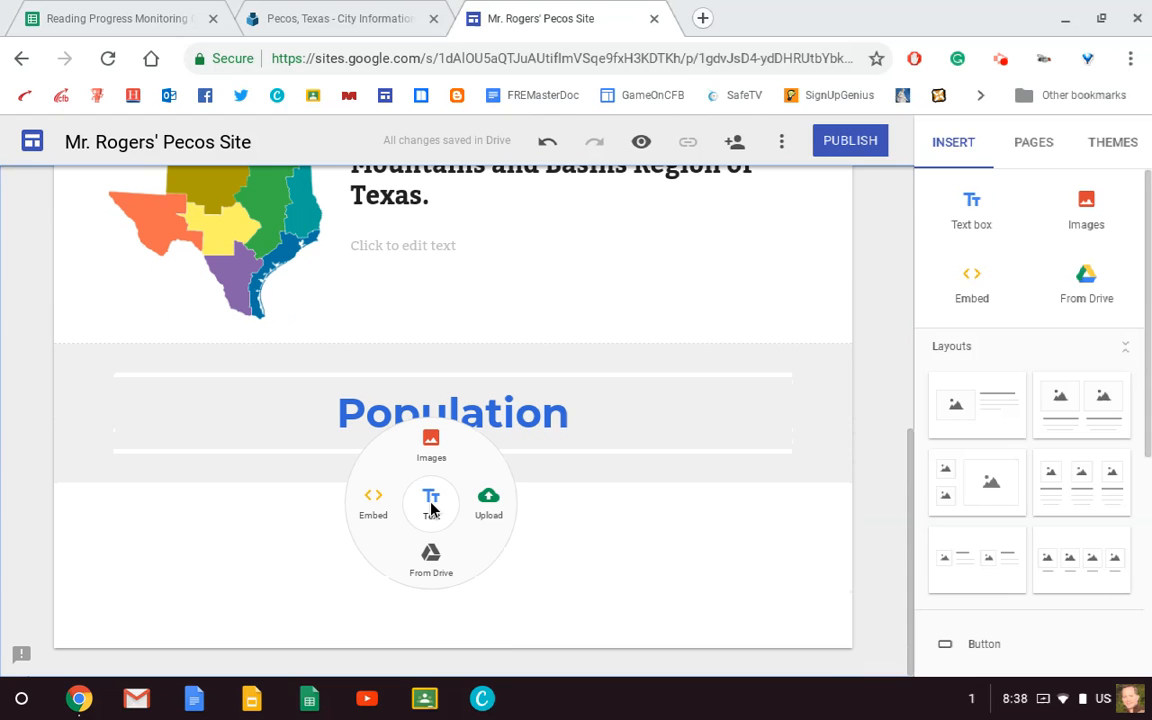
Add an empty text box under Population and check Pecos's total population of 9,285 on CityTownInfo.
left_click(432, 500)
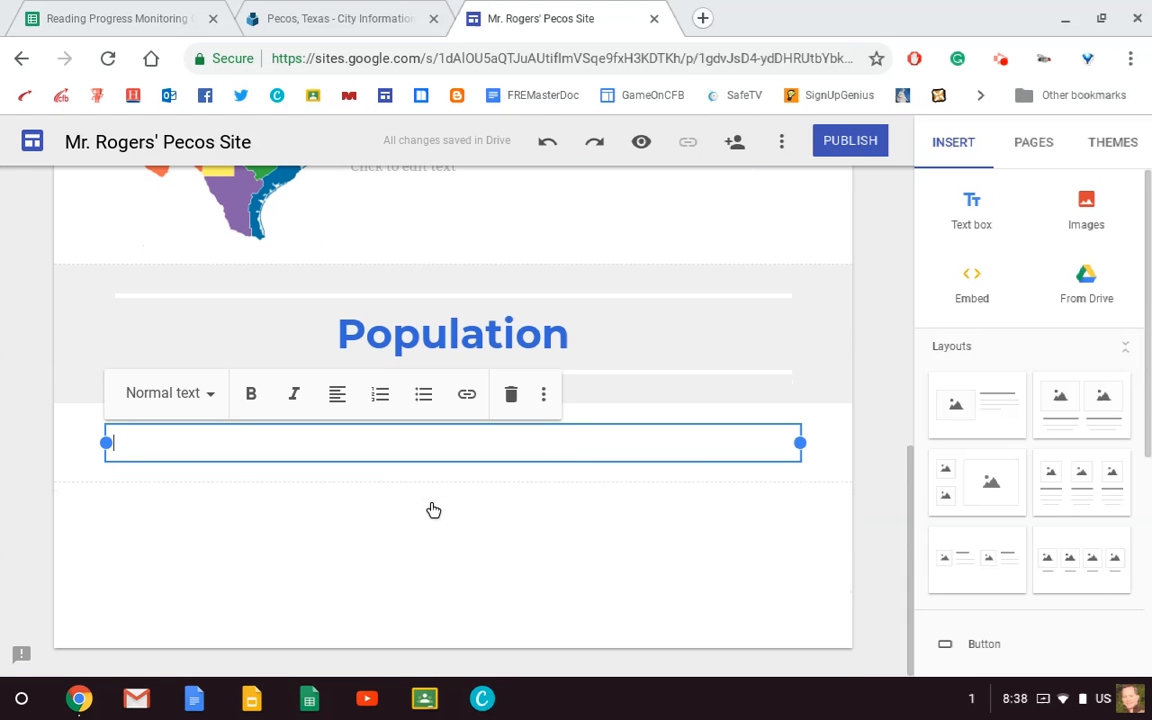
left_click(340, 18)
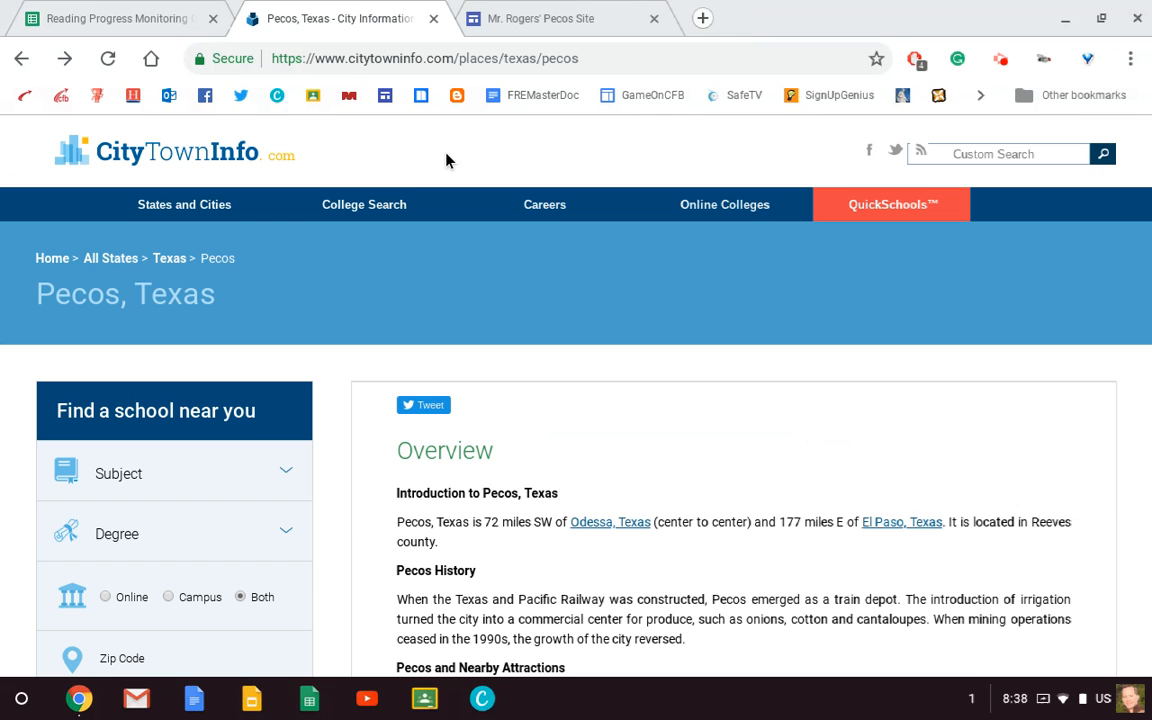
scroll("down", 3)
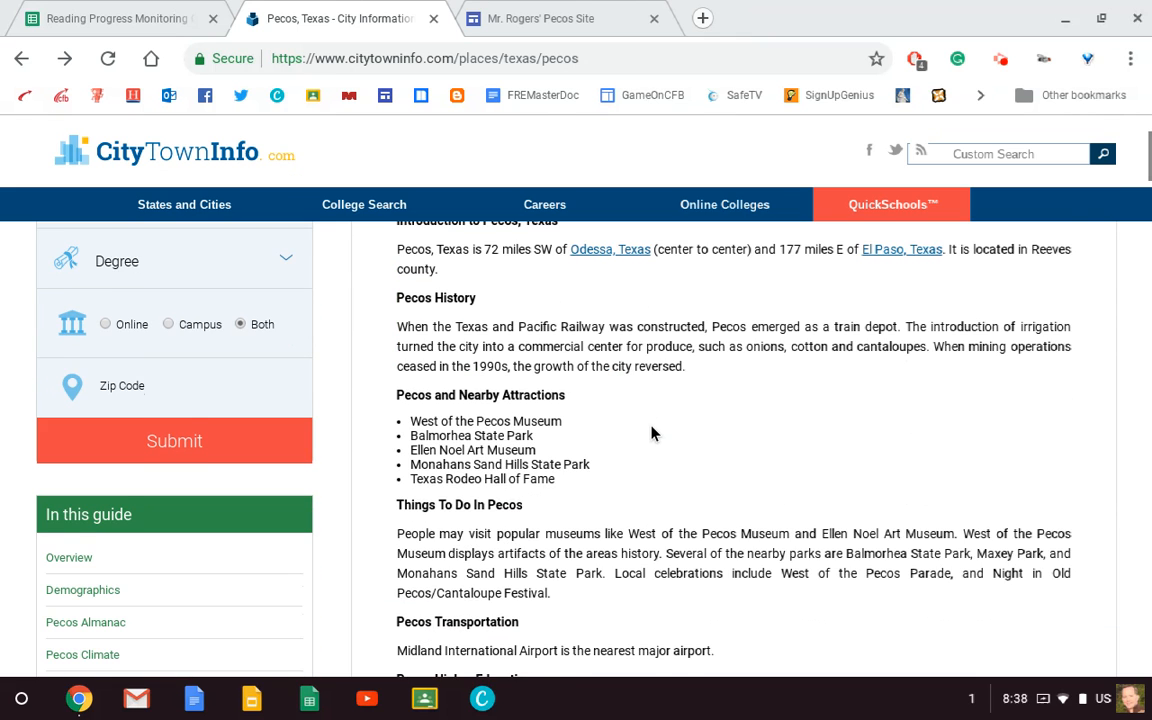
scroll("down", 3)
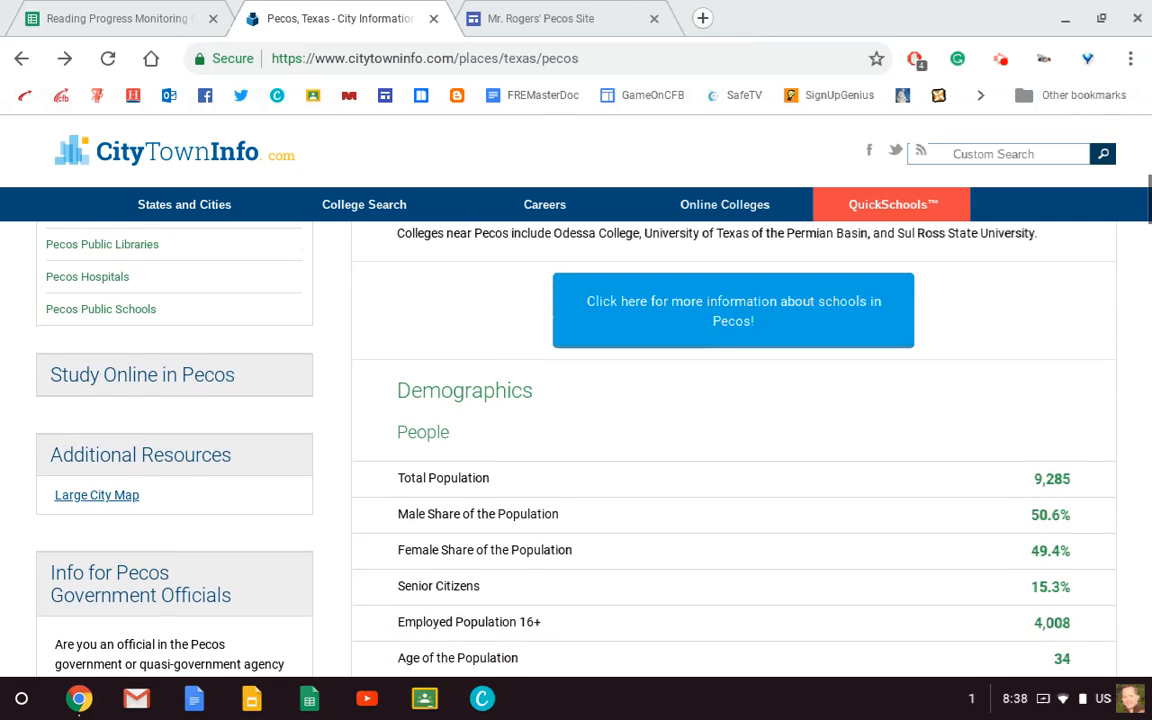
scroll("down", 3)
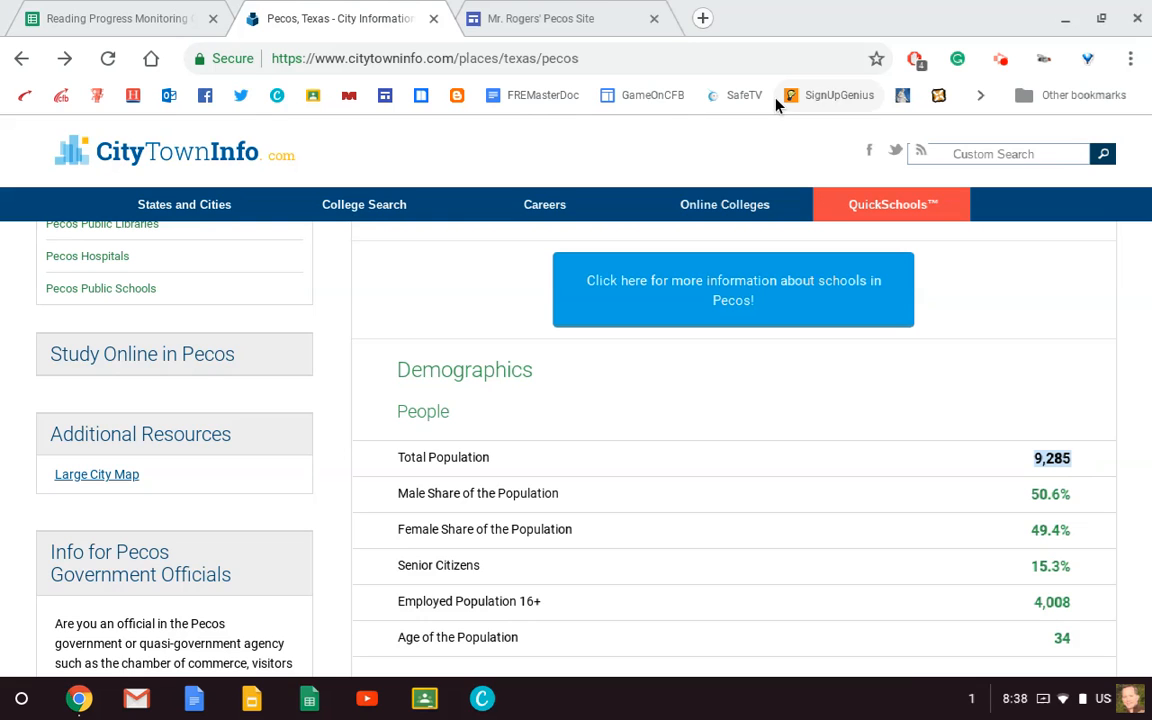
left_click(538, 18)
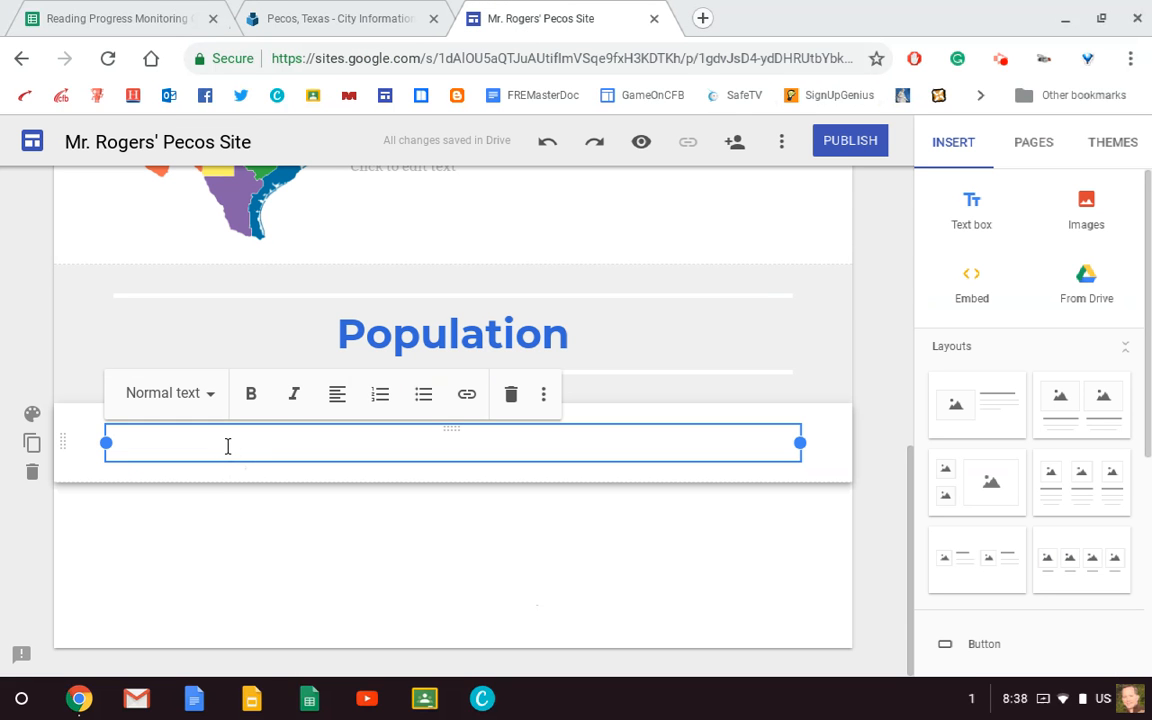
Enter 'Population: 9,285' in the text box under the Population heading.
type("Polu")
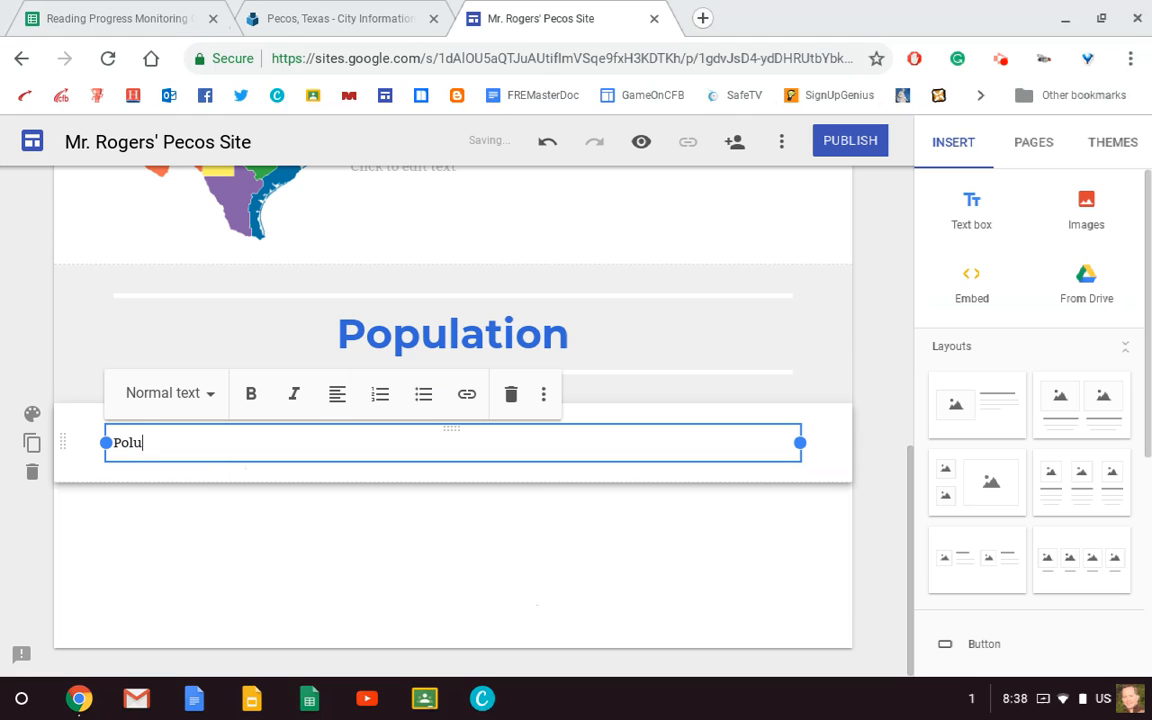
type("latio")
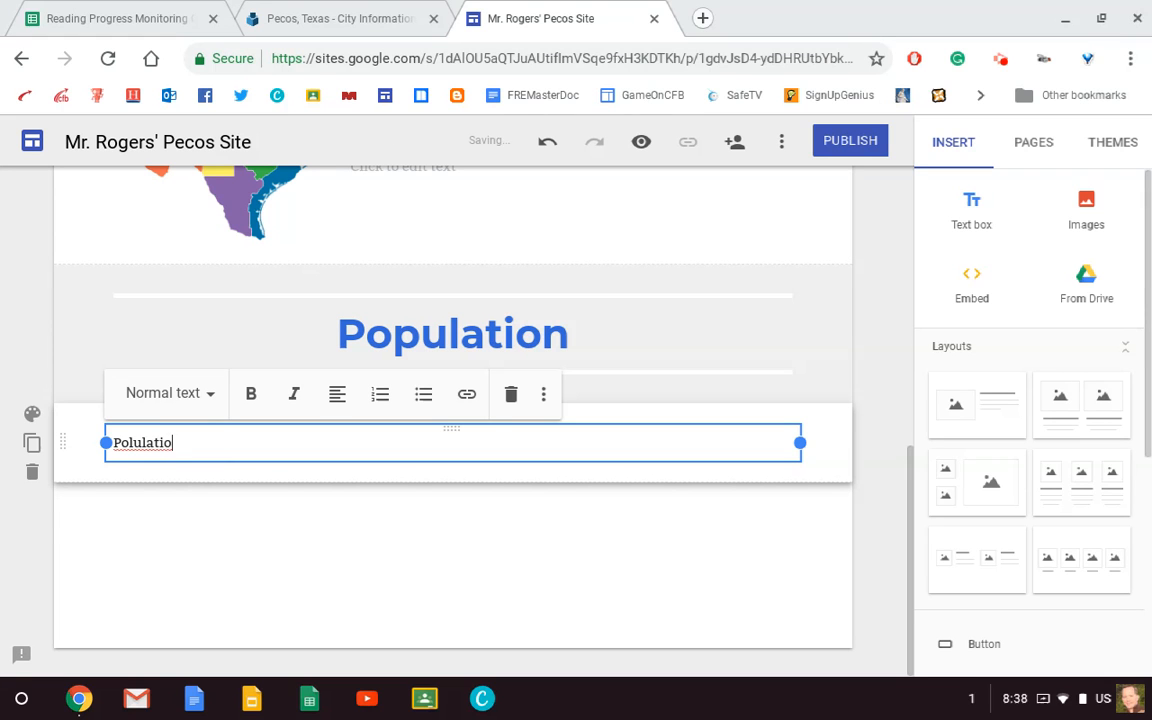
key("Backspace")
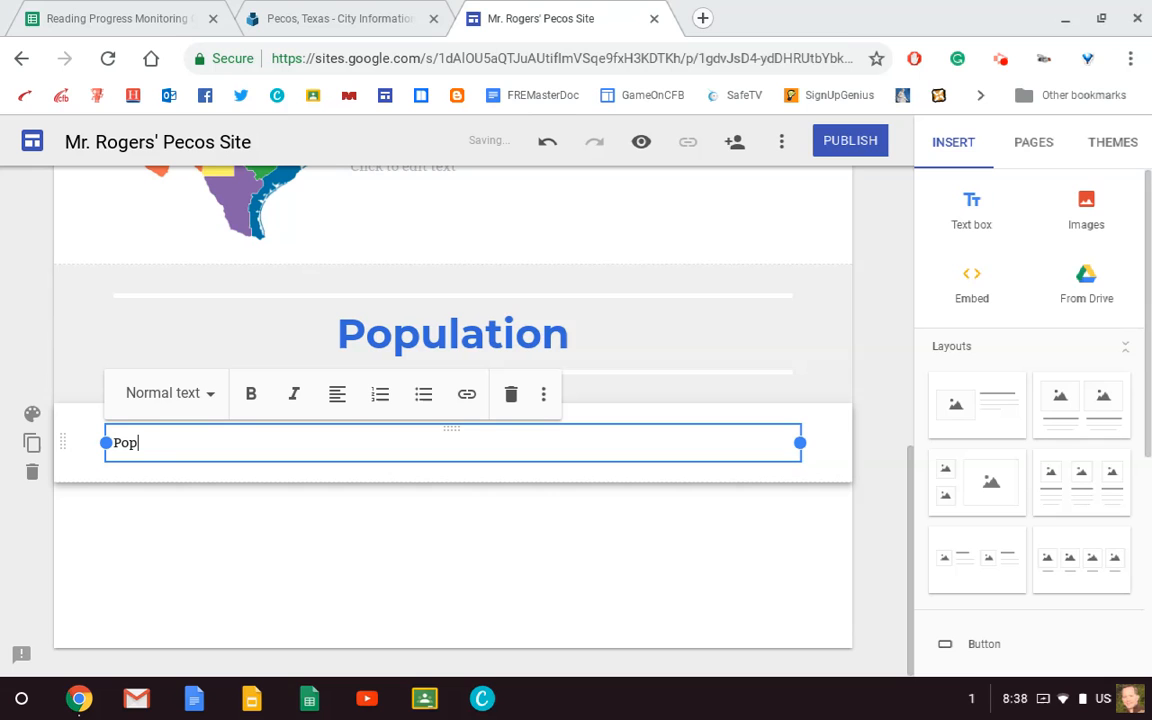
type("ulation:")
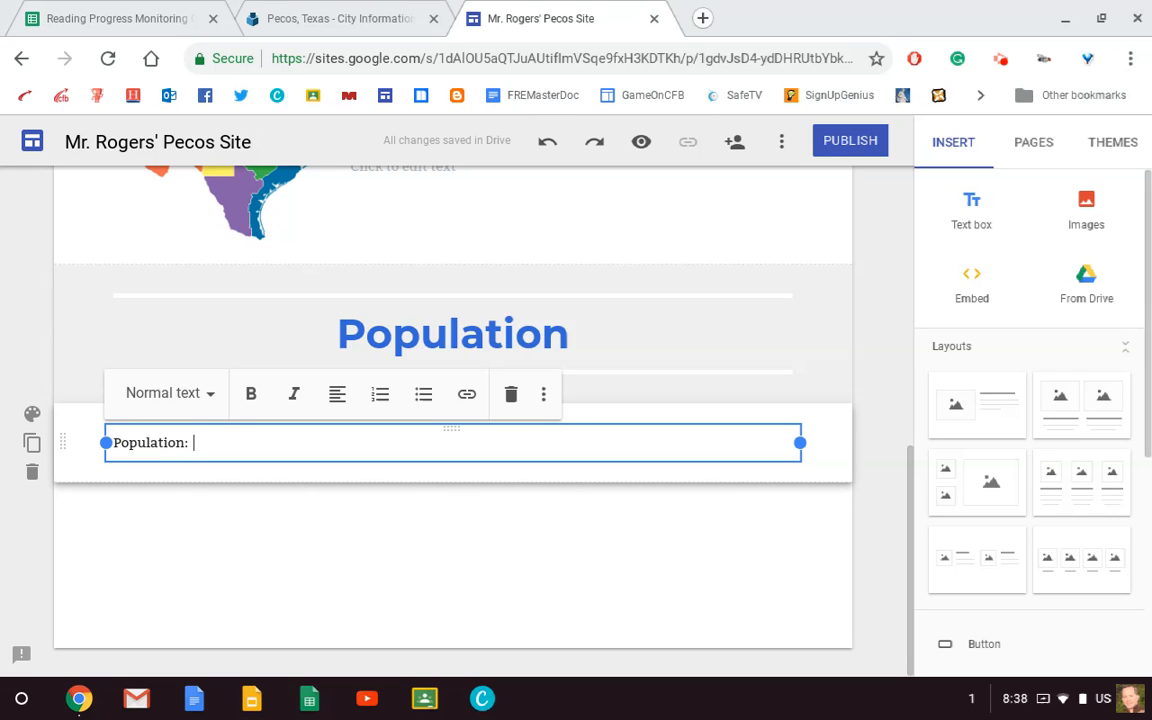
type("9,285")
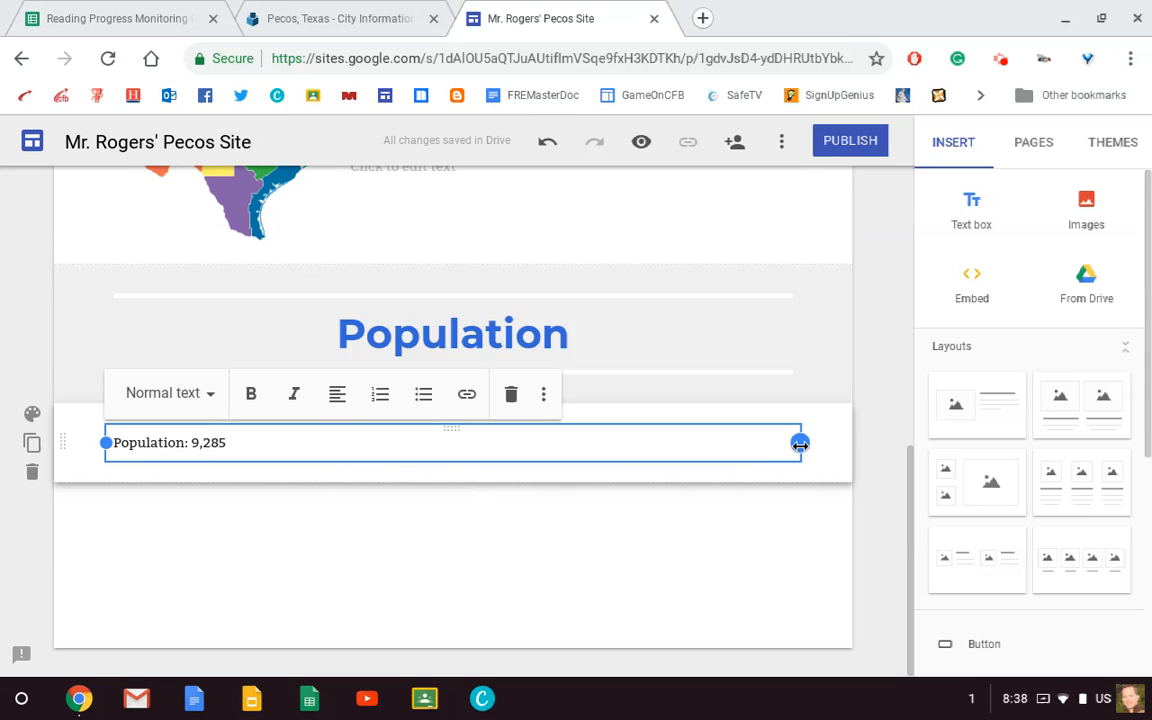
Narrow the population text box to fit the line.
left_click_drag(800, 444, 582, 444)
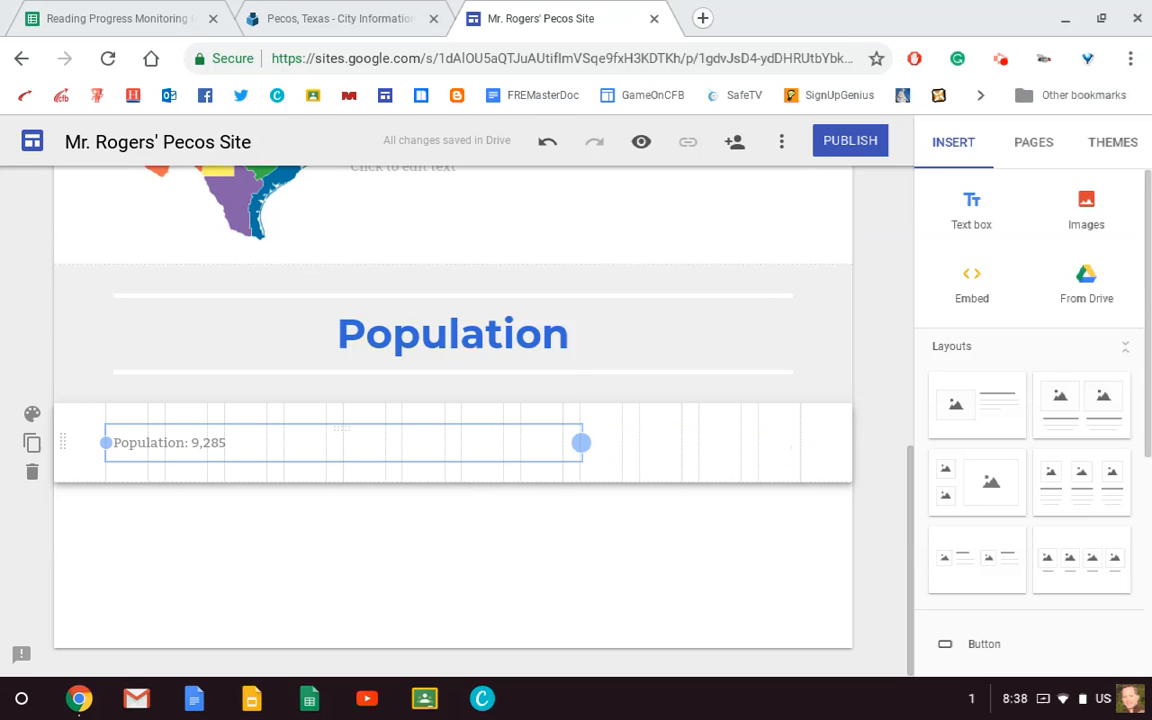
left_click_drag(582, 442, 402, 442)
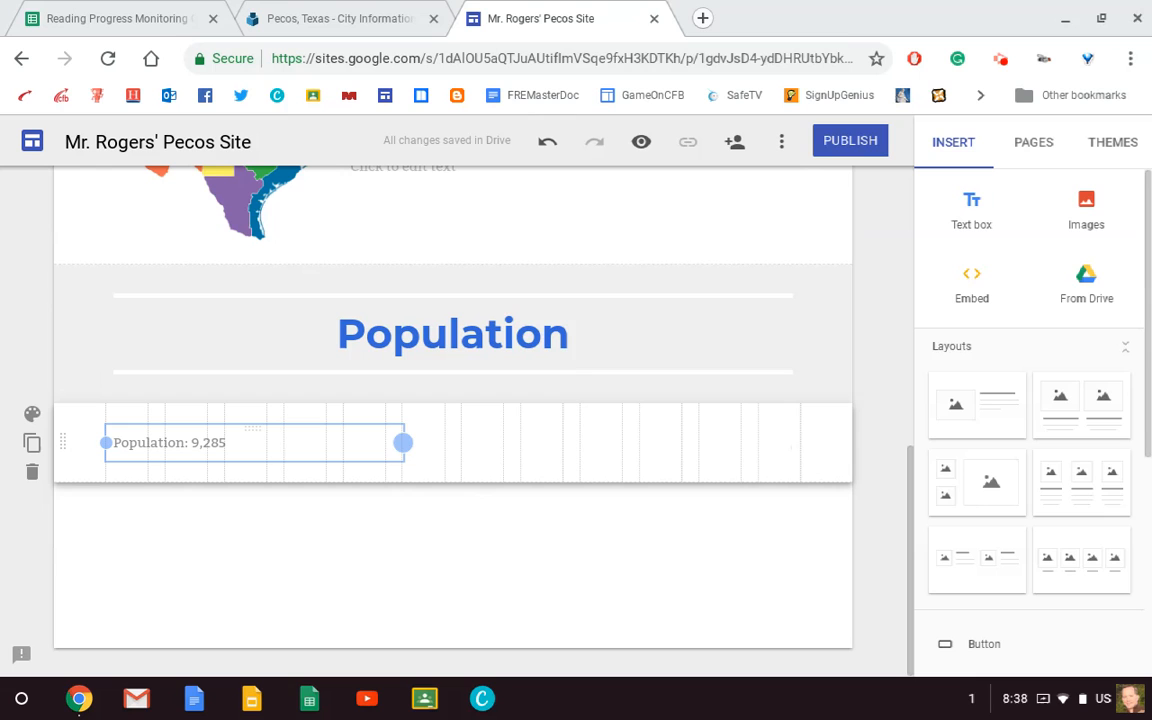
left_click_drag(404, 442, 338, 442)
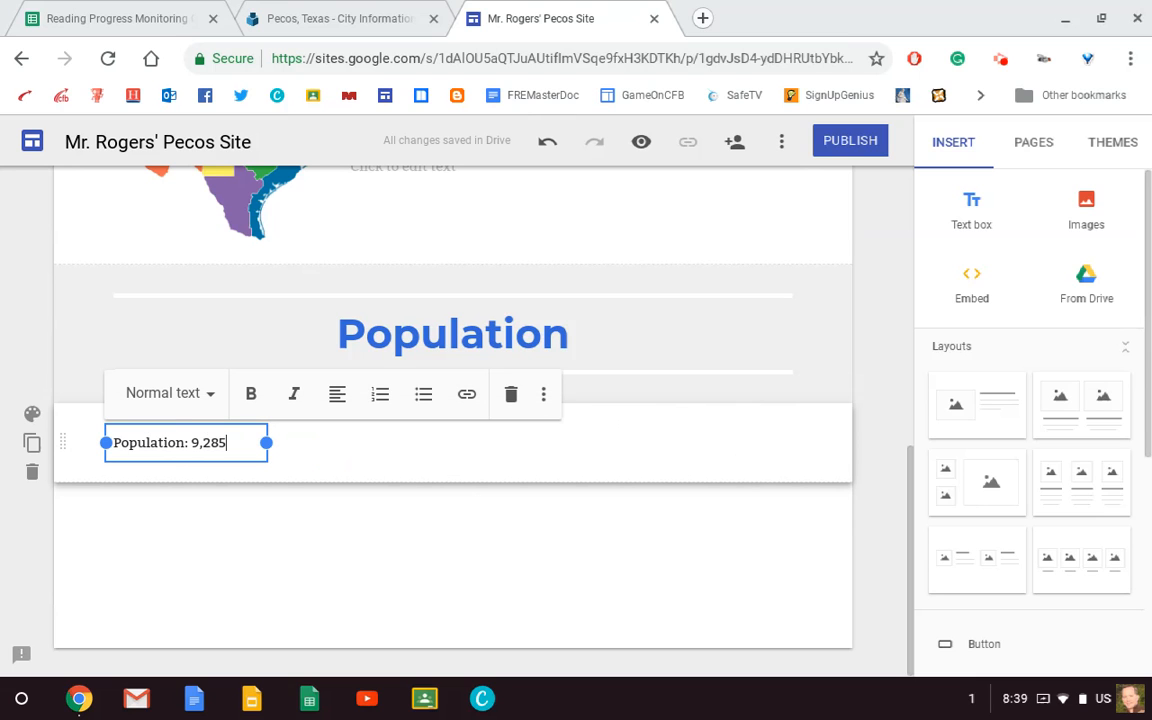
mouse_move(314, 454)
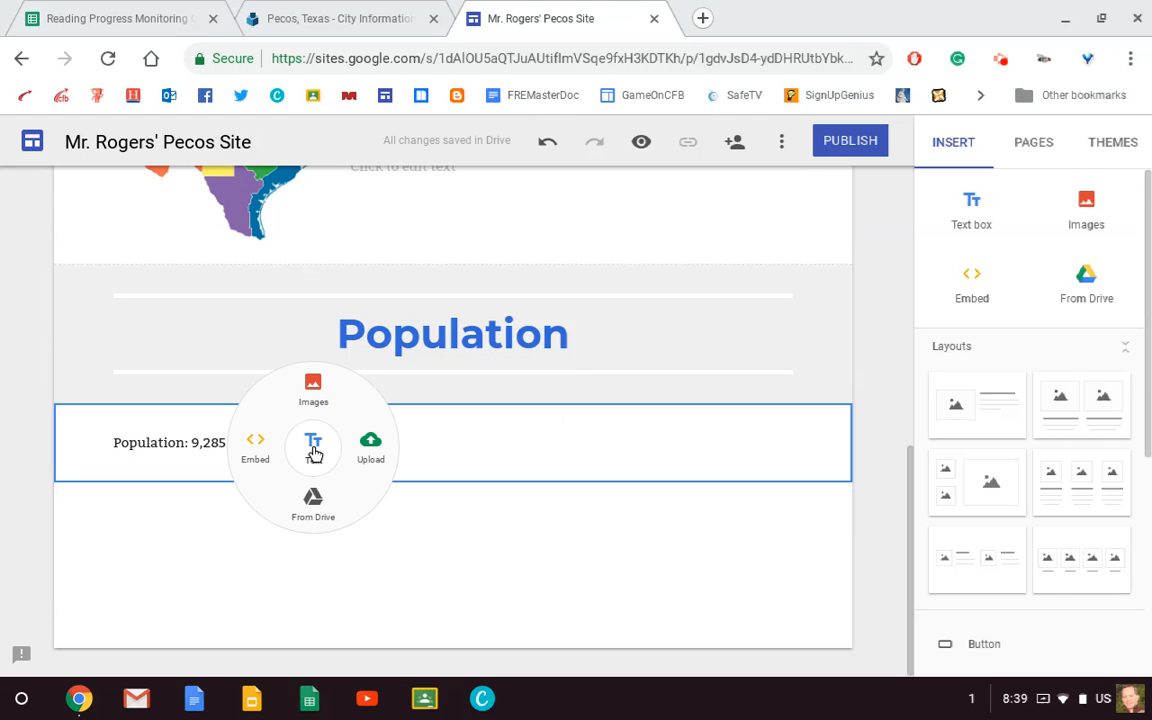
Add a text box beside the population figure and check the average age on CityTownInfo.
left_click(314, 442)
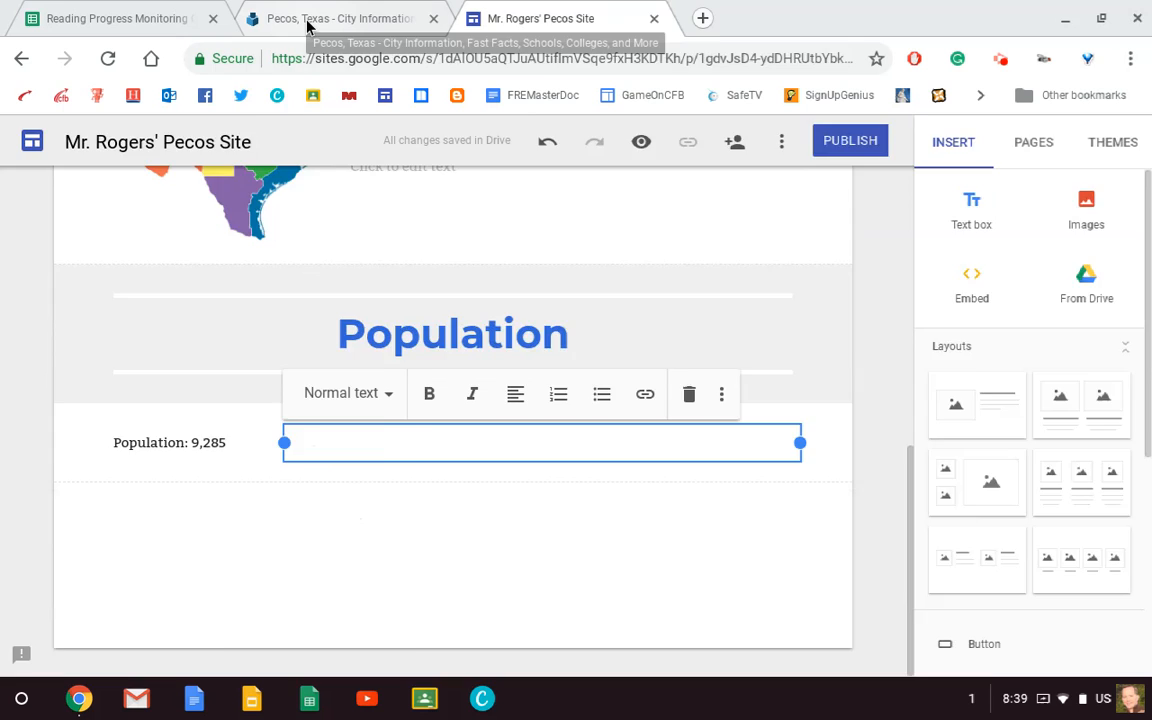
left_click(340, 18)
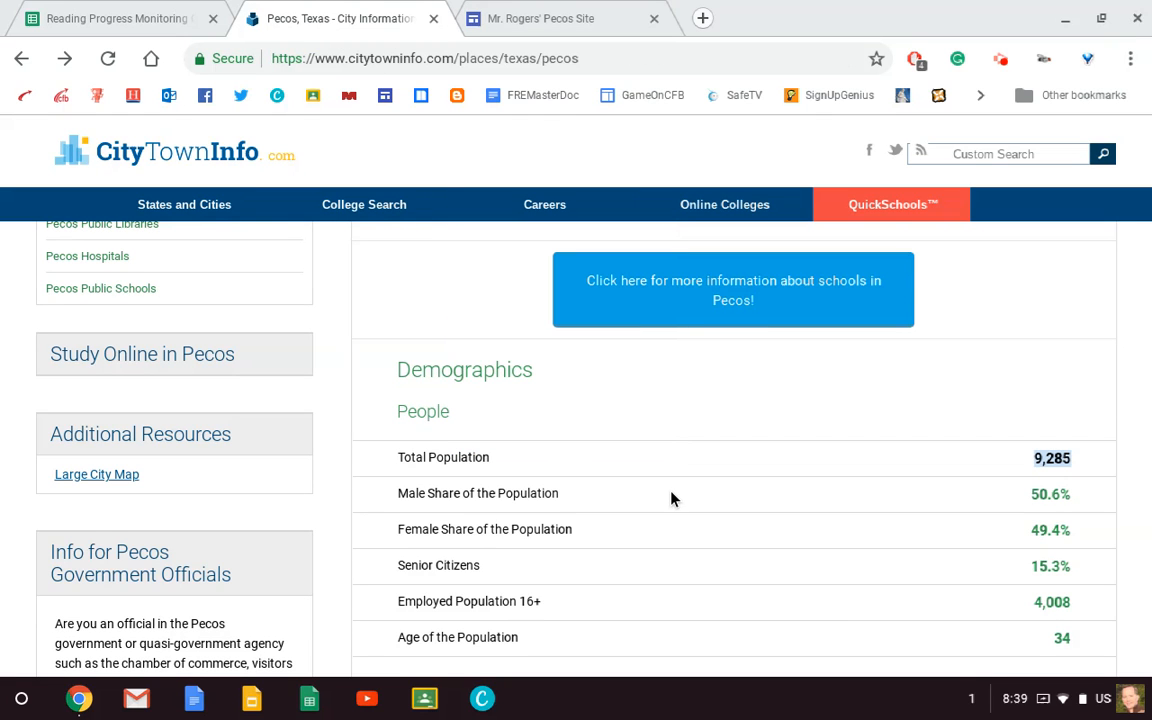
scroll("down", 3)
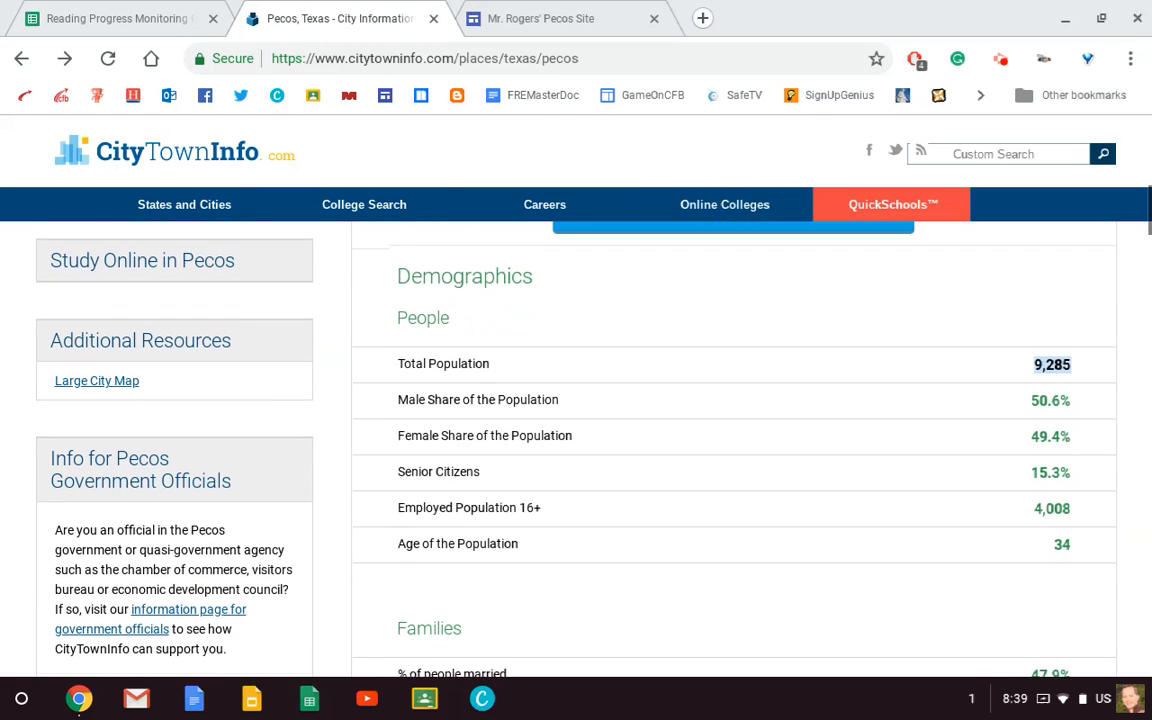
scroll("down", 3)
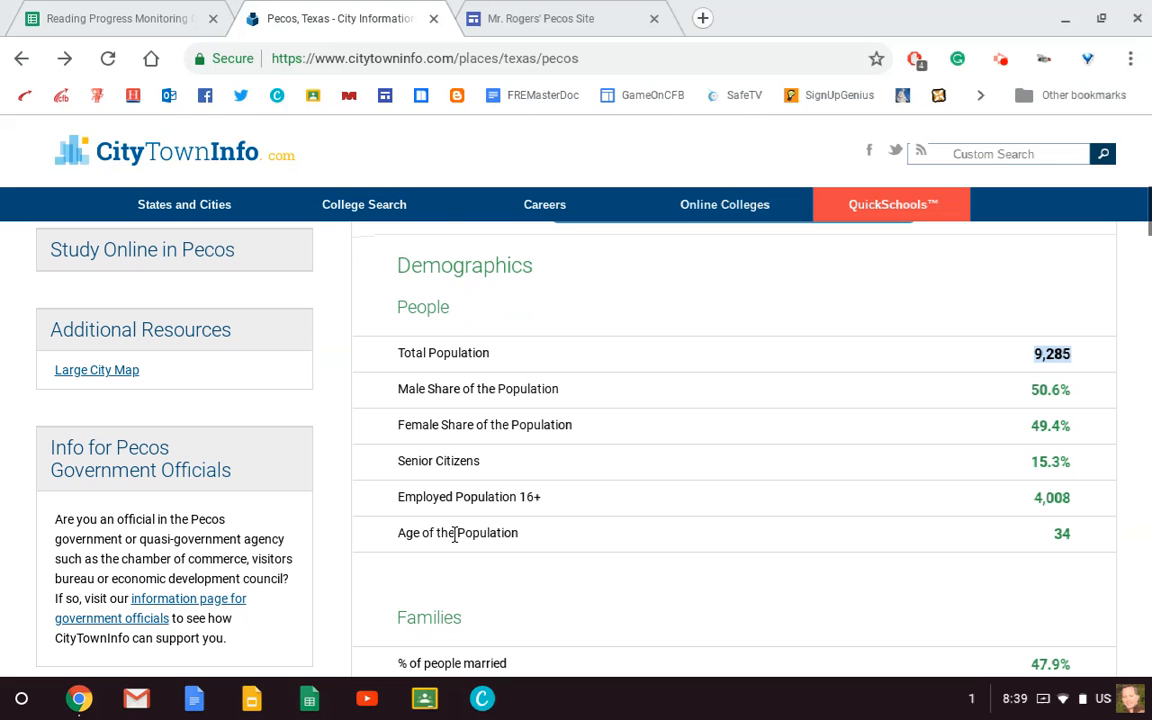
left_click(540, 18)
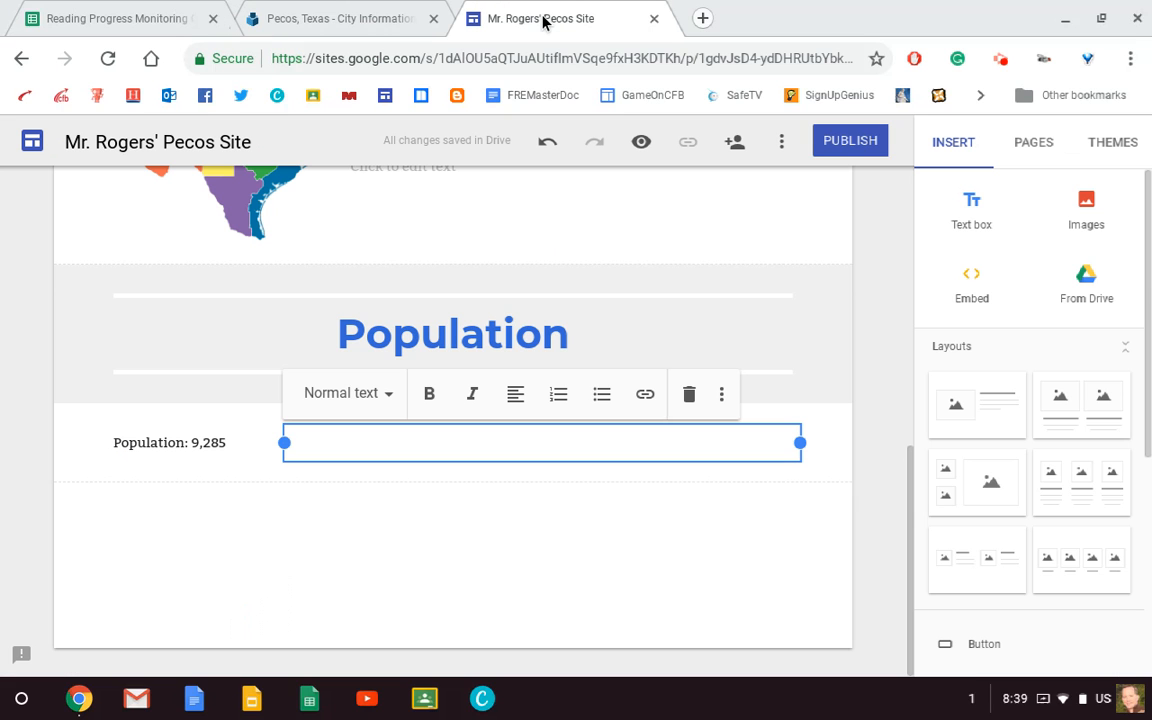
Enter 'Average Age: 34' in the new text box.
type("A")
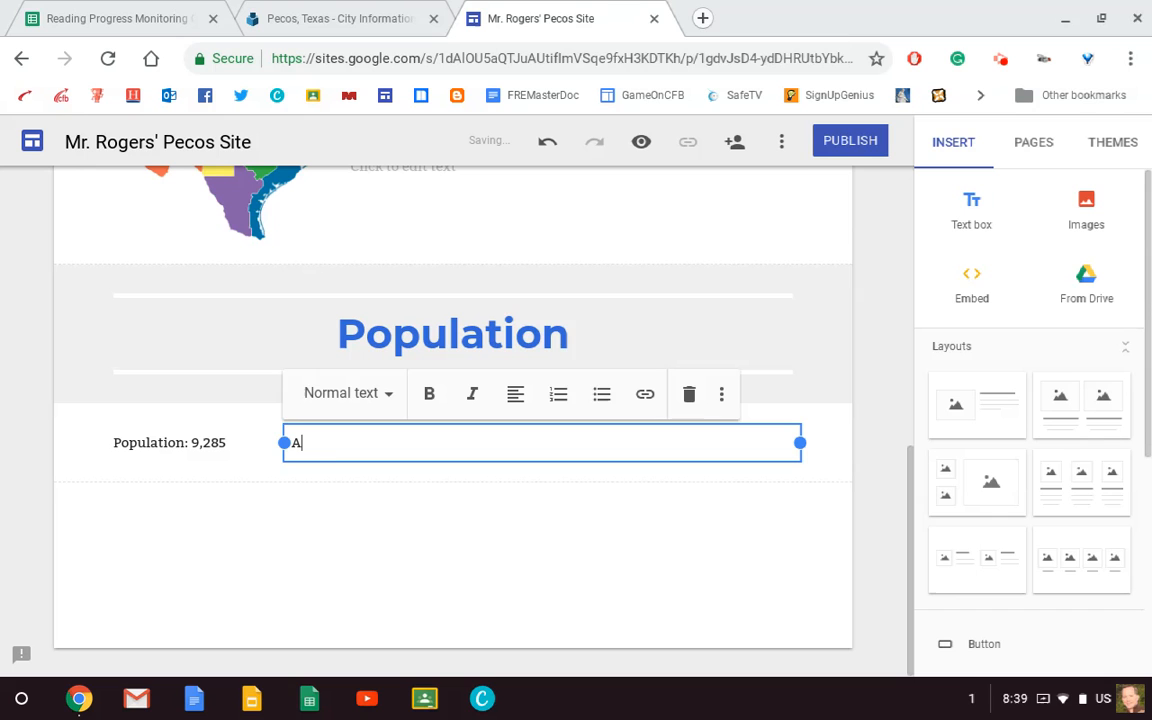
type("verage Age")
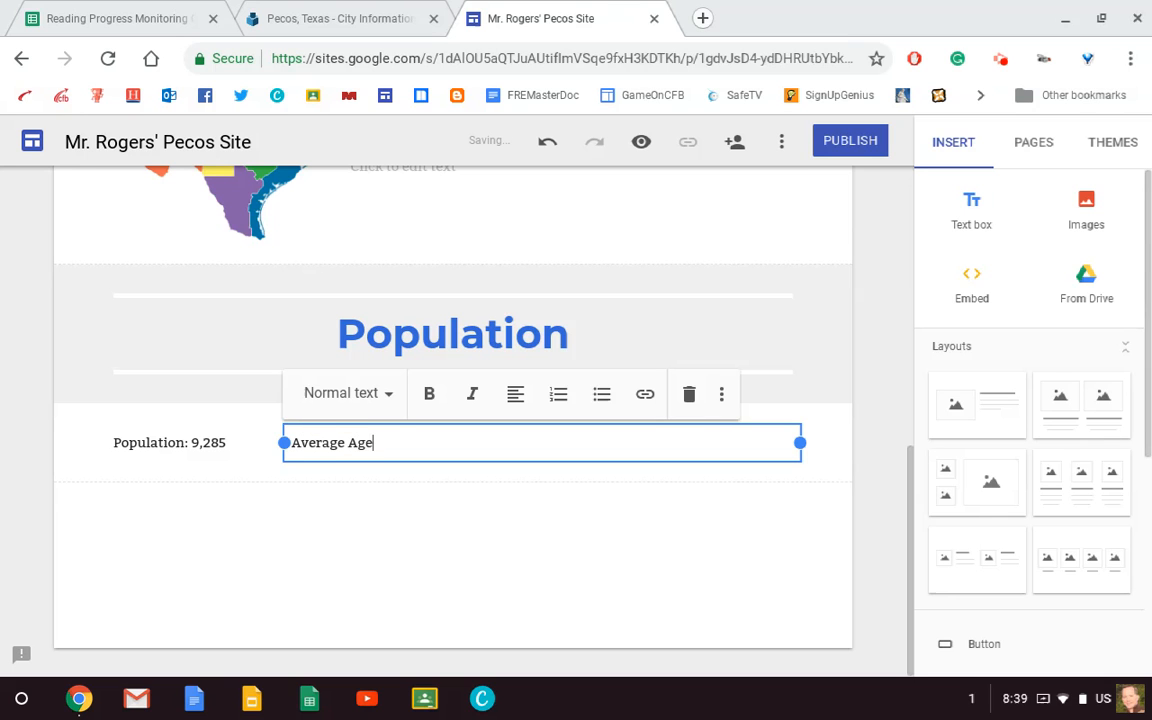
type(":")
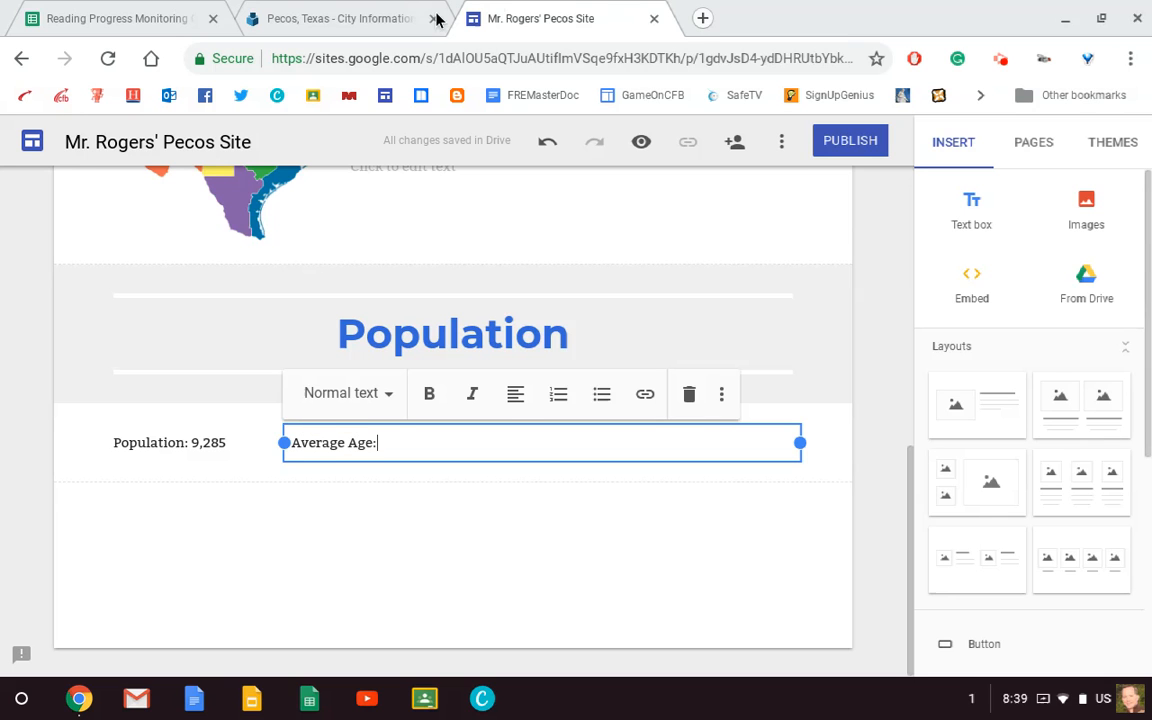
left_click(340, 18)
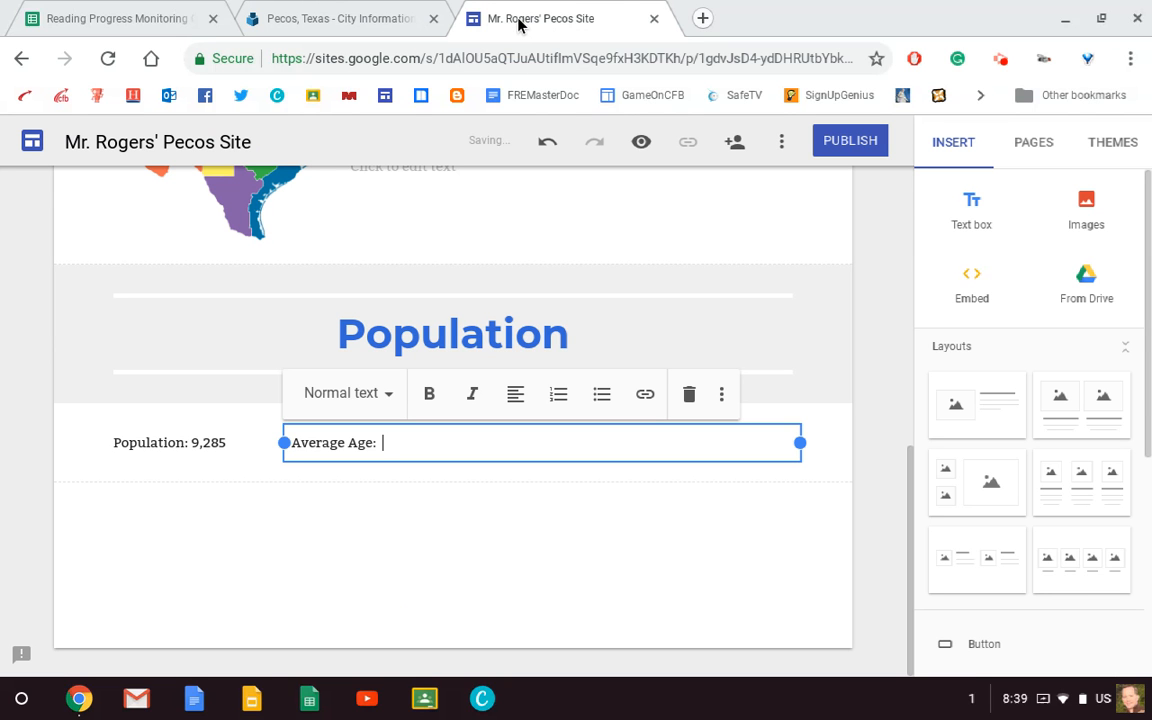
type("34")
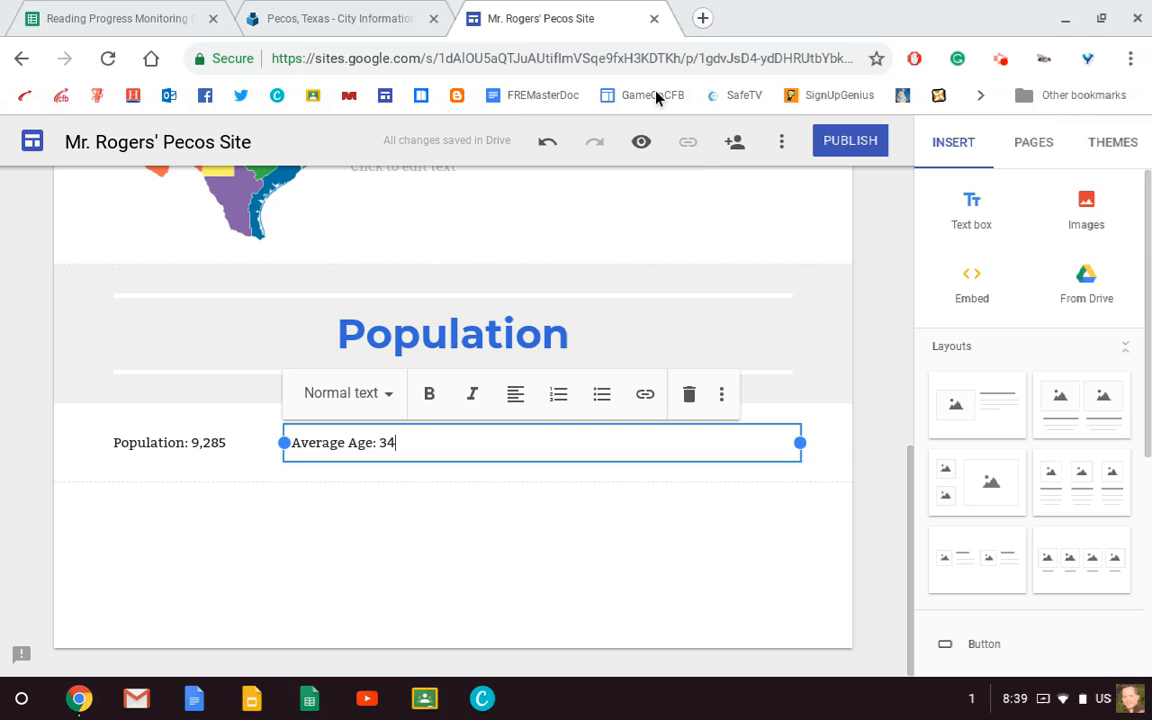
left_click(476, 466)
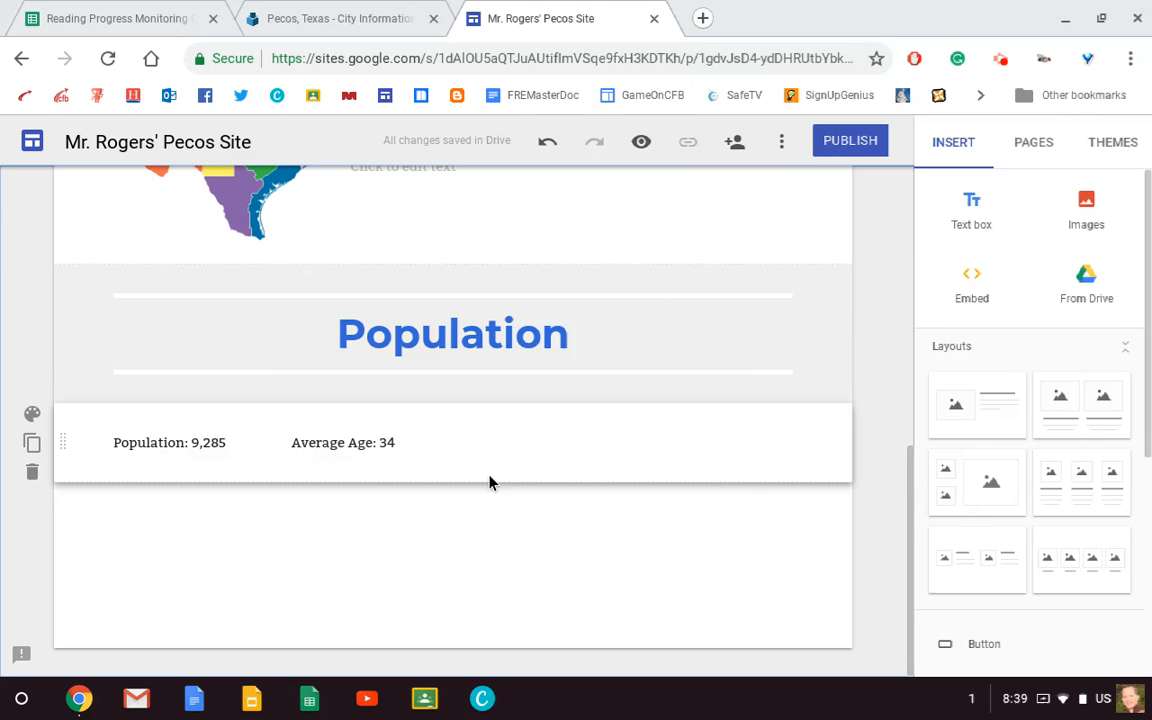
Add a new section below the figures with a centered 'Precipitation' title.
left_click(490, 482)
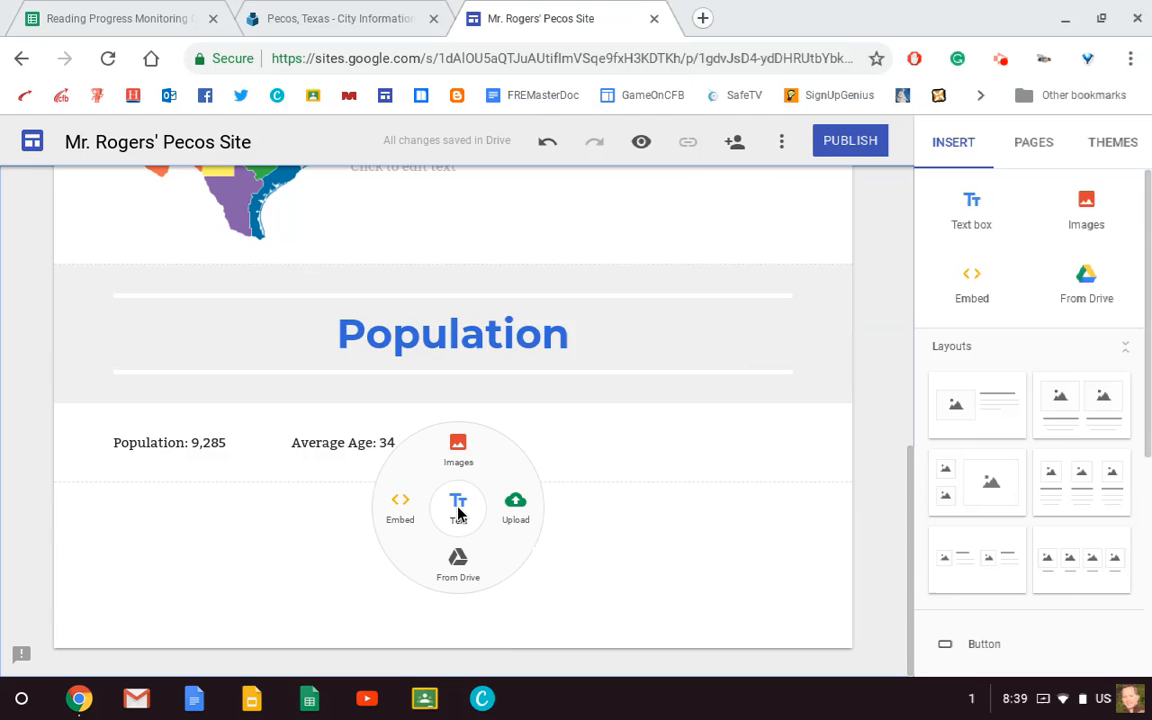
left_click(458, 504)
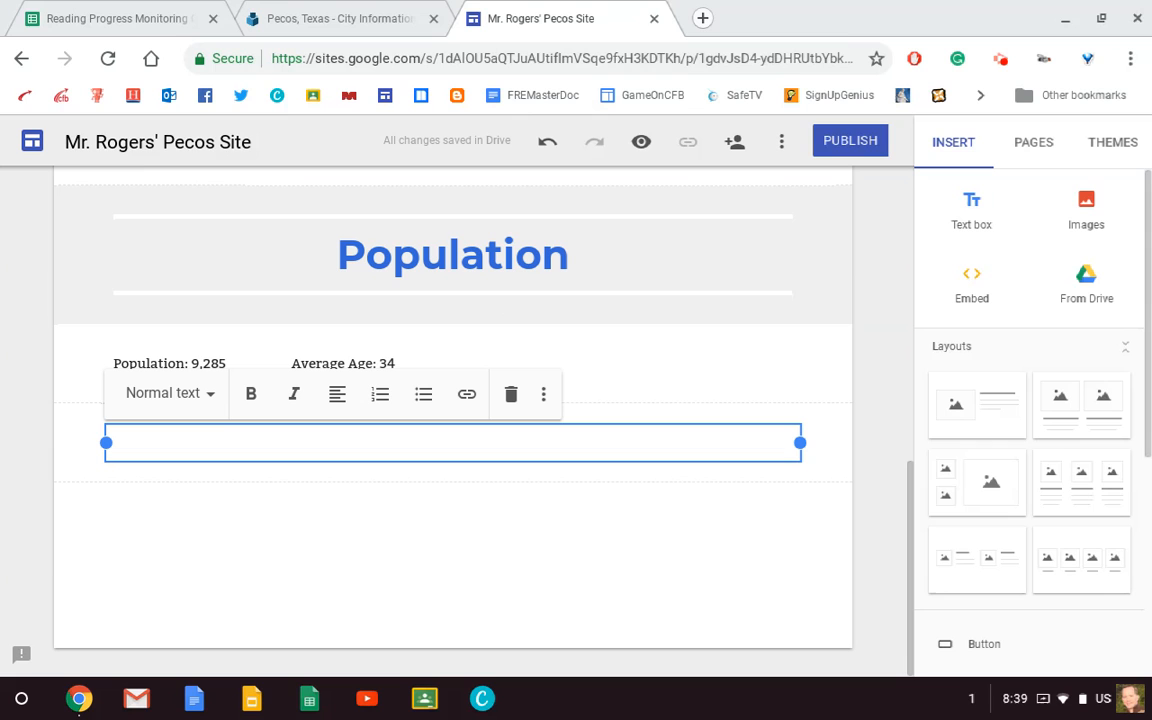
type("Precipitat")
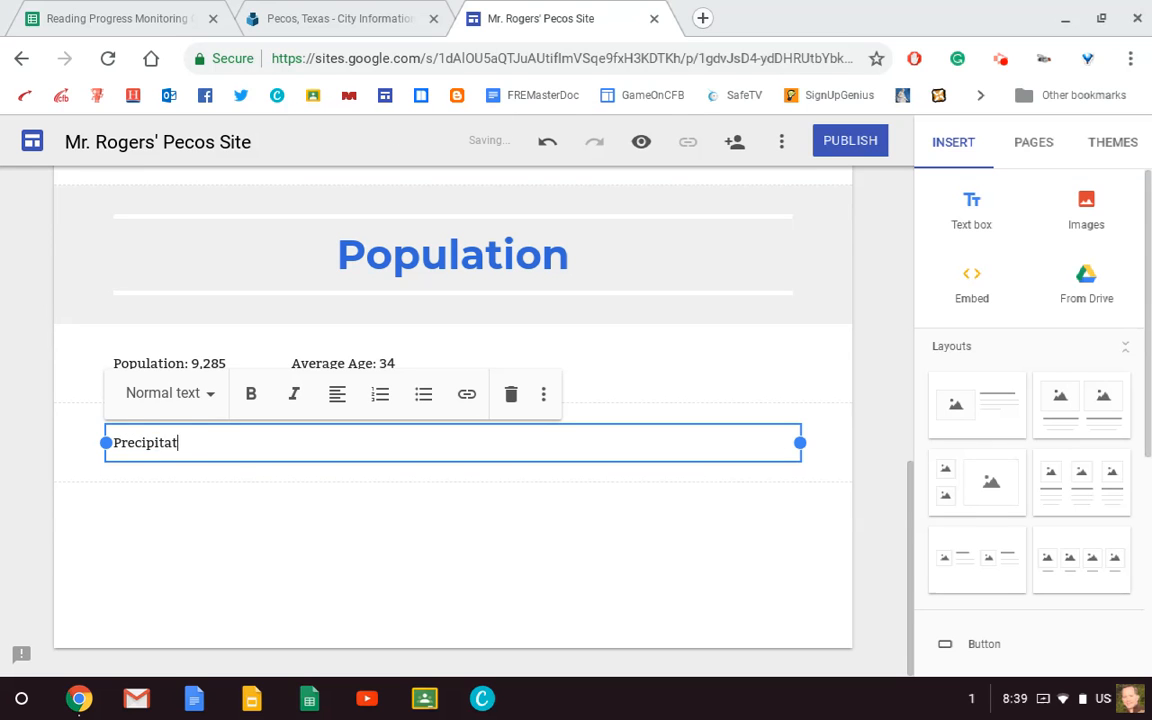
type("ion")
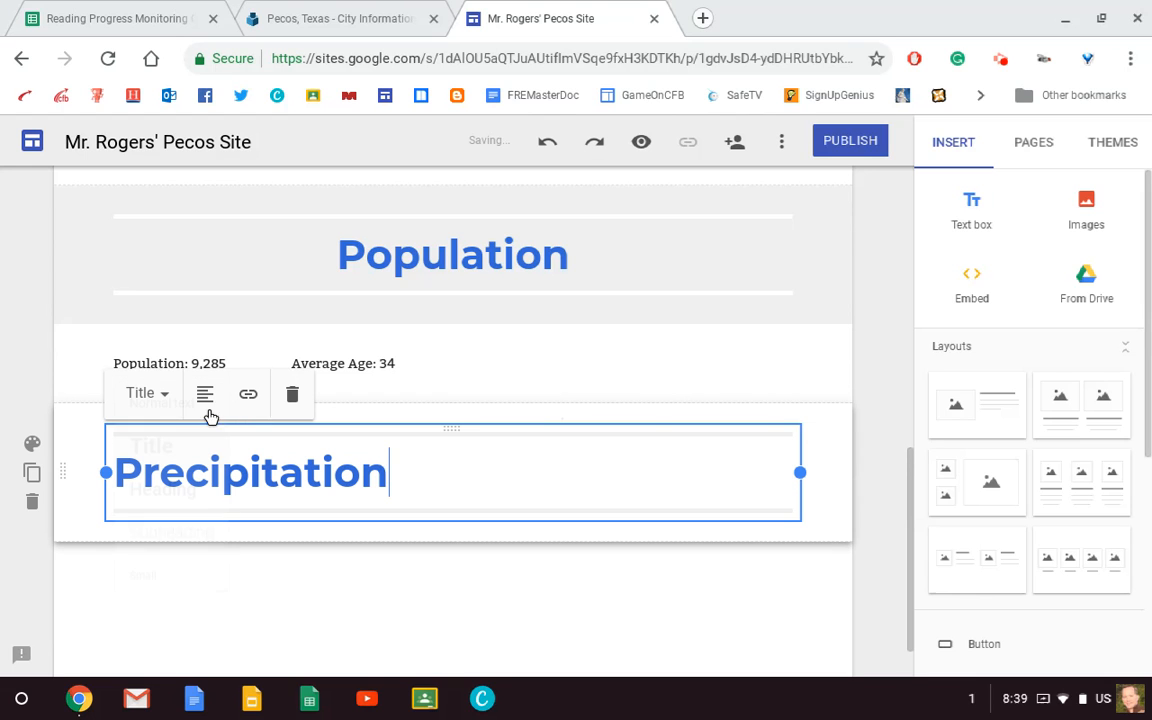
left_click(204, 392)
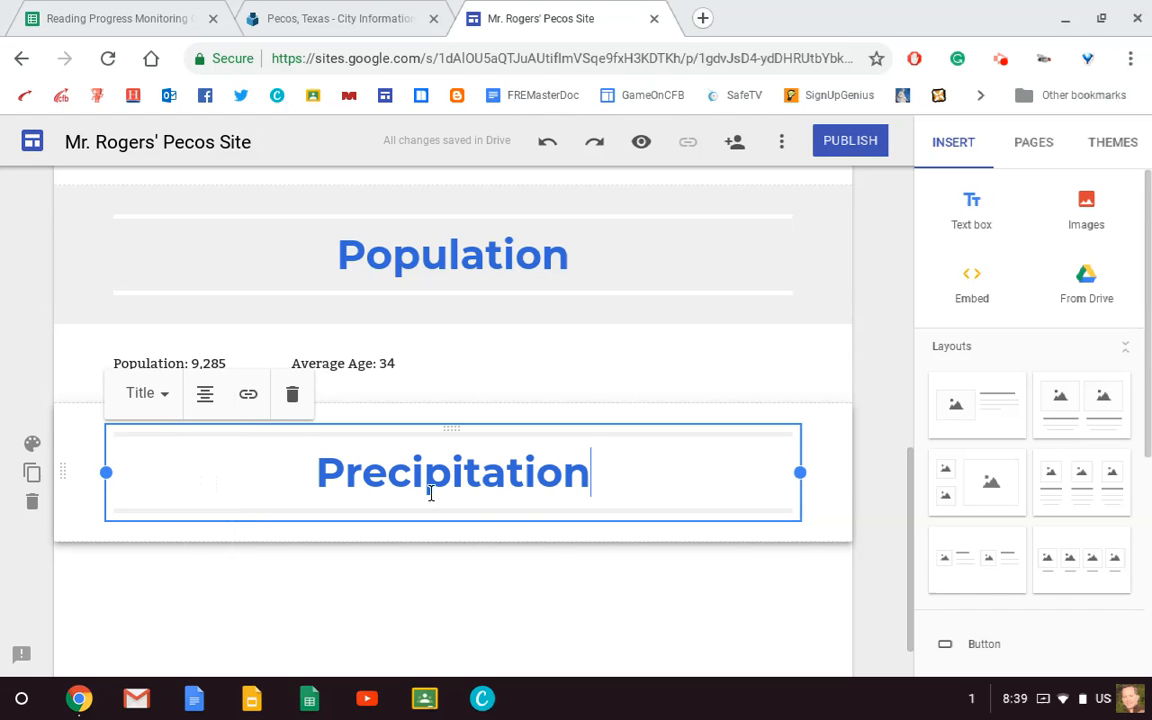
mouse_move(46, 454)
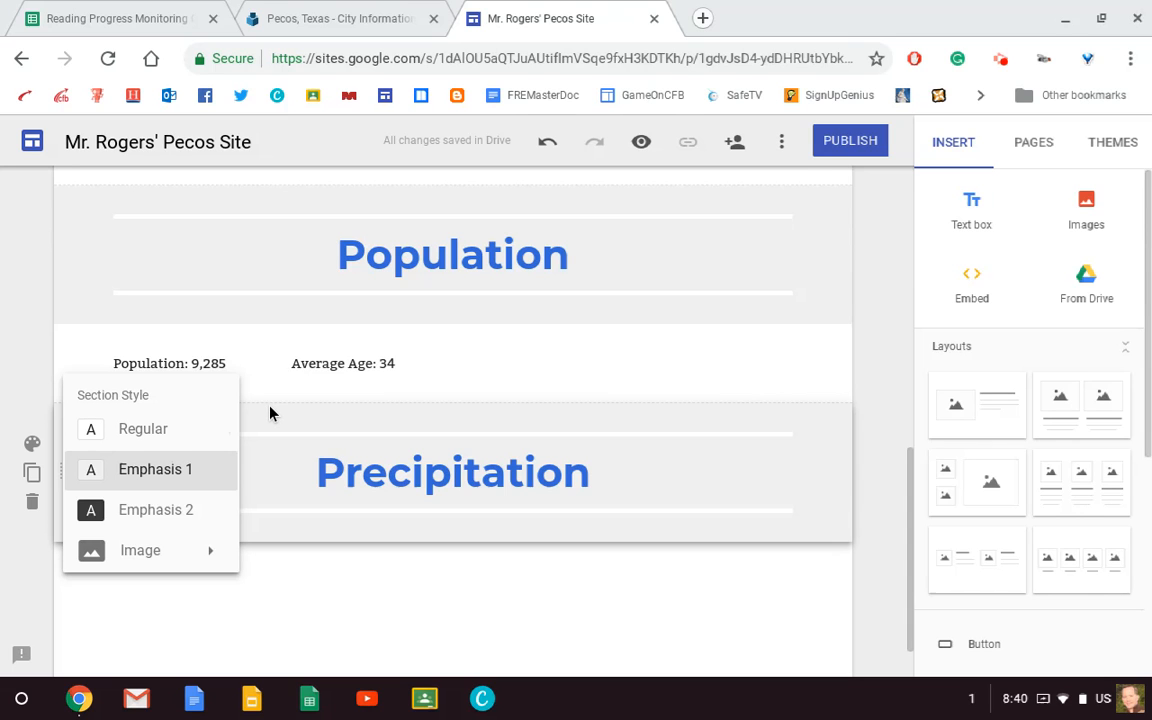
mouse_move(280, 412)
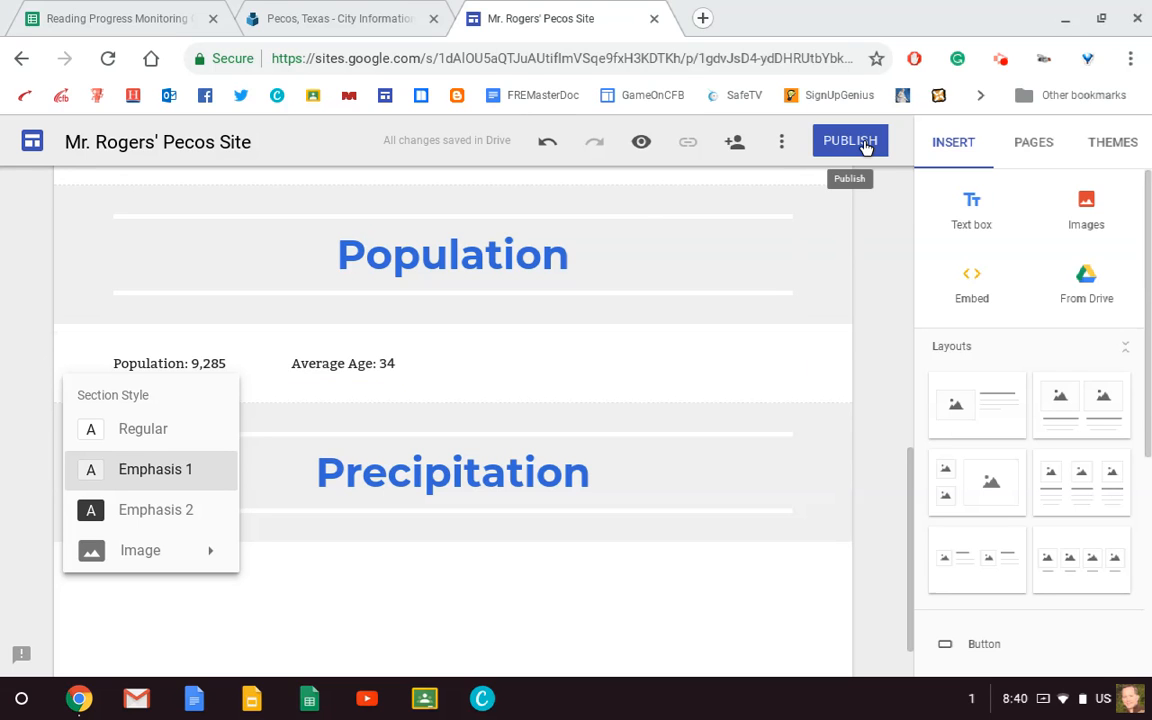
mouse_move(734, 140)
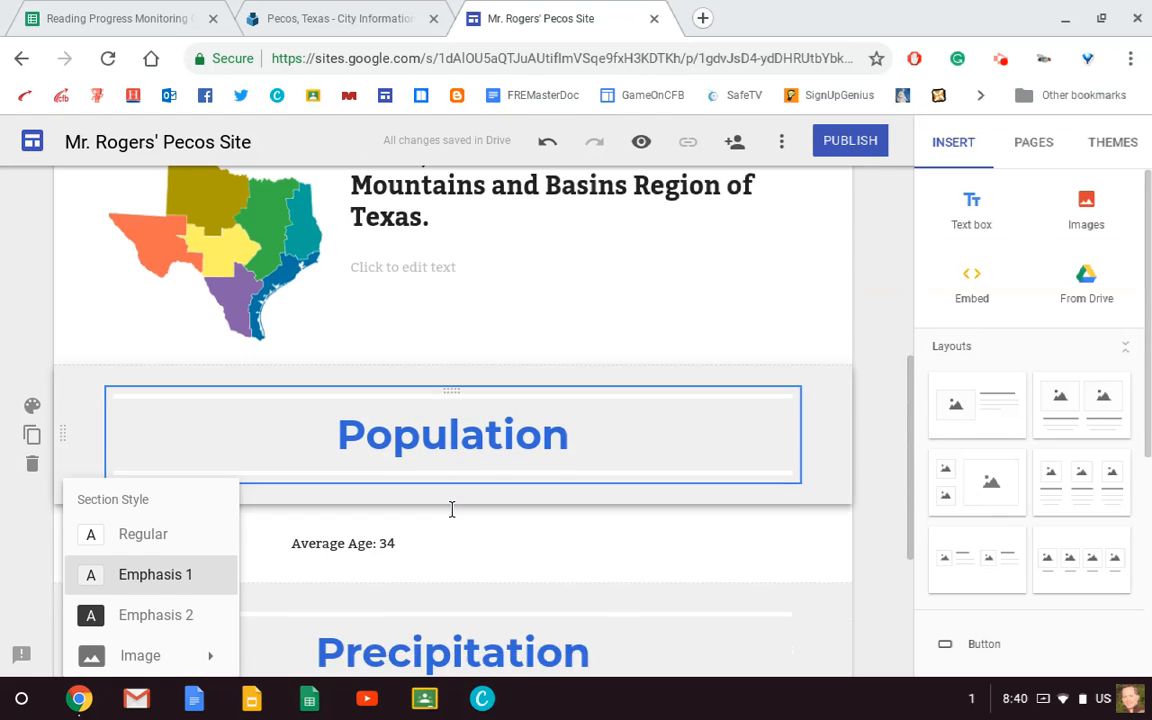
Apply the Emphasis 1 background style to the Precipitation section and review the page.
scroll("down", 3)
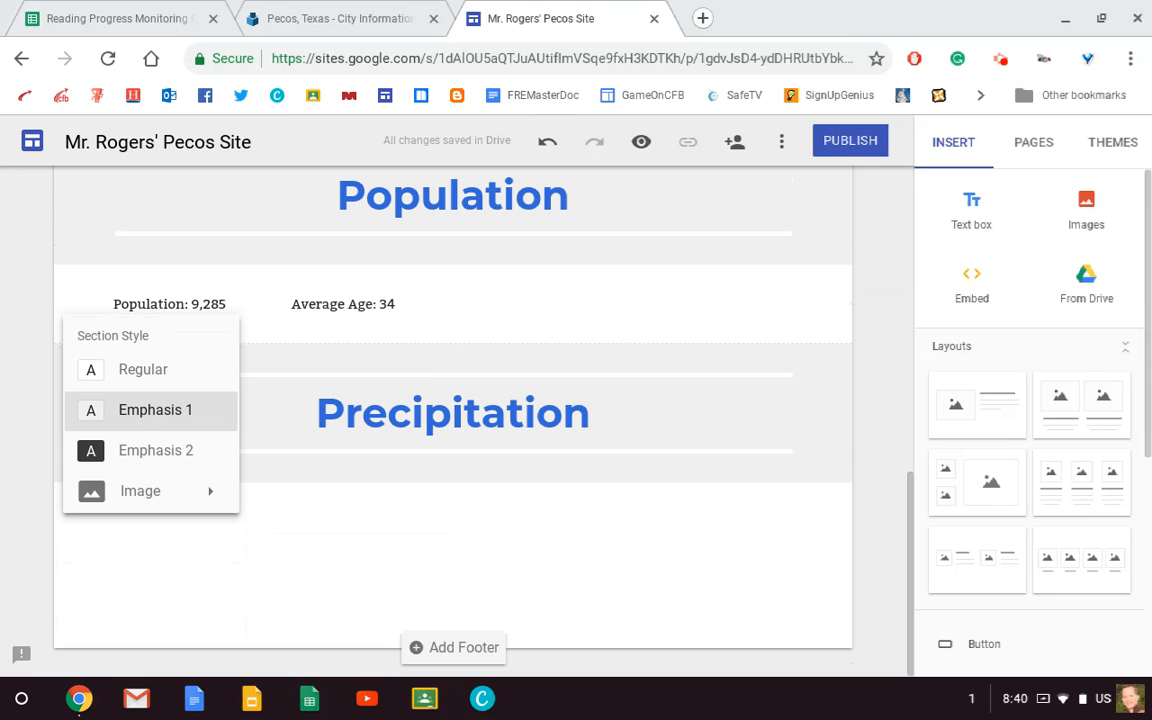
mouse_move(412, 668)
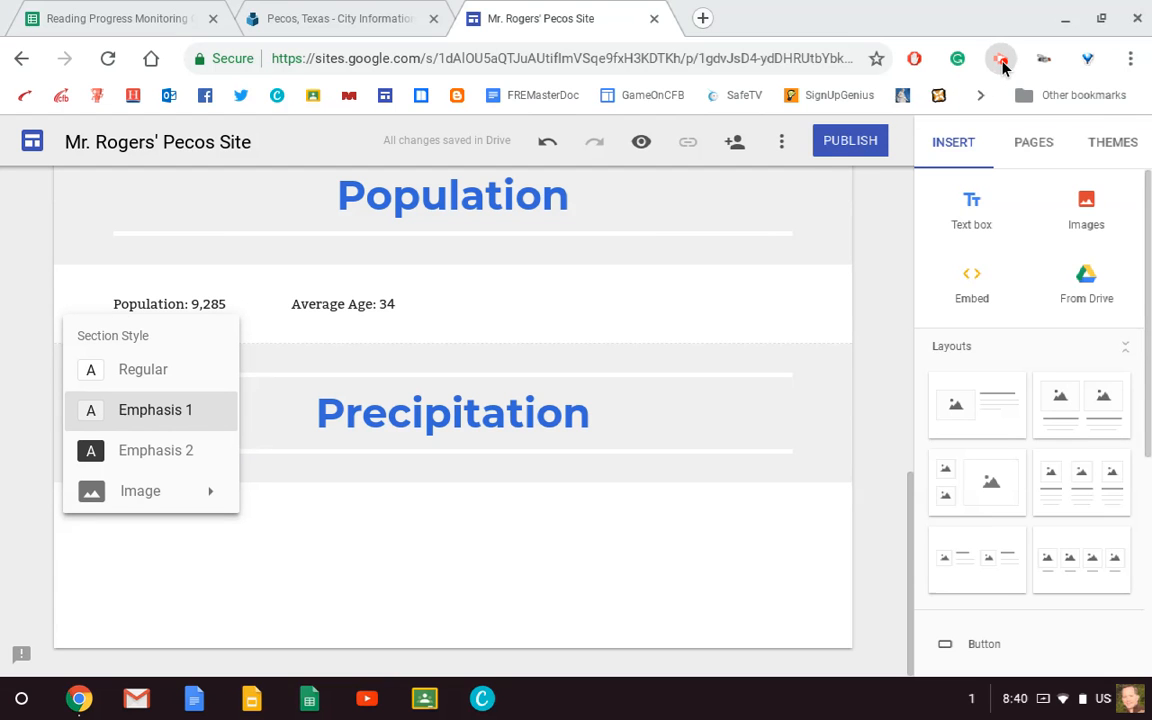
left_click(1000, 58)
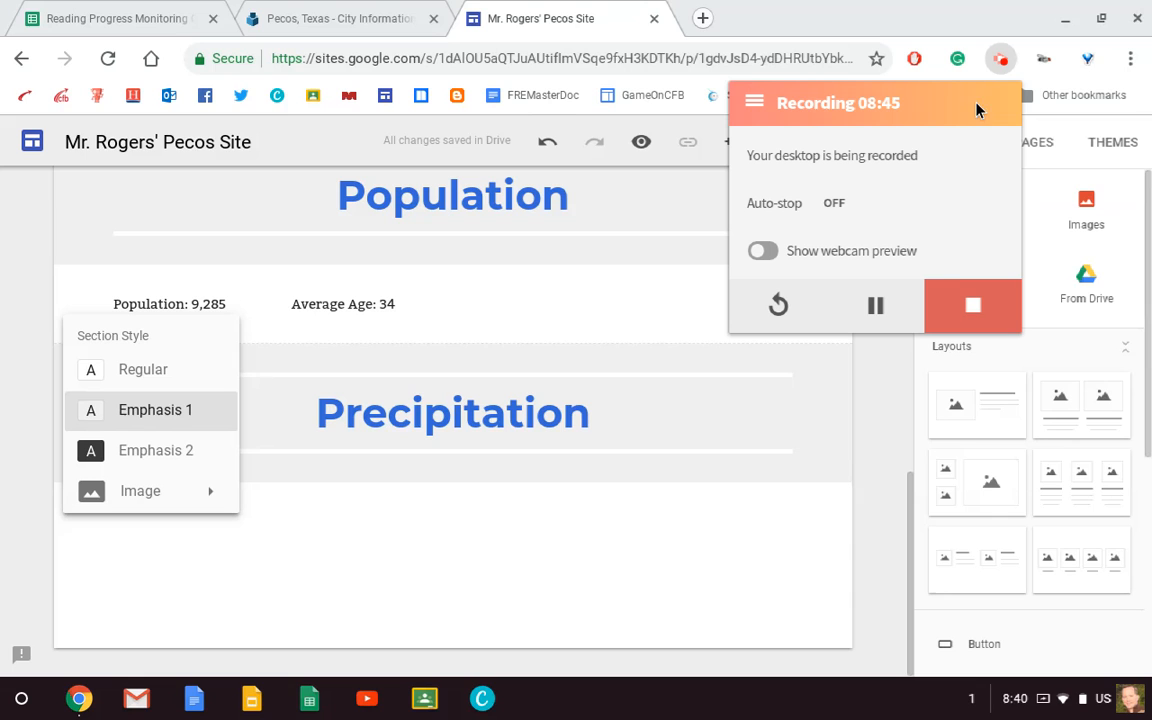